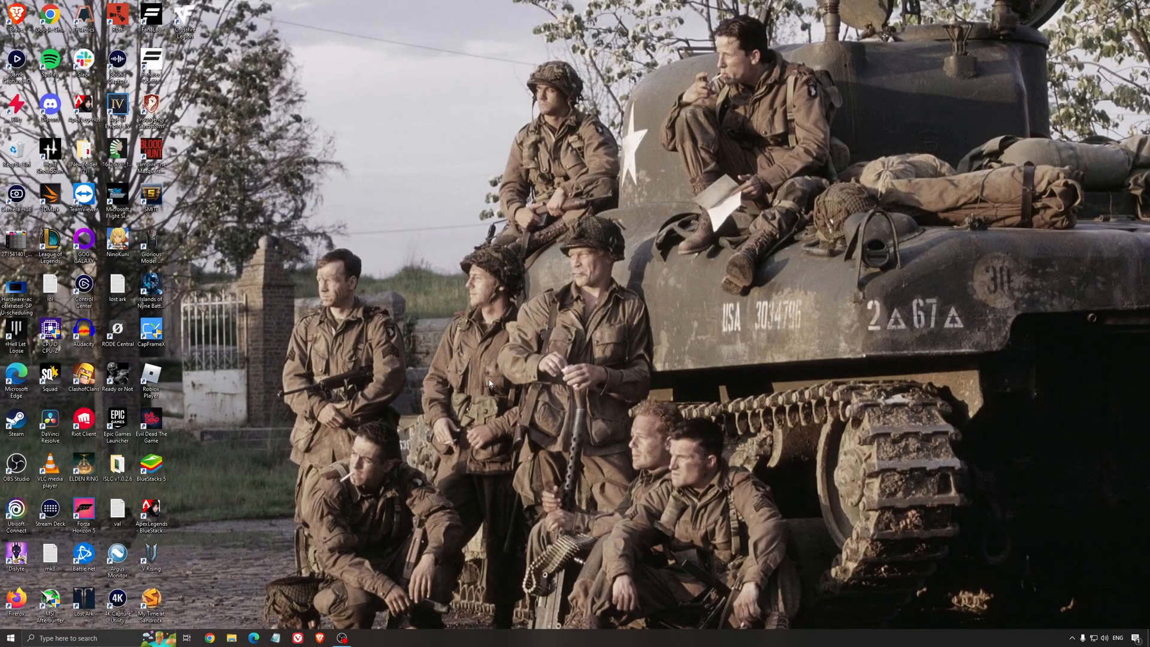
mouse_move(238, 497)
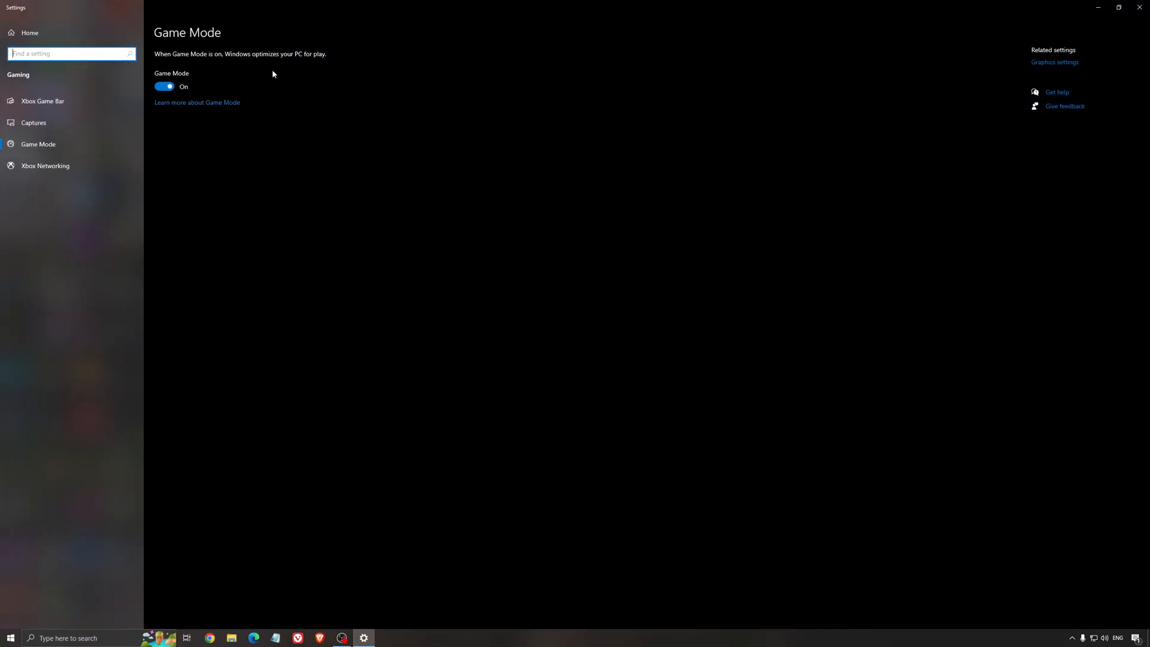
mouse_move(429, 150)
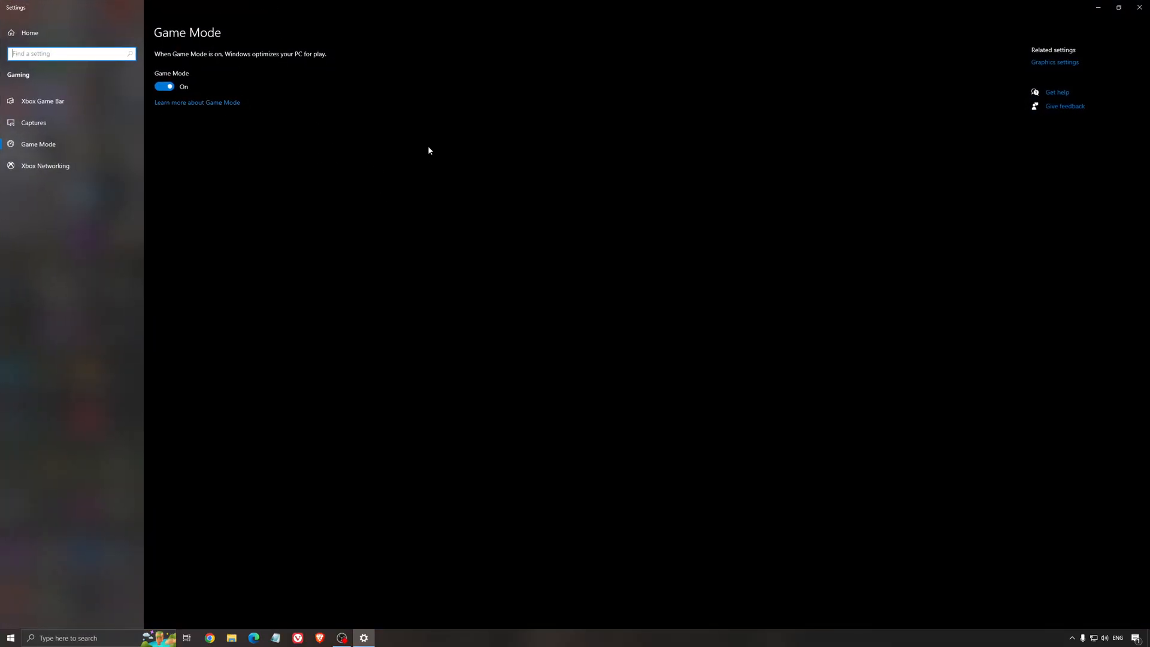
mouse_move(429, 190)
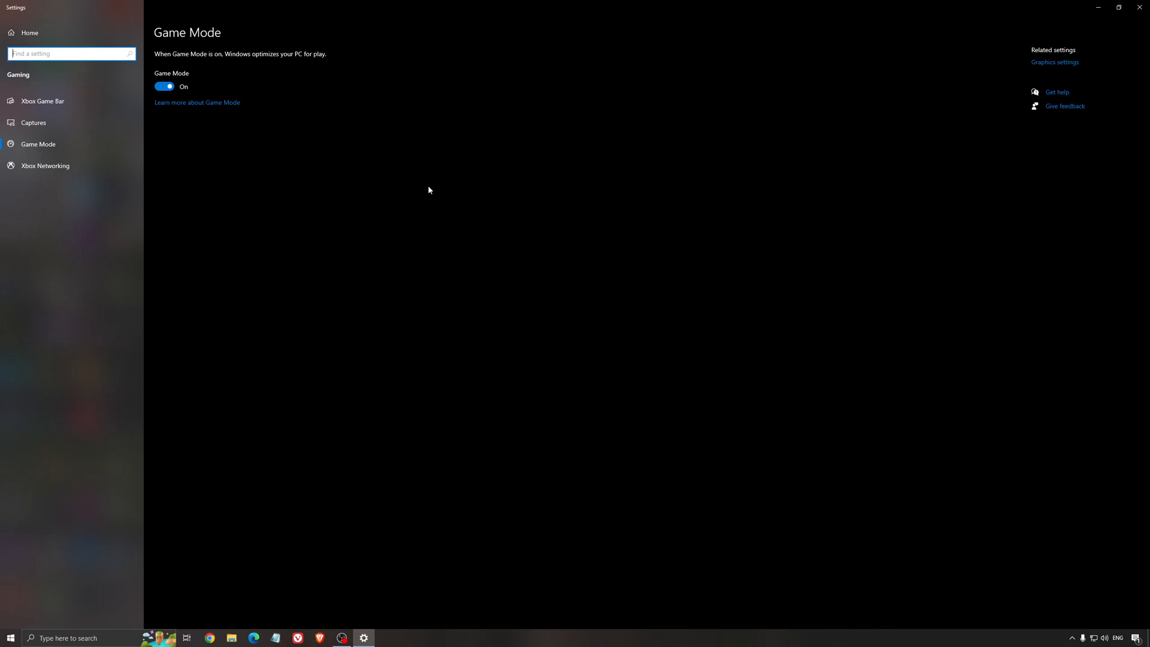
mouse_move(248, 31)
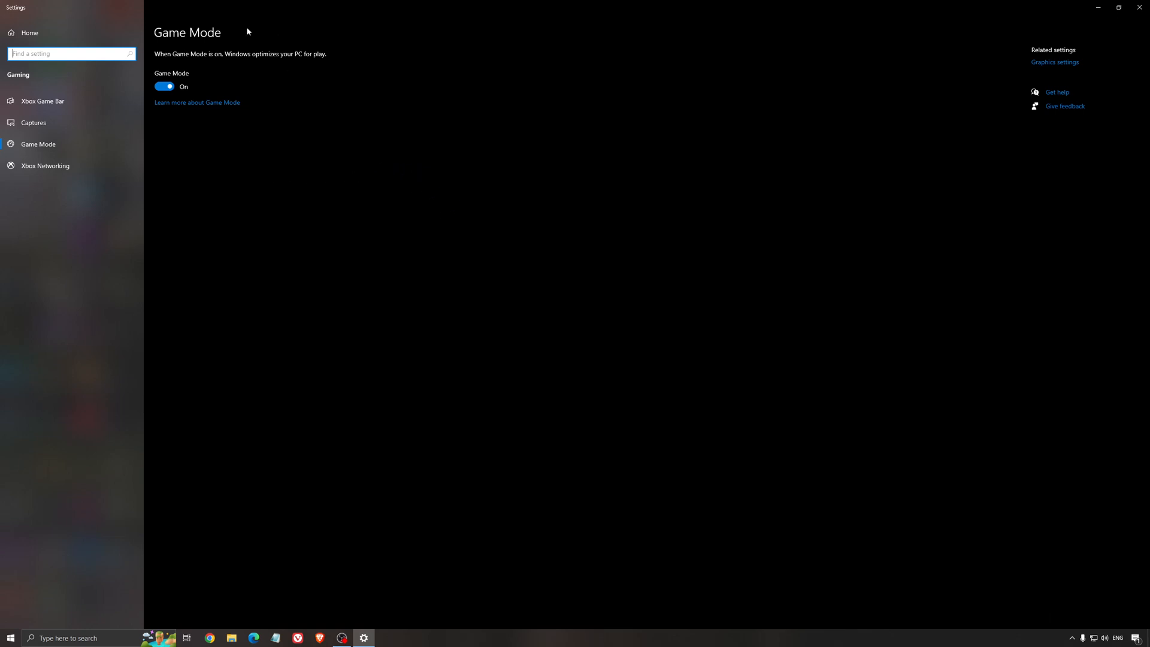
mouse_move(339, 196)
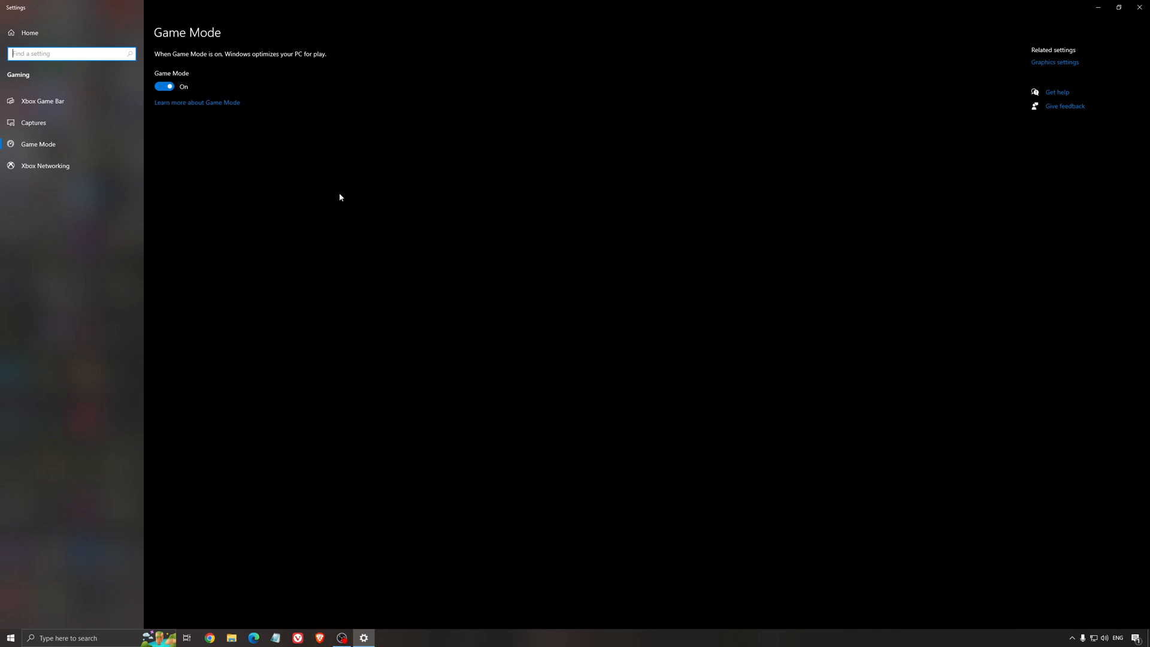
mouse_move(291, 164)
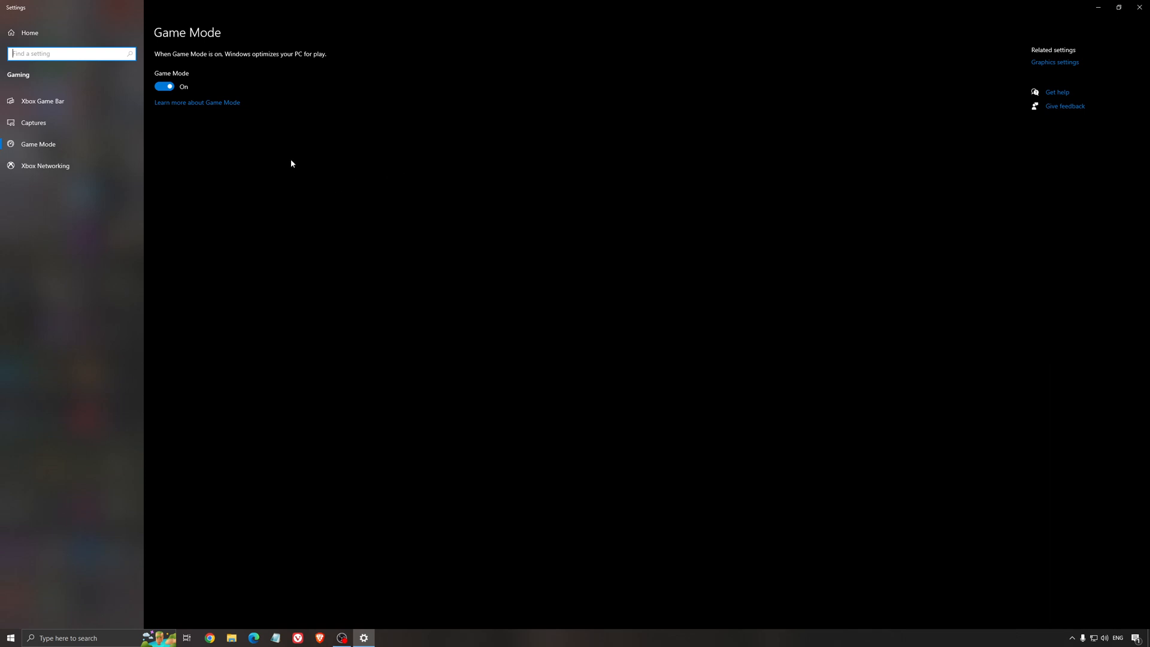
Step: Confirm Xbox Game Bar is off, then view Captures with background and audio recording off
click(42, 101)
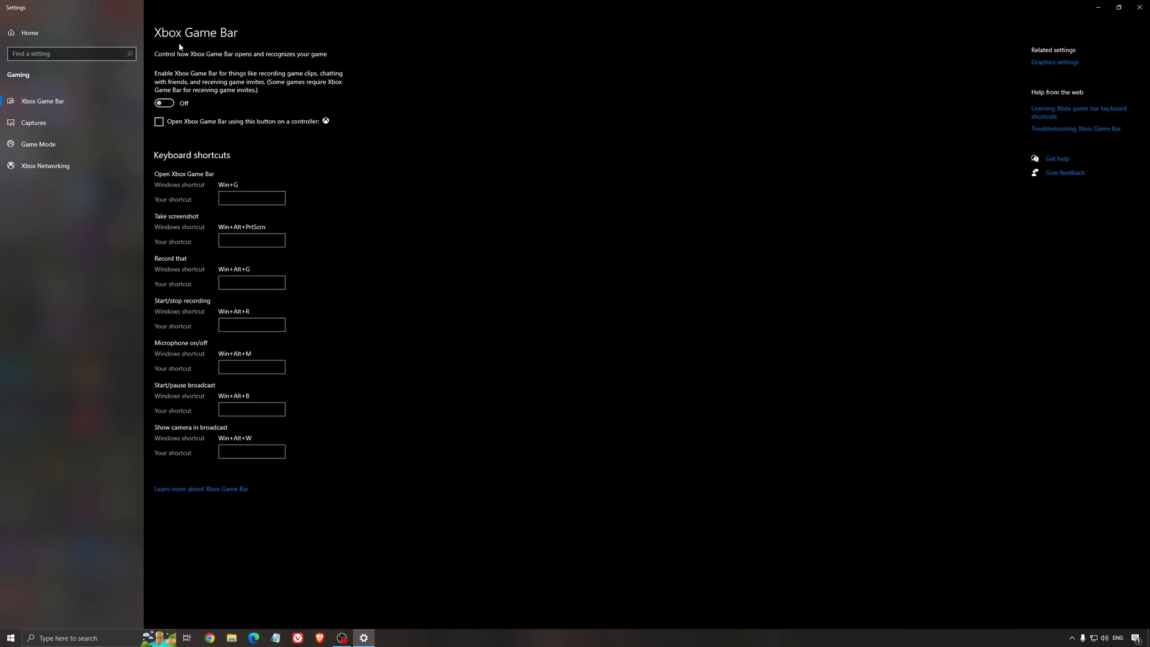
mouse_move(517, 160)
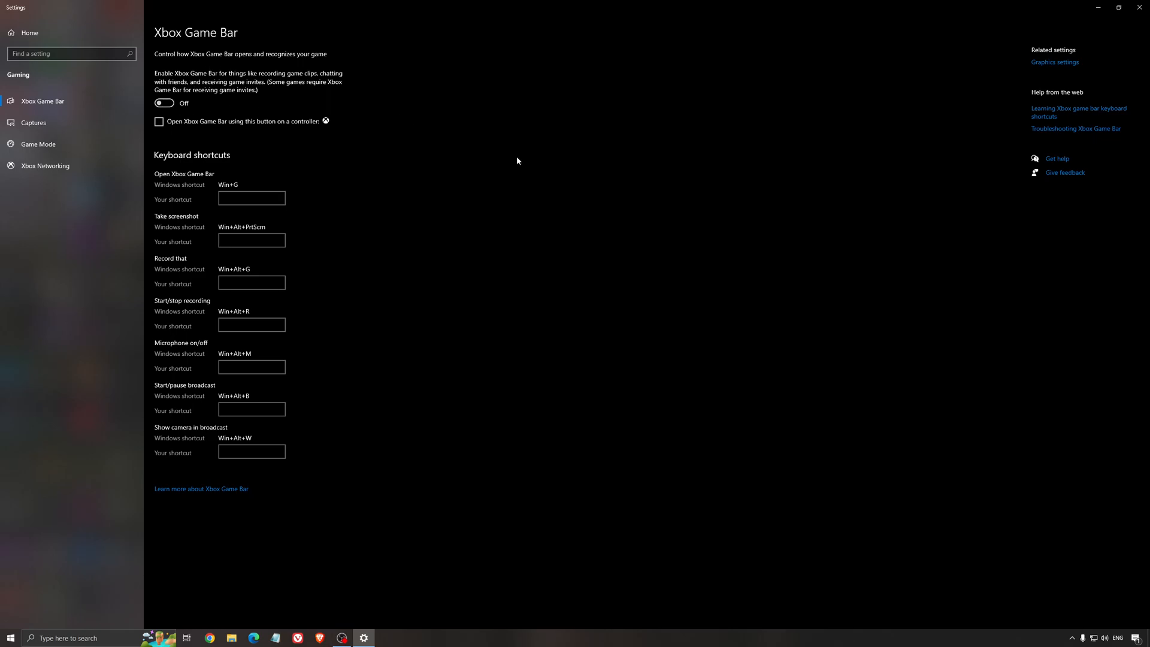
mouse_move(503, 163)
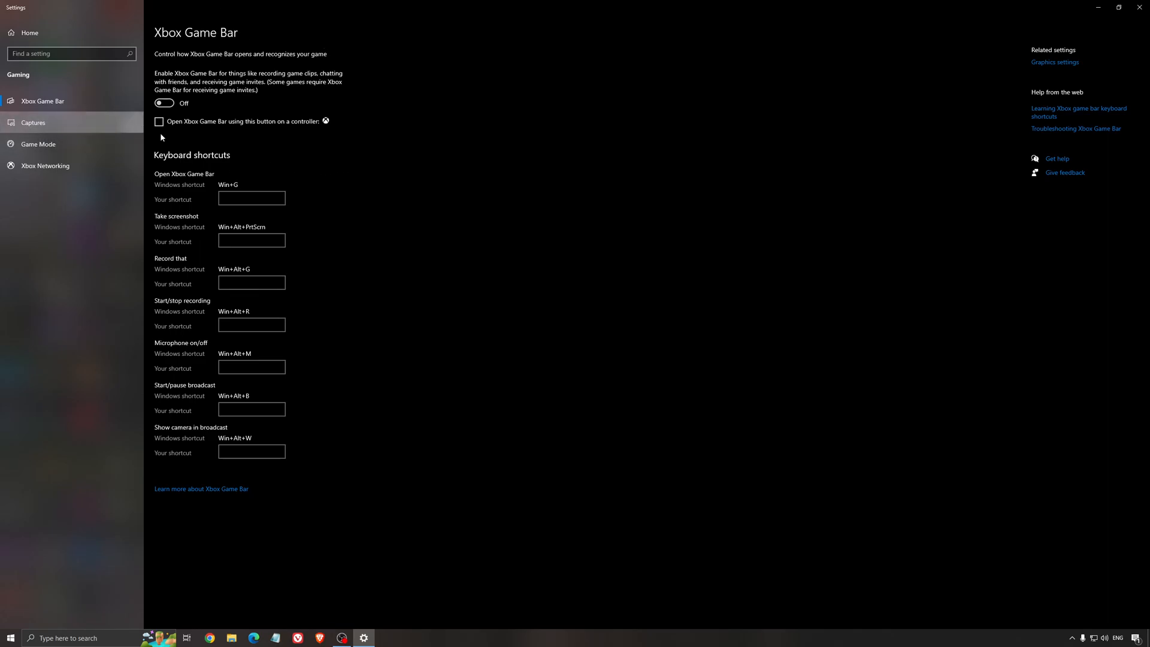
click(32, 122)
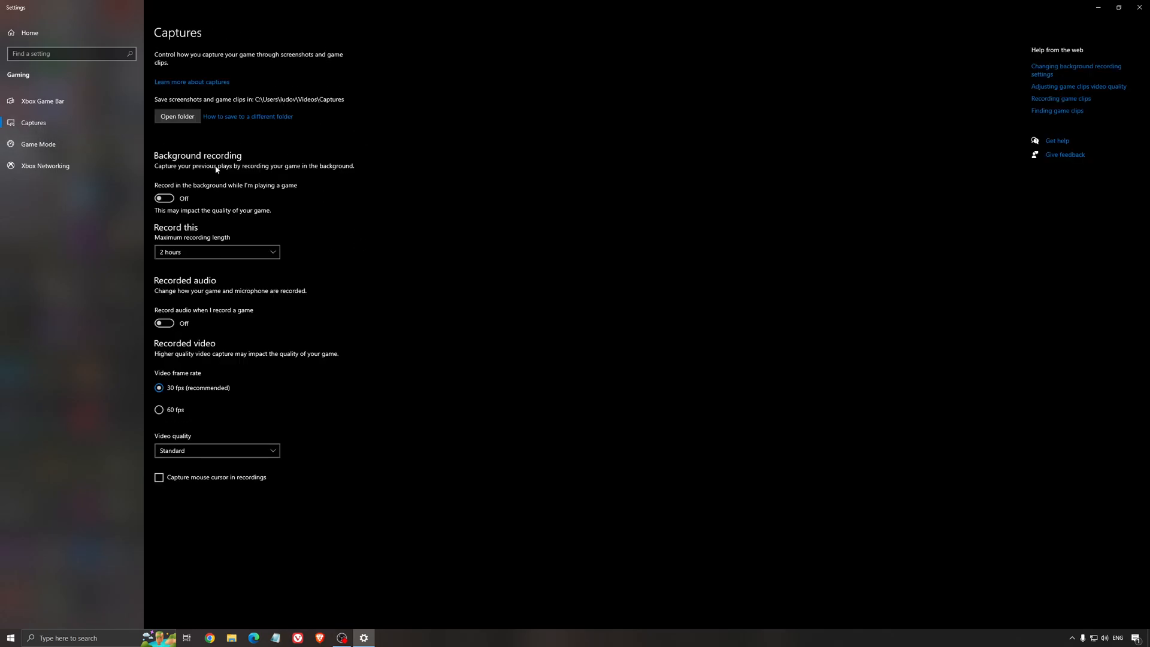
mouse_move(219, 283)
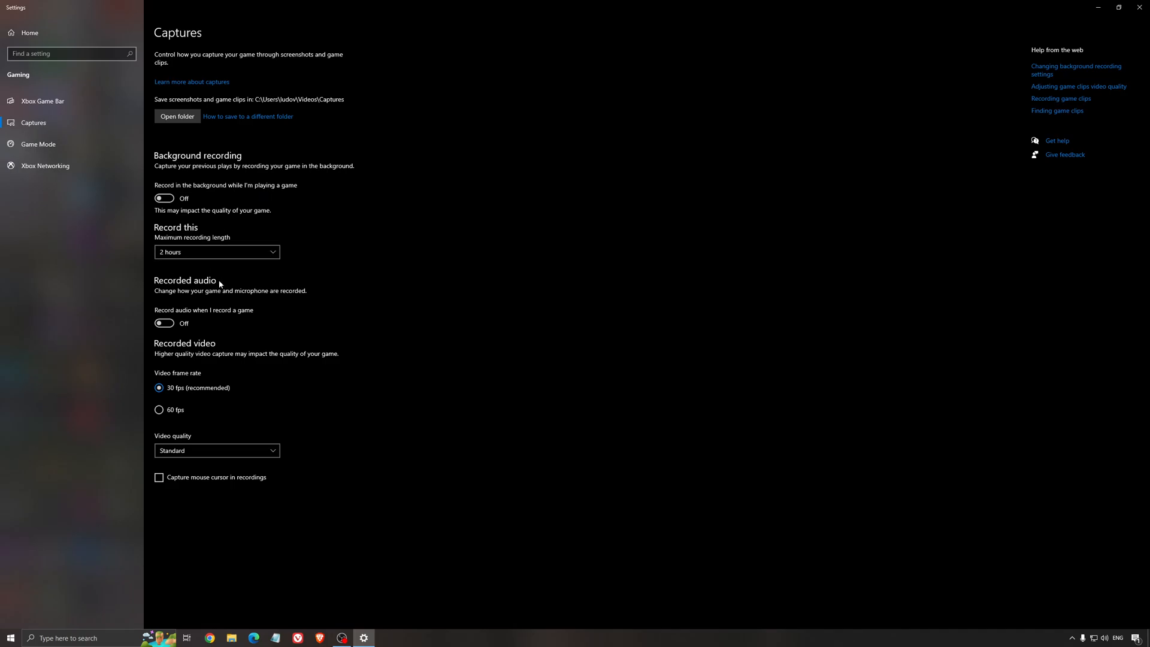
mouse_move(690, 230)
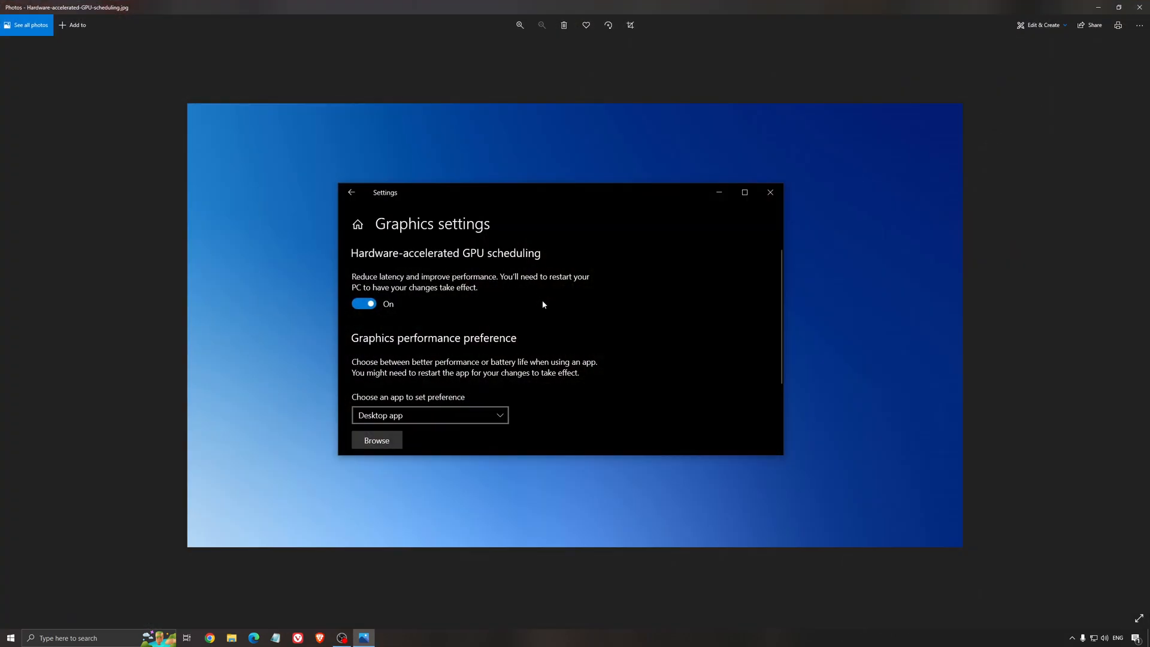
mouse_move(422, 212)
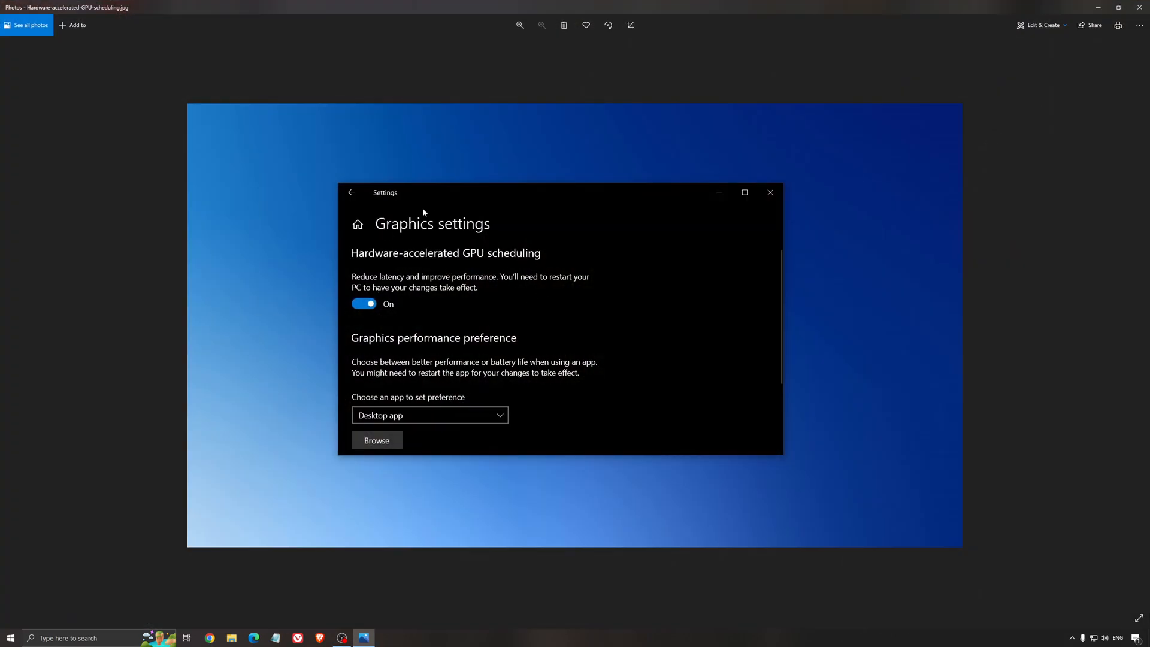
mouse_move(622, 313)
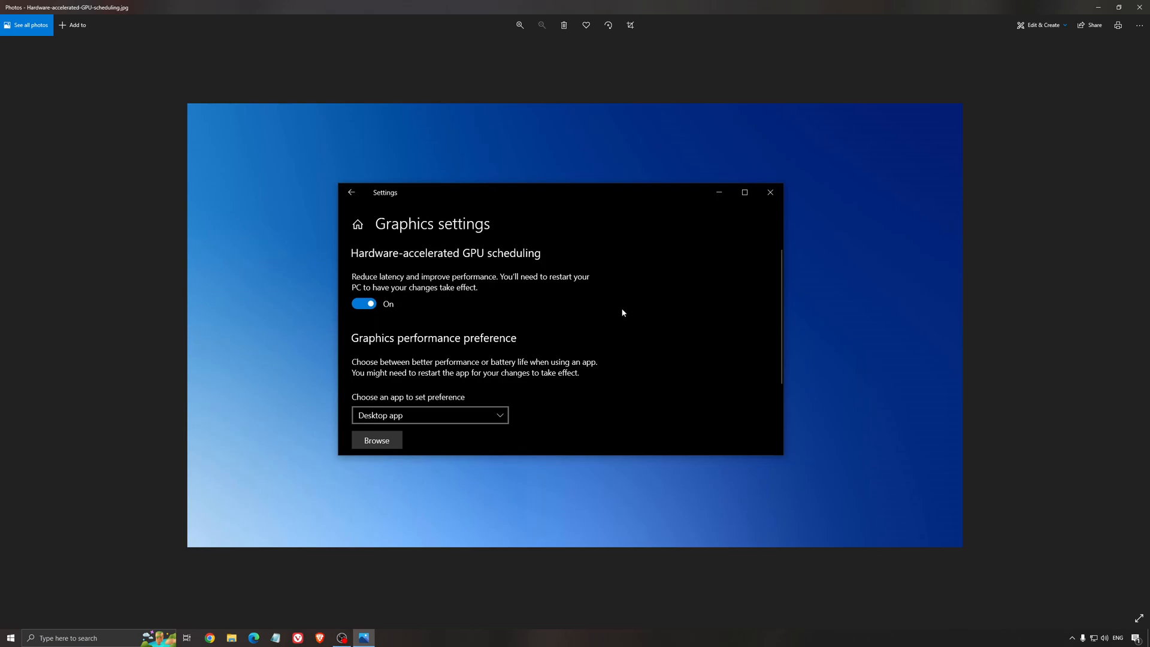
mouse_move(578, 334)
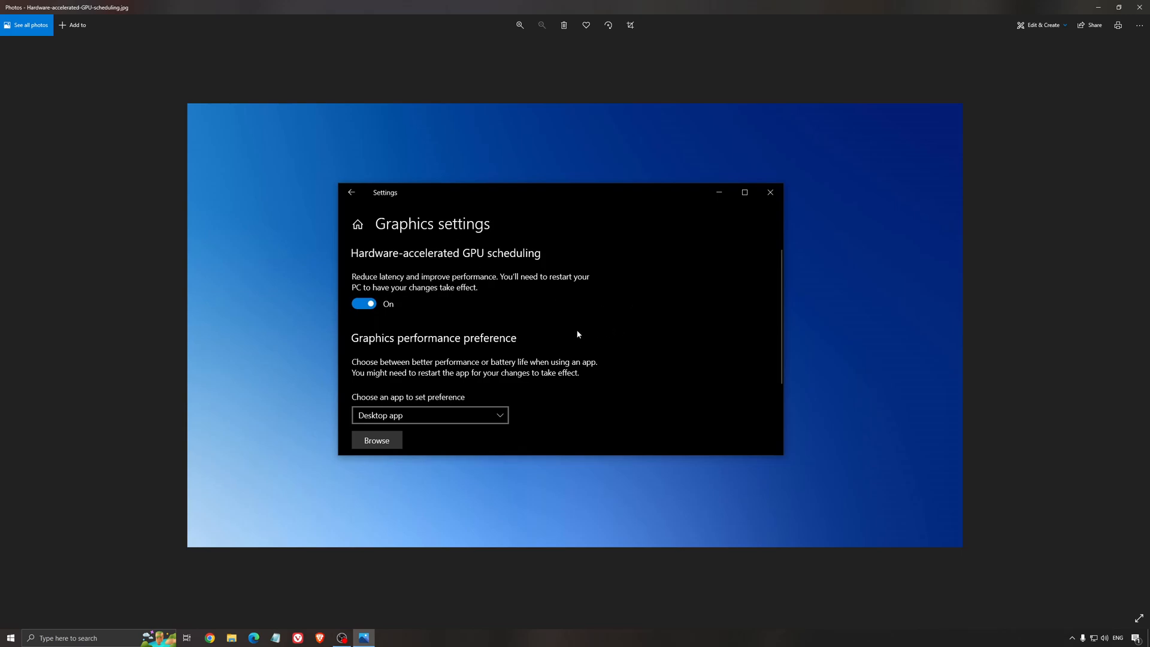
mouse_move(631, 357)
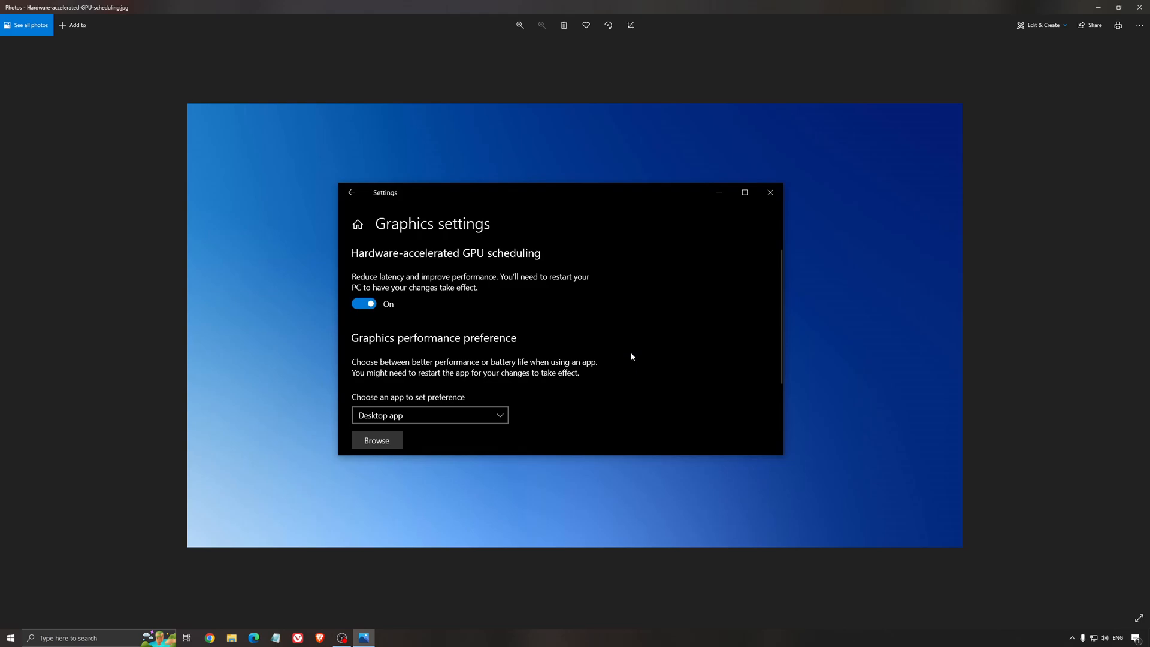
mouse_move(623, 355)
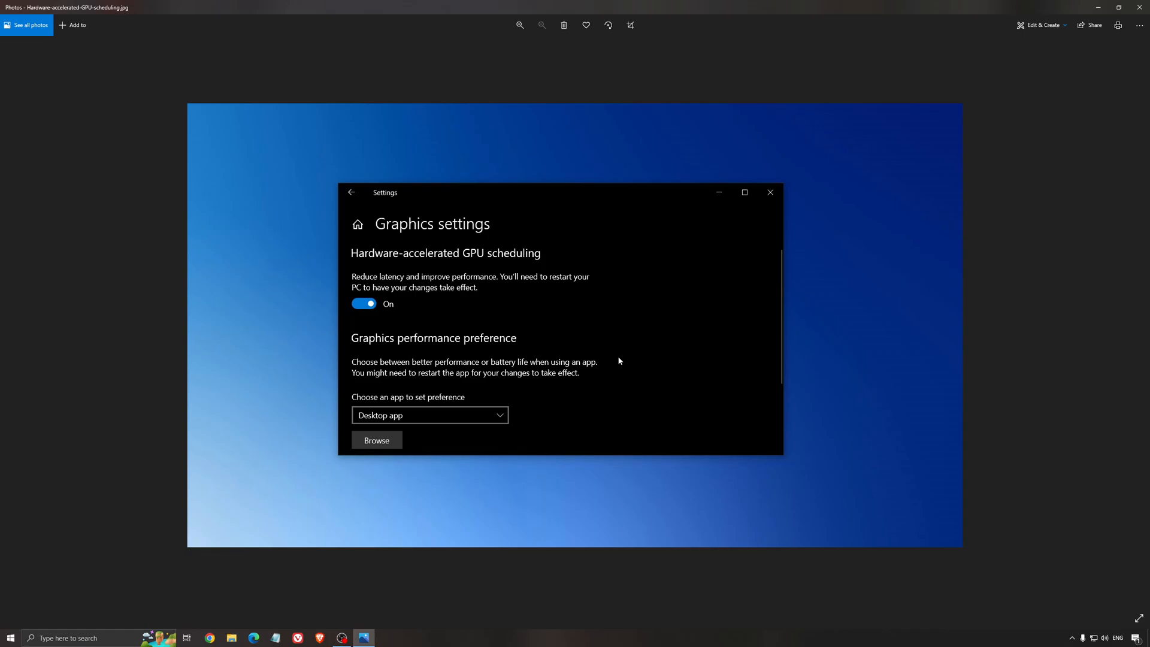
mouse_move(504, 217)
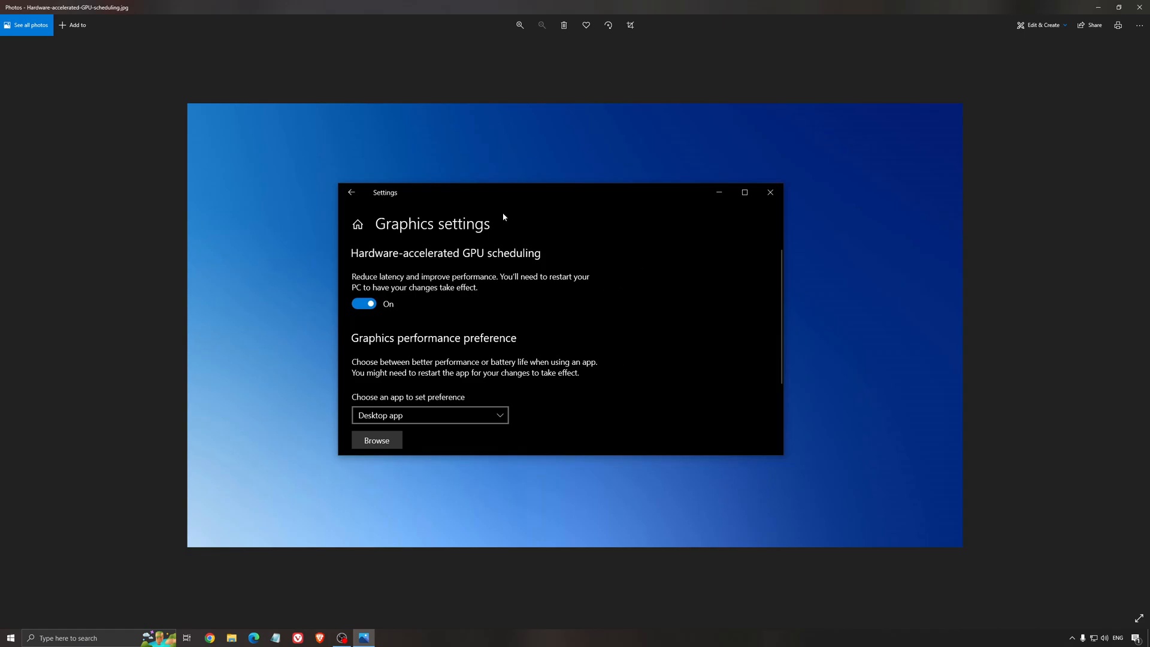
mouse_move(1142, 5)
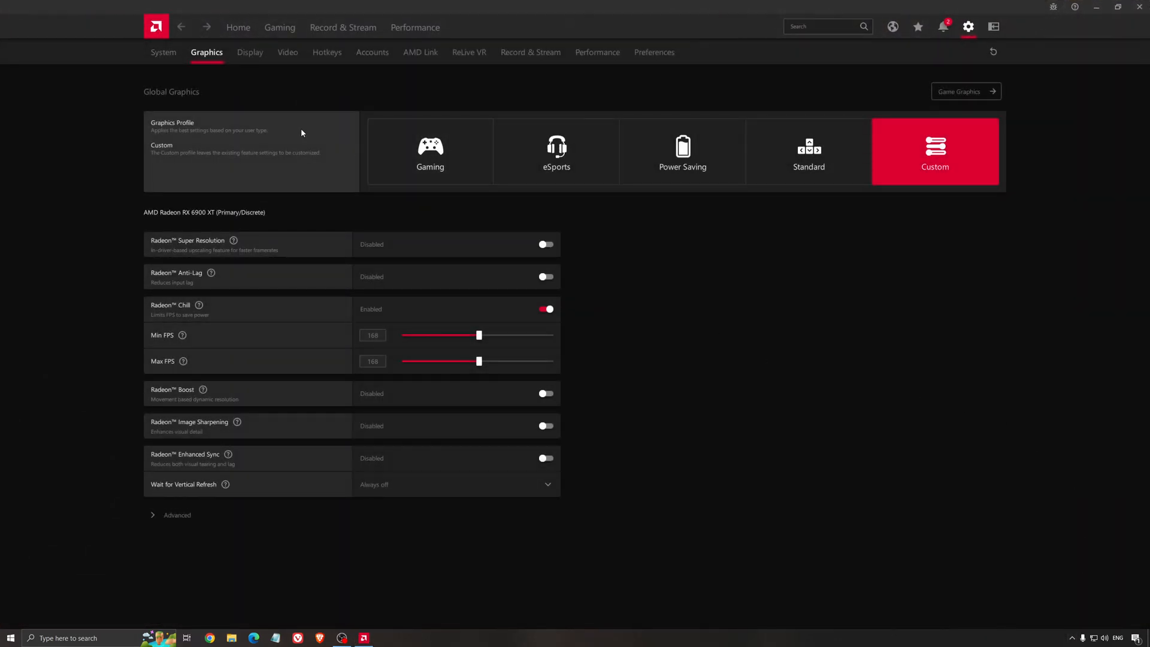
click(238, 27)
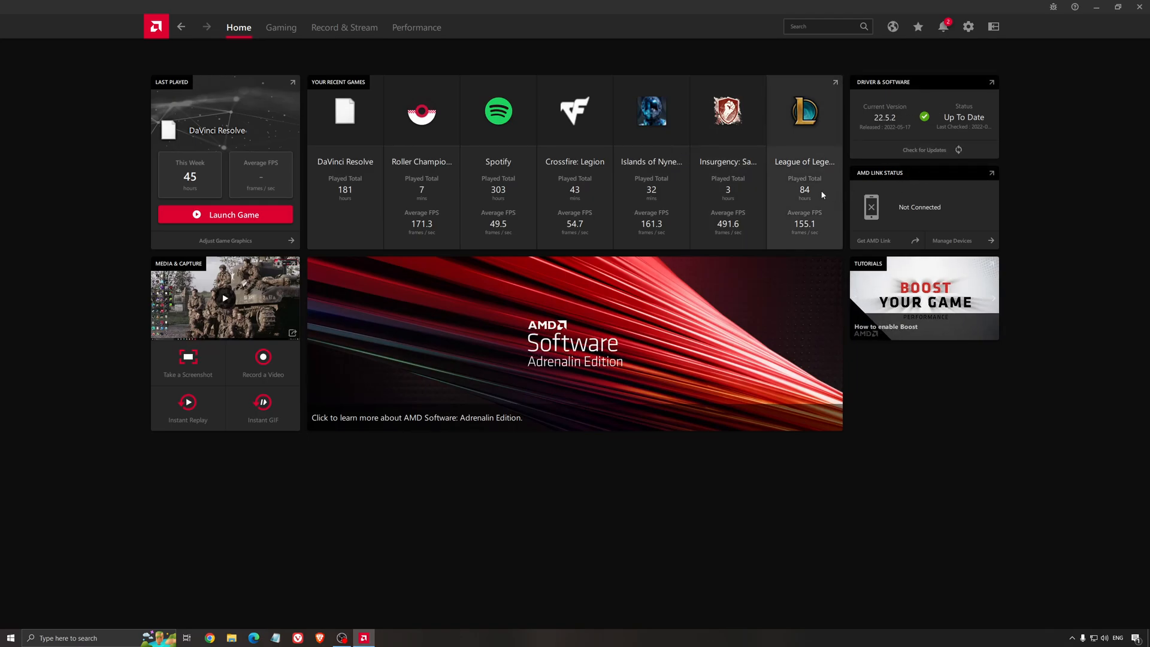
mouse_move(801, 161)
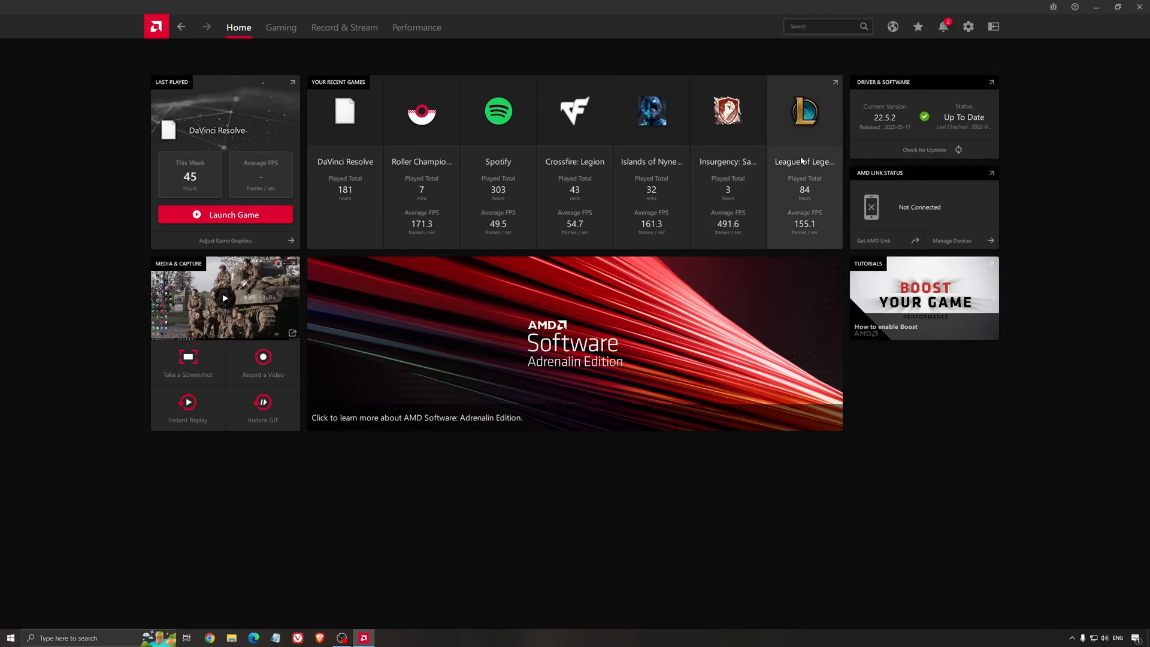
mouse_move(882, 62)
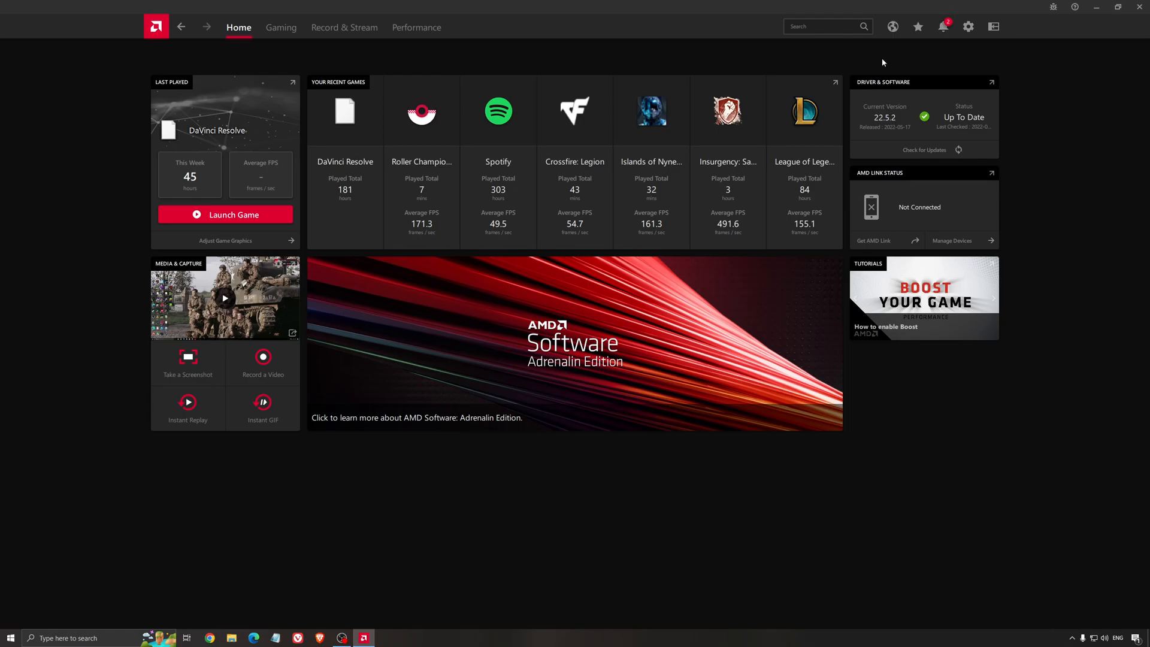
click(924, 150)
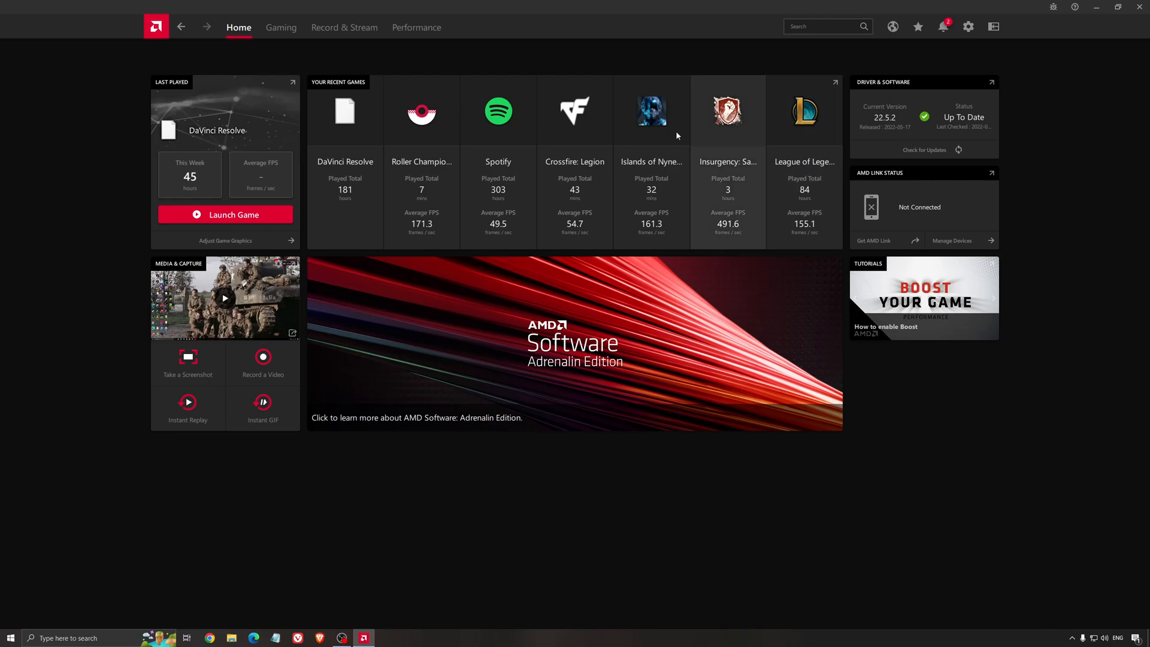
click(968, 27)
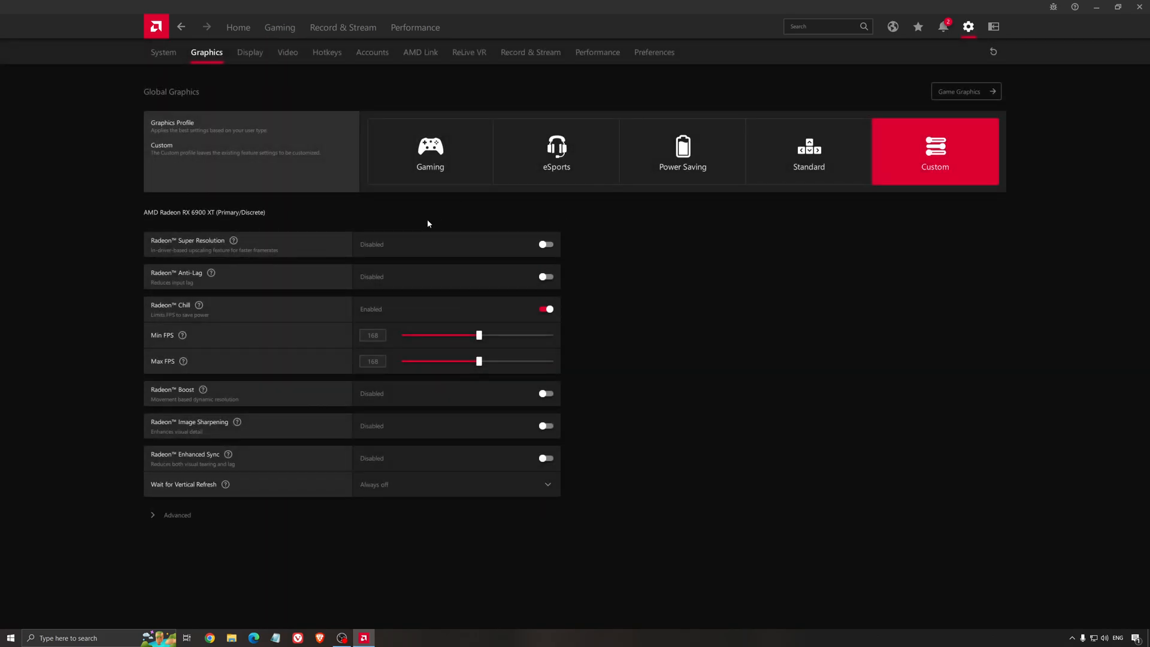
mouse_move(182, 227)
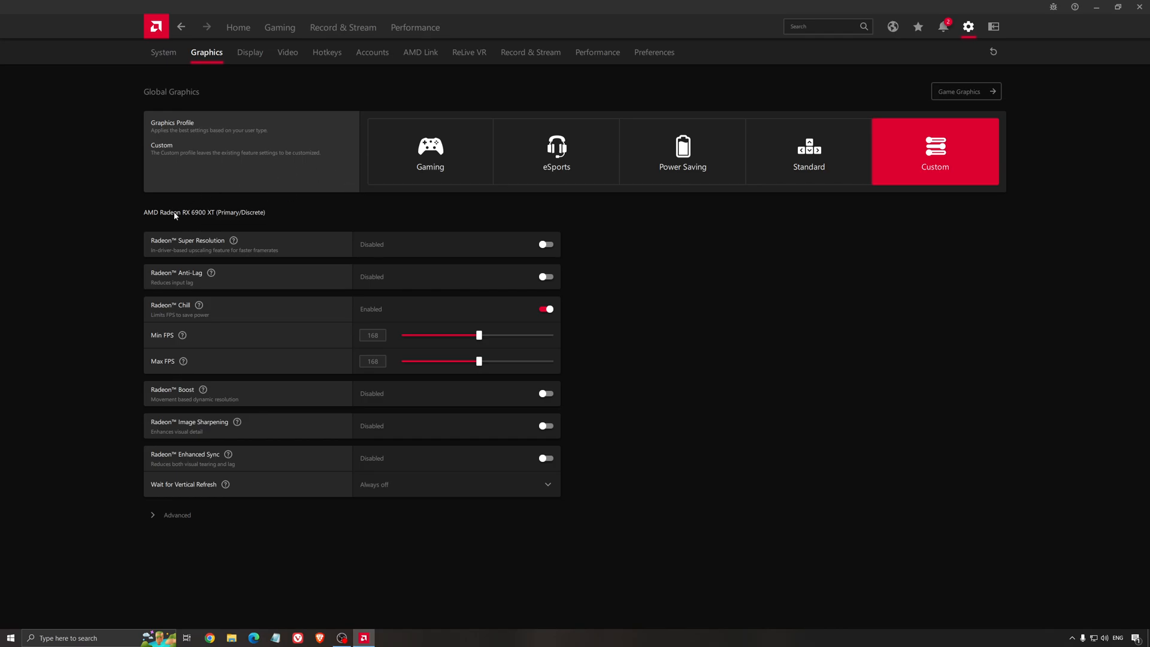
mouse_move(212, 244)
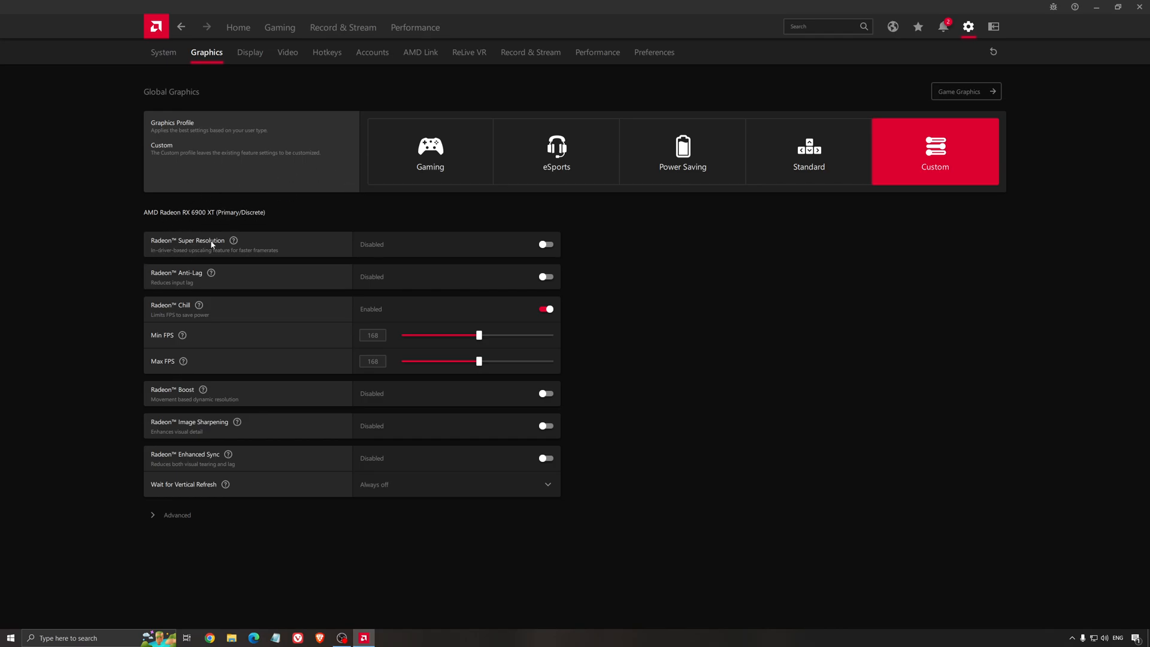
mouse_move(326, 226)
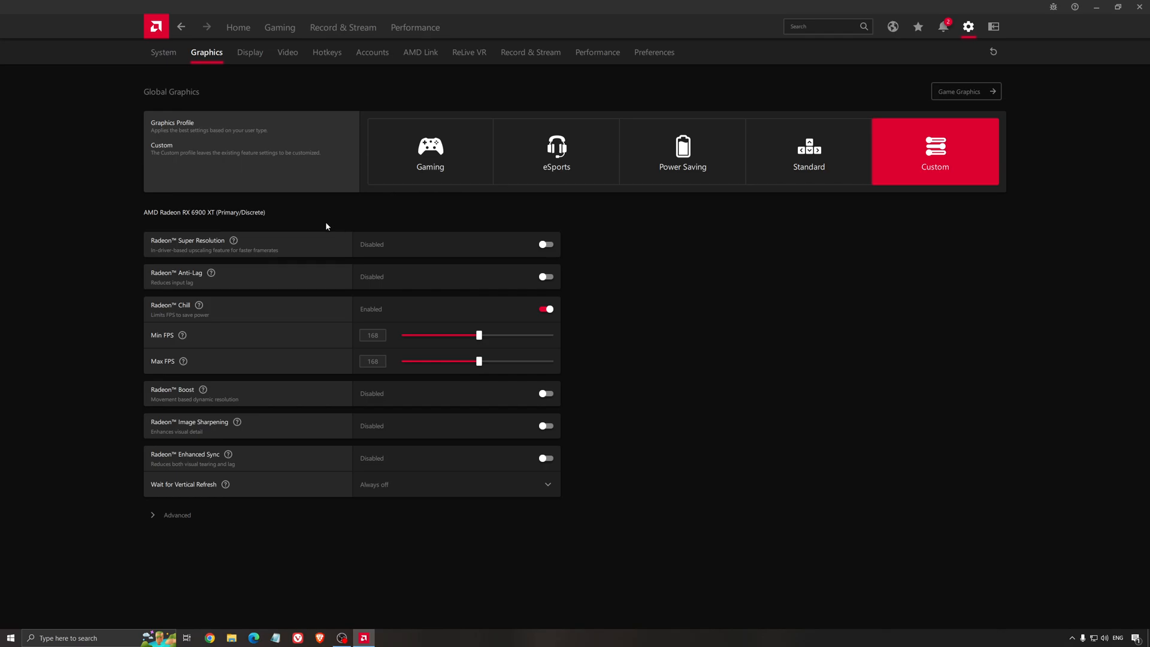
mouse_move(314, 230)
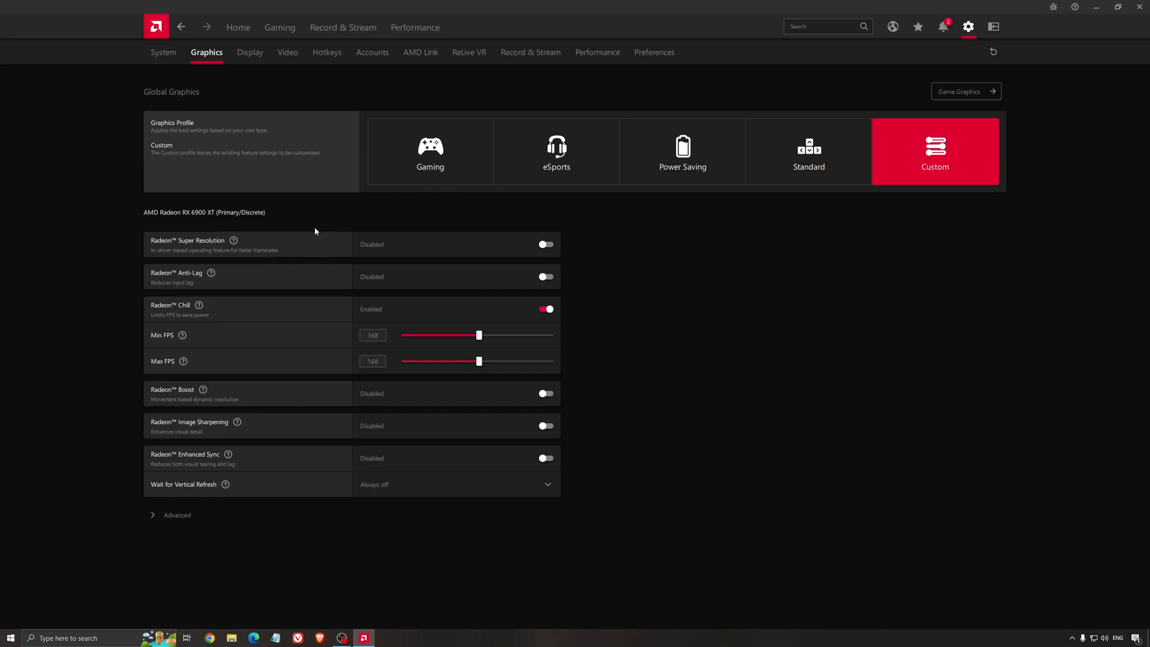
mouse_move(324, 269)
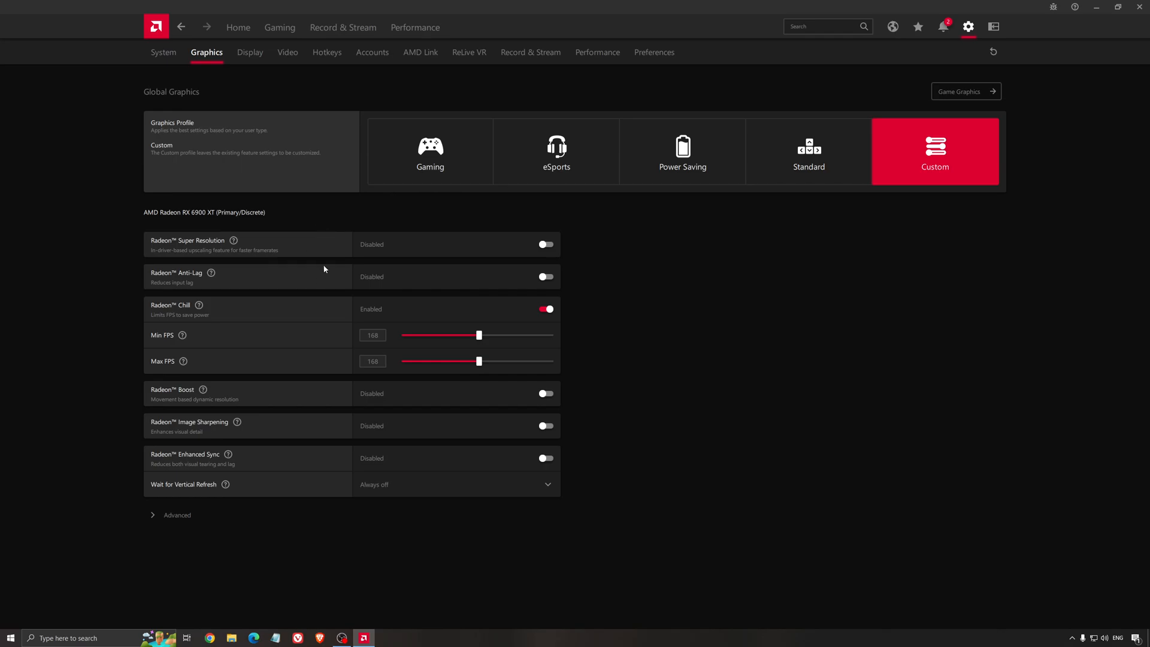
mouse_move(346, 204)
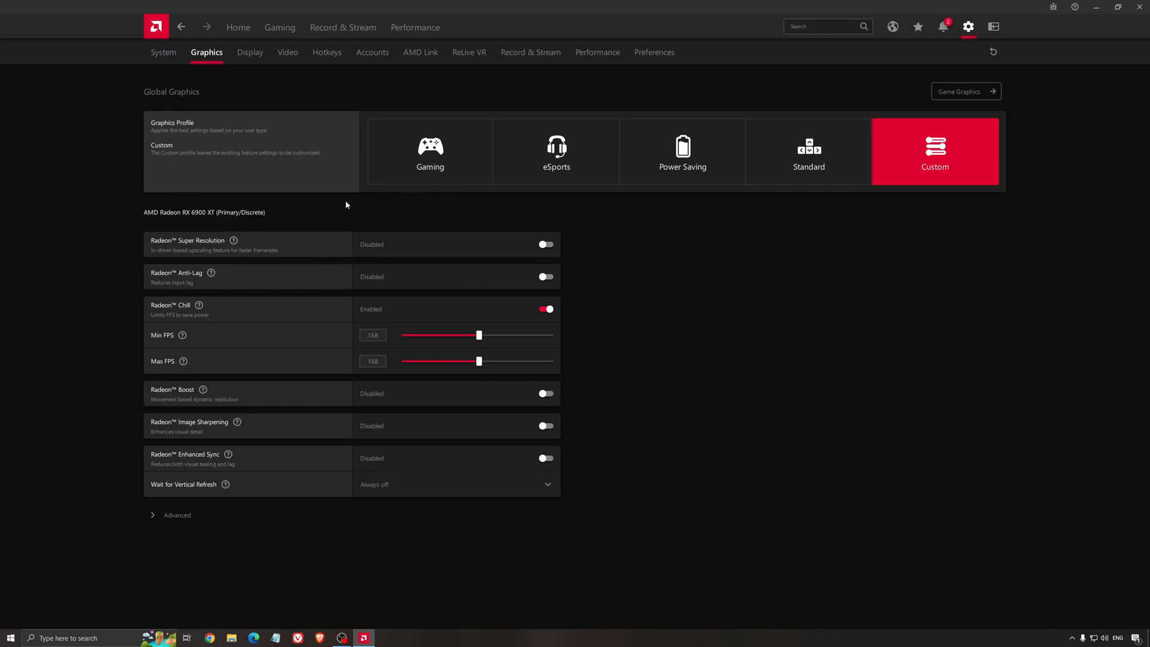
mouse_move(217, 248)
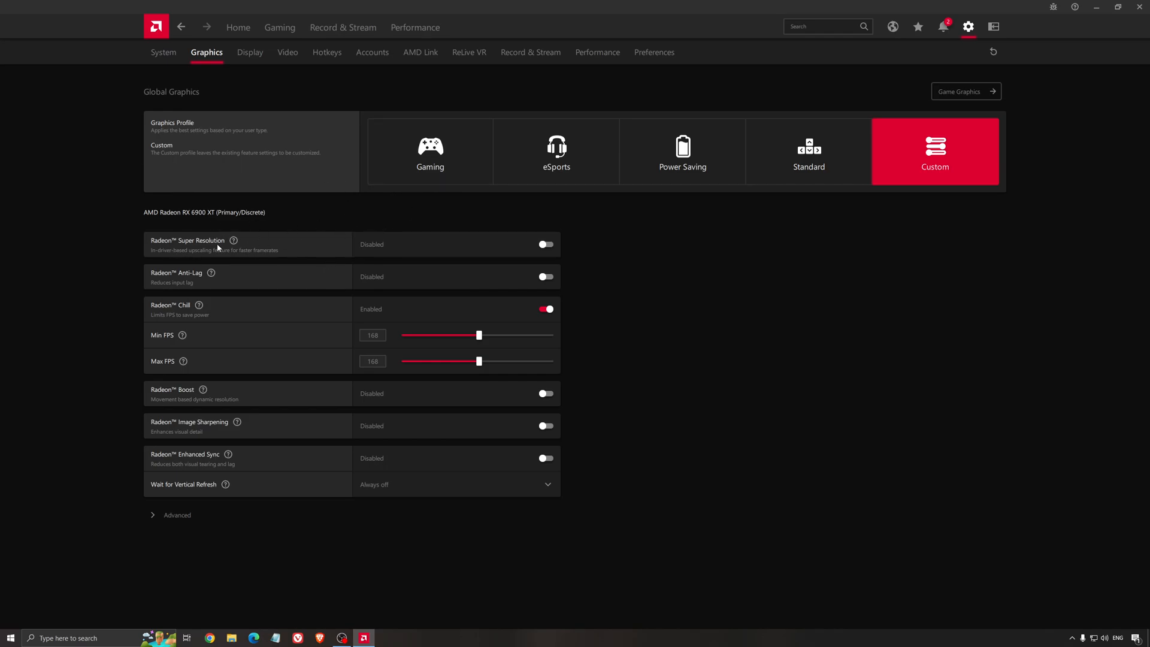
mouse_move(533, 249)
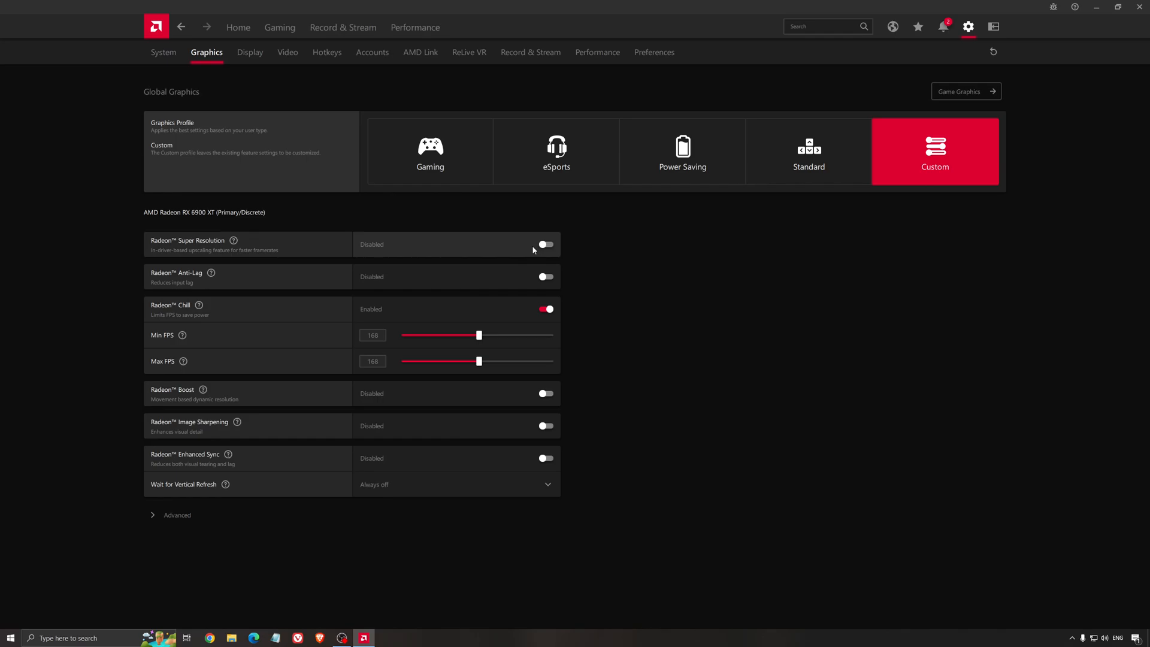
mouse_move(523, 251)
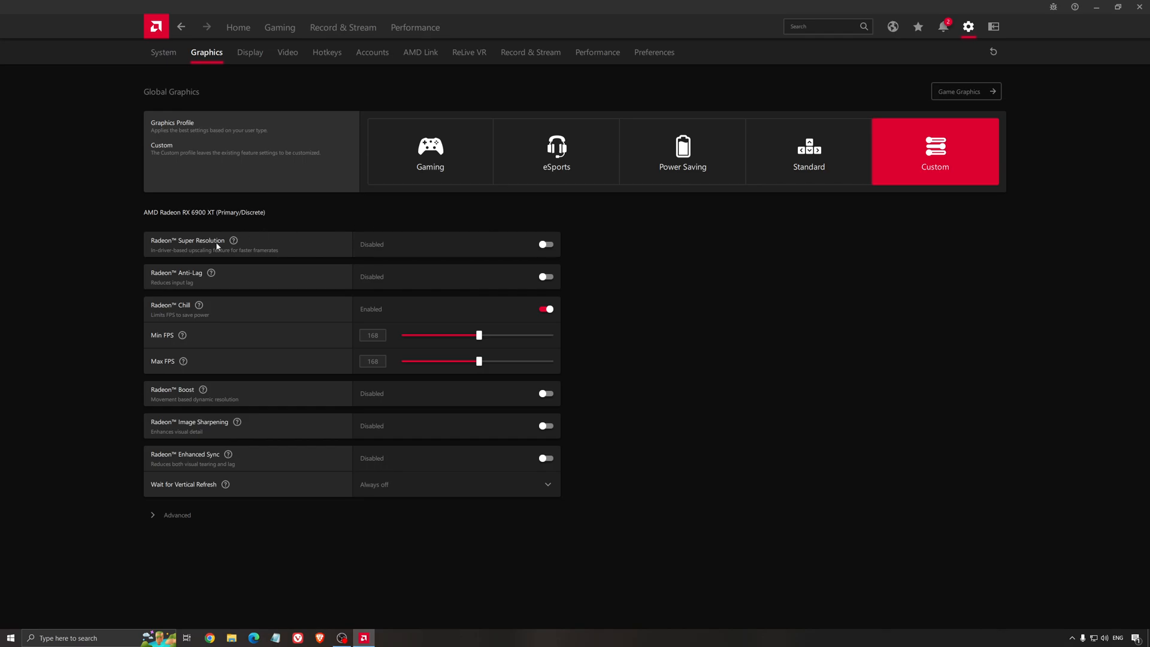
mouse_move(228, 256)
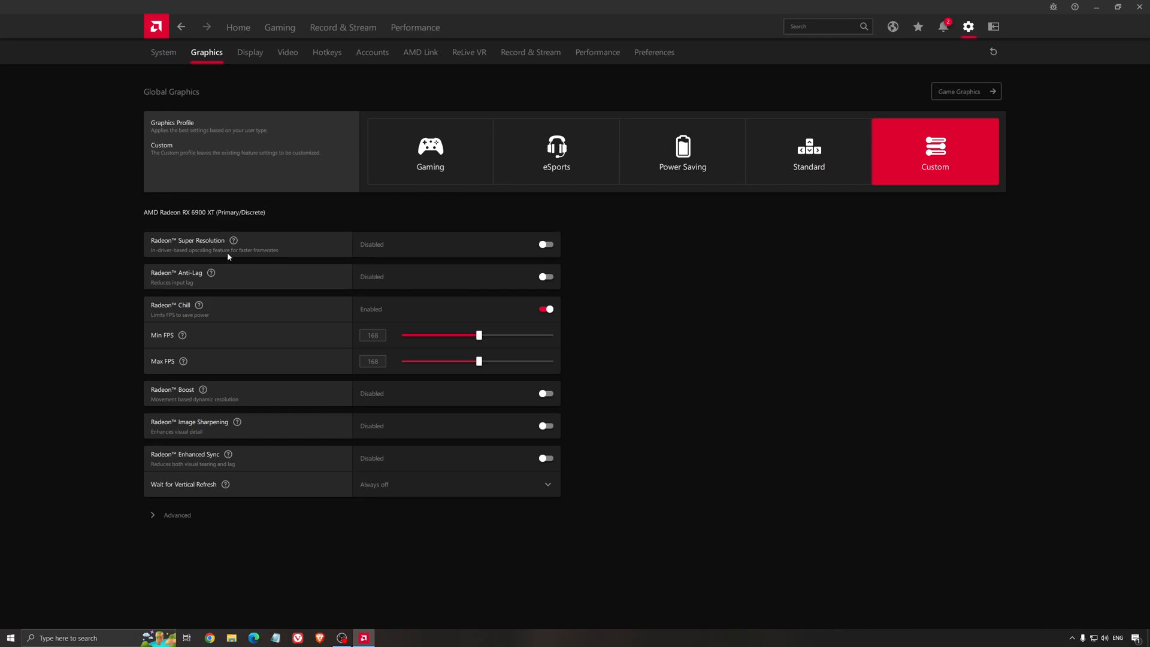
mouse_move(278, 249)
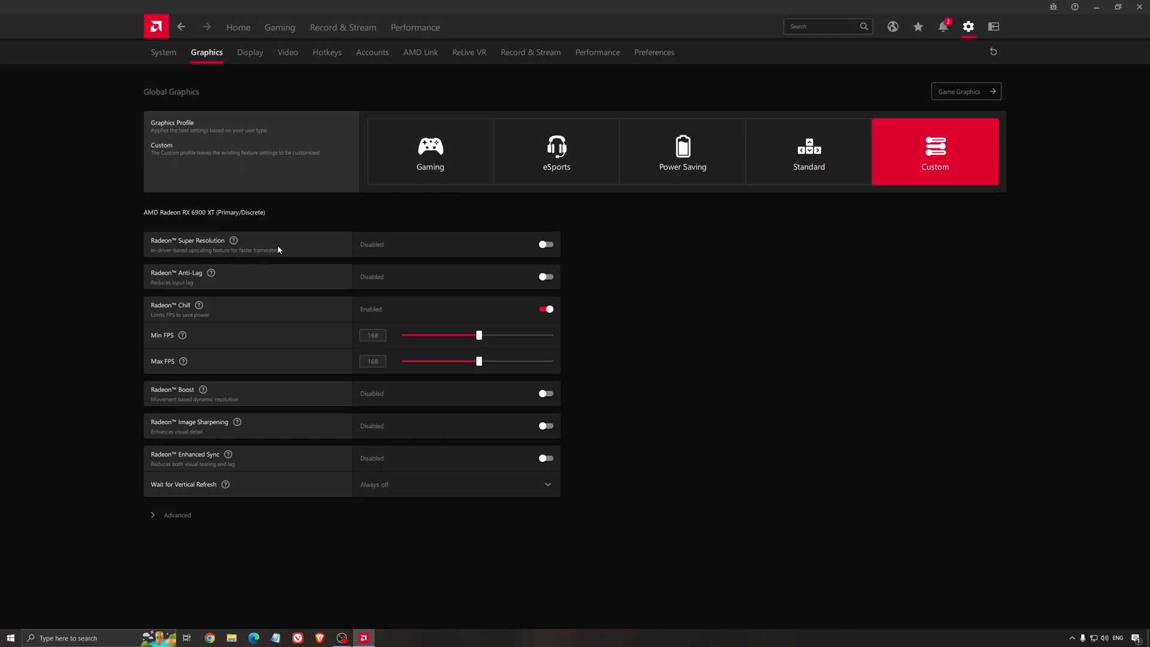
mouse_move(663, 282)
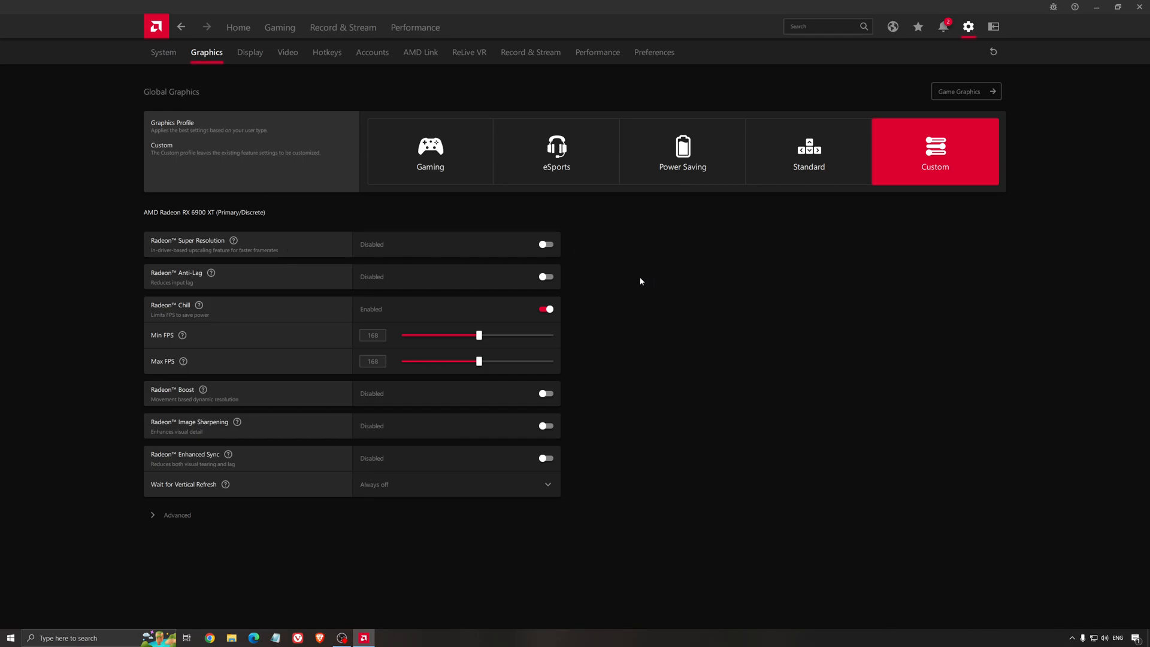
mouse_move(632, 283)
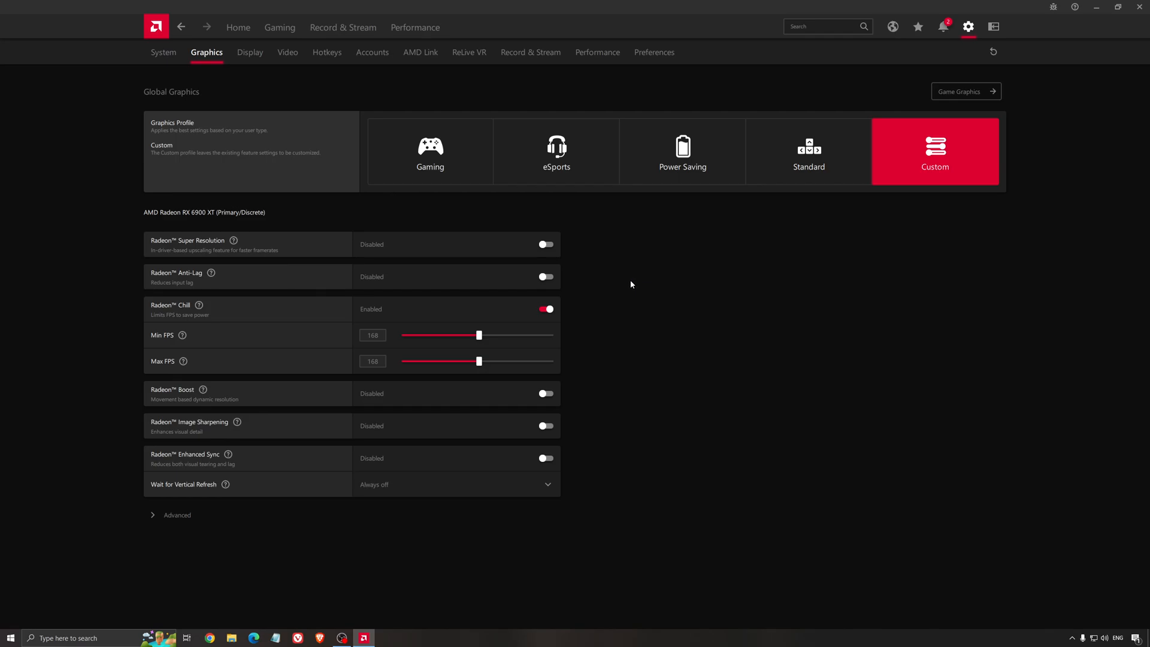
mouse_move(639, 297)
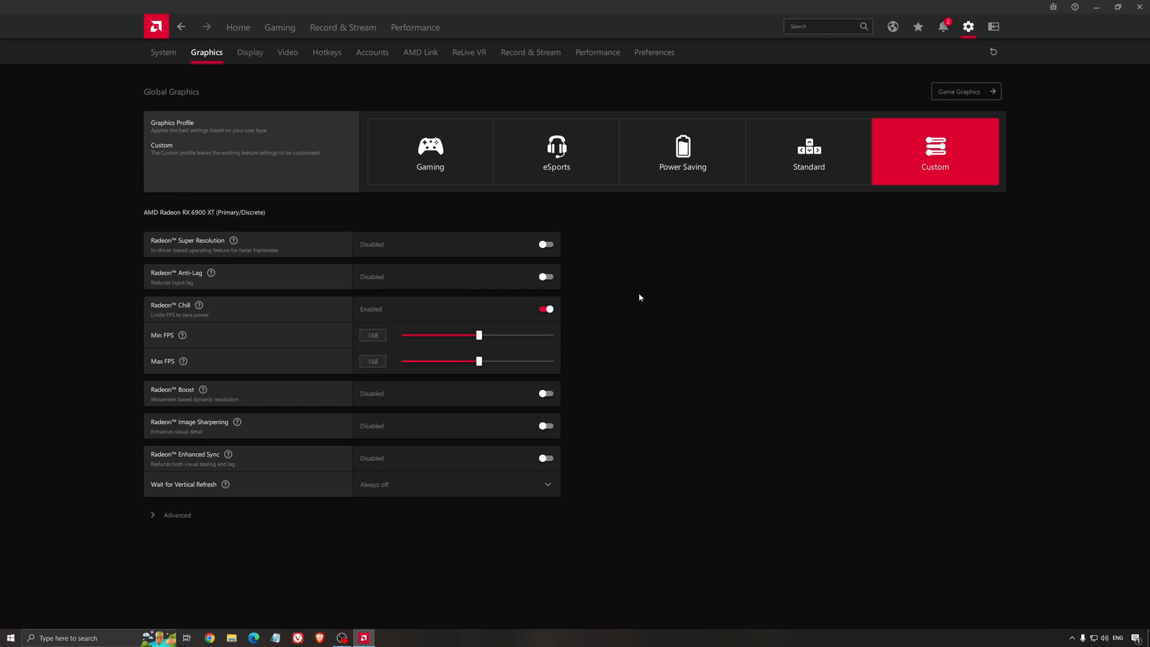
mouse_move(661, 252)
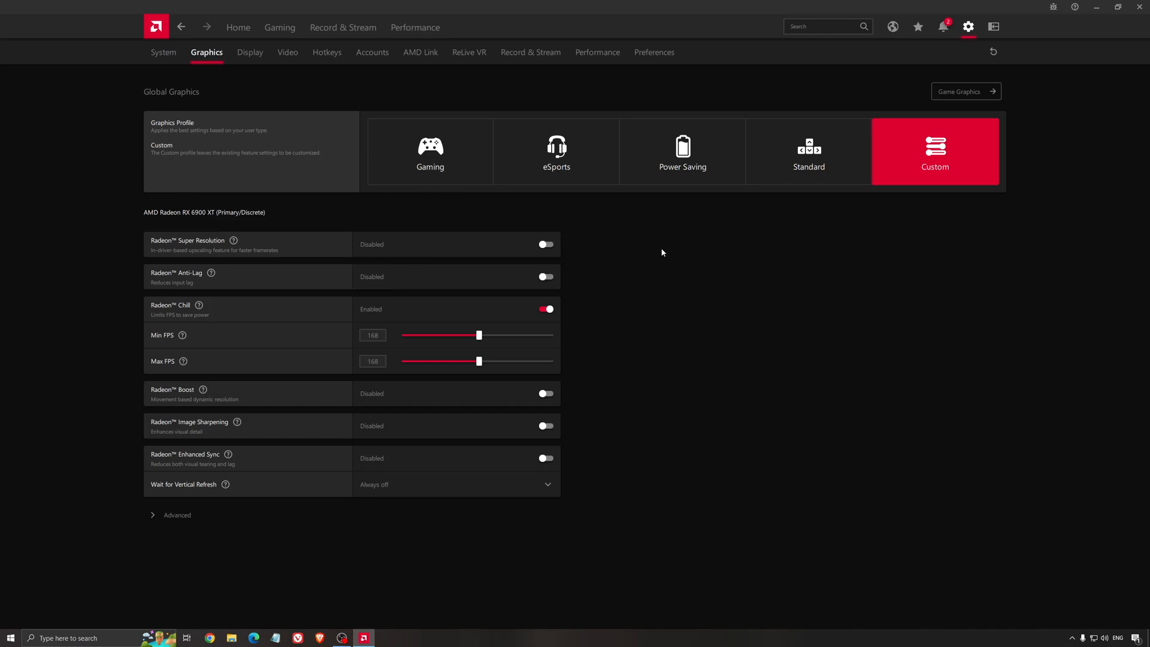
mouse_move(662, 281)
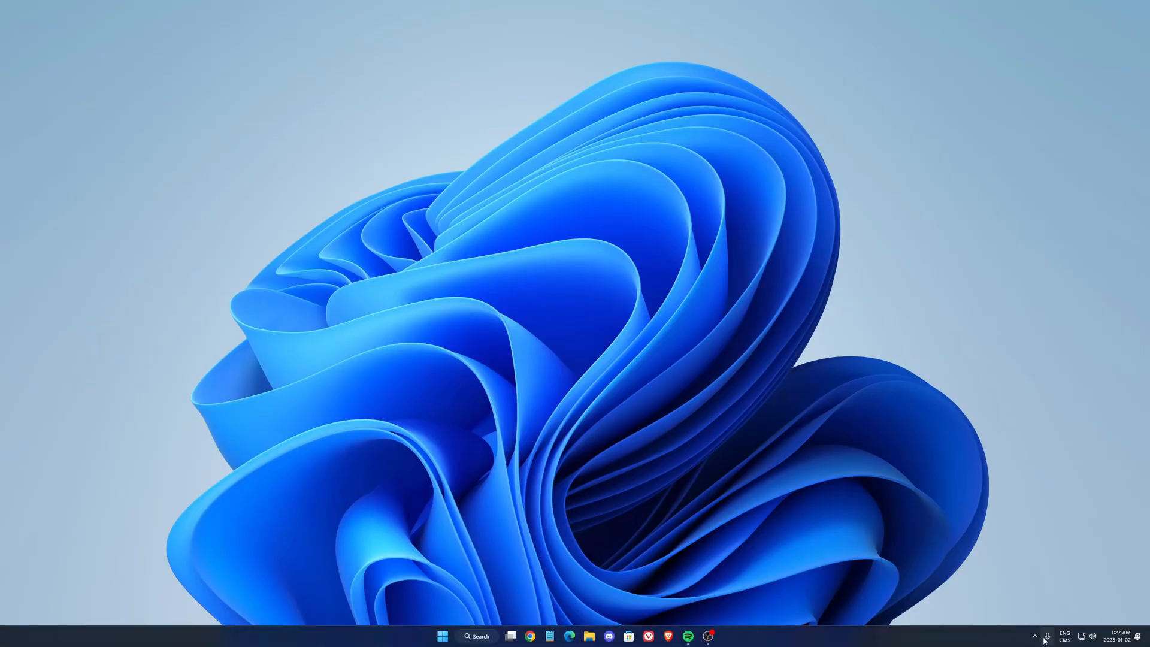
Step: Open NVIDIA Control Panel's global 3D settings and scroll to the Max Frame Rate option
click(1034, 636)
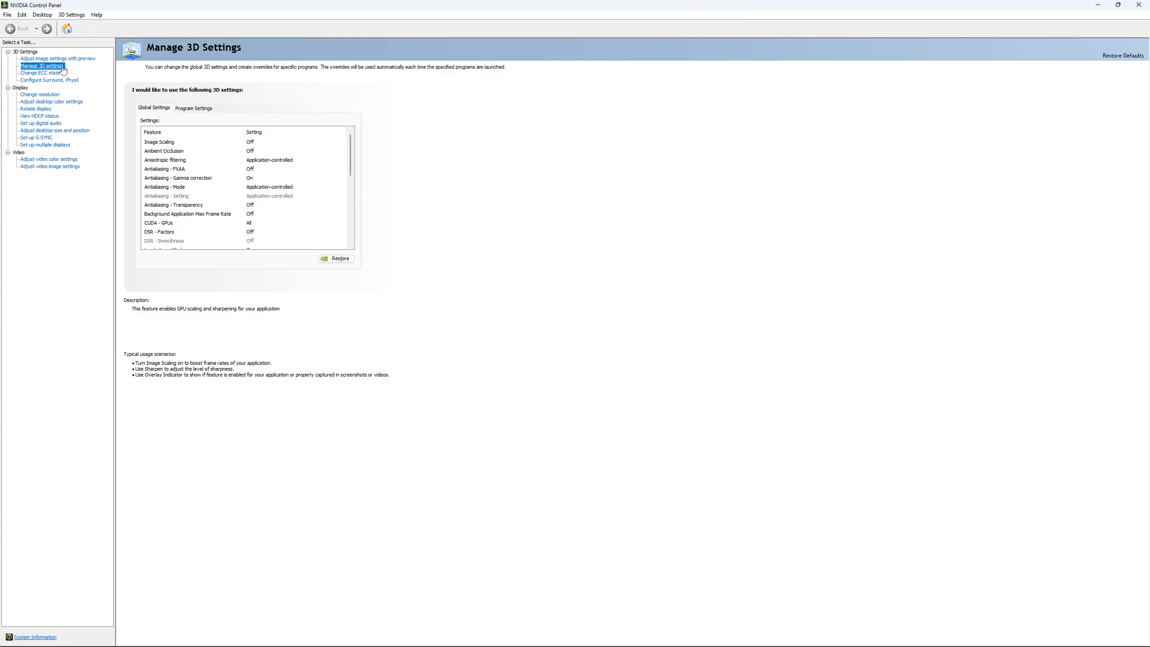
scroll(down, 3)
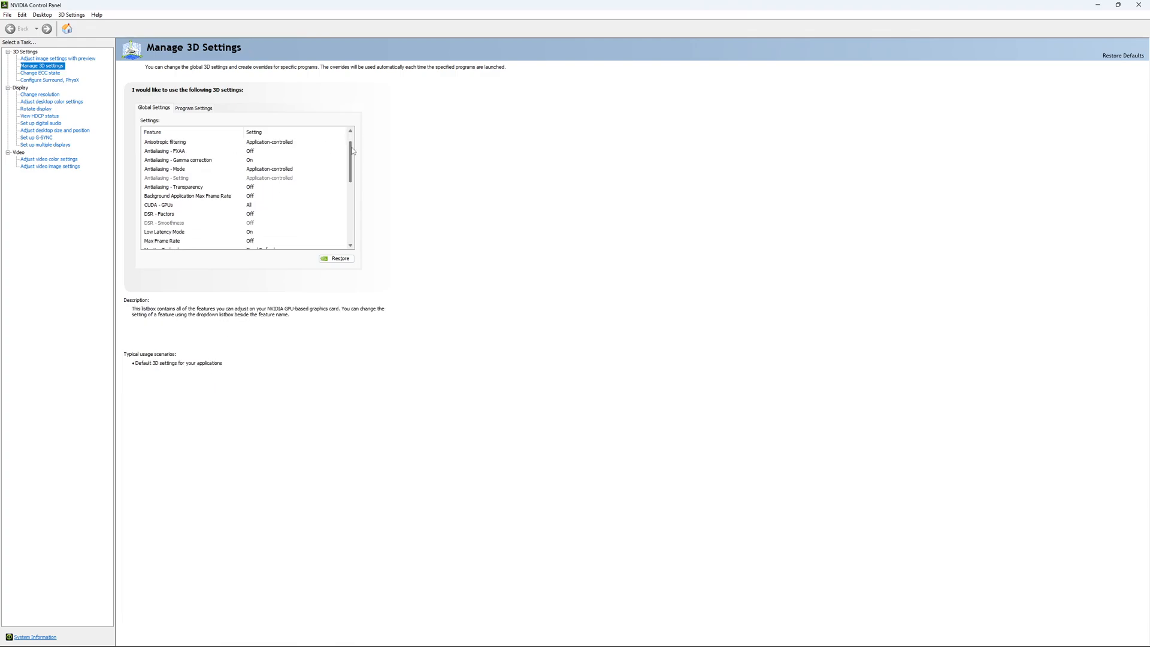
scroll(down, 3)
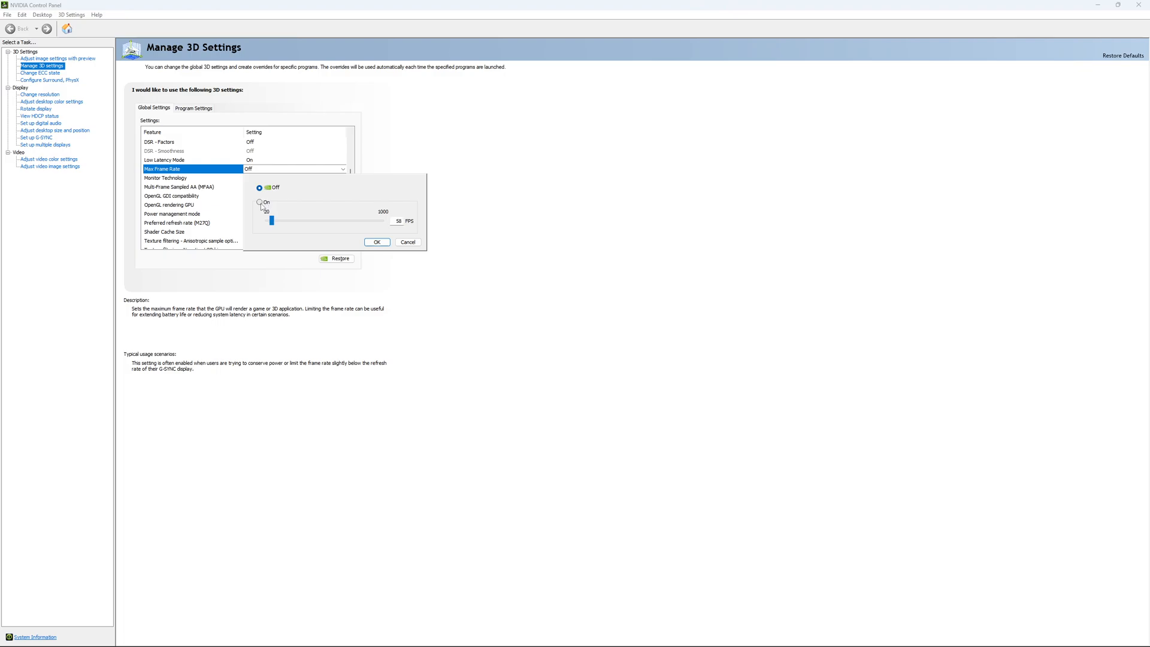
Step: Preview a 167 FPS frame-rate cap, then dismiss it unapplied so Max Frame Rate stays Off
click(258, 202)
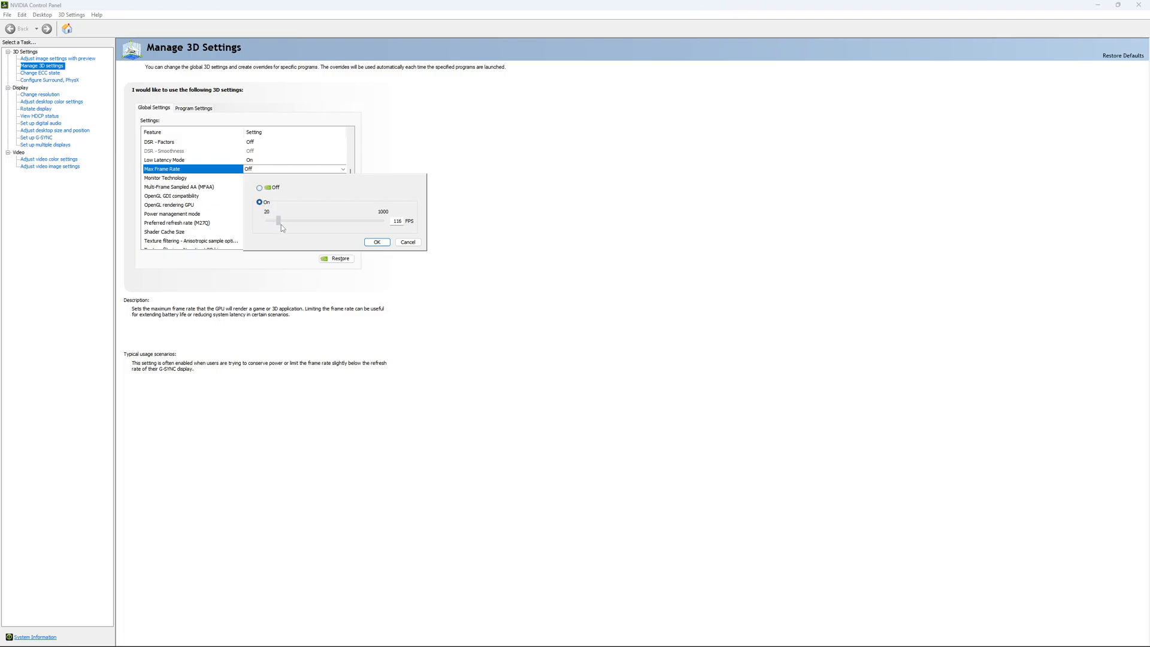
drag(277, 221, 285, 221)
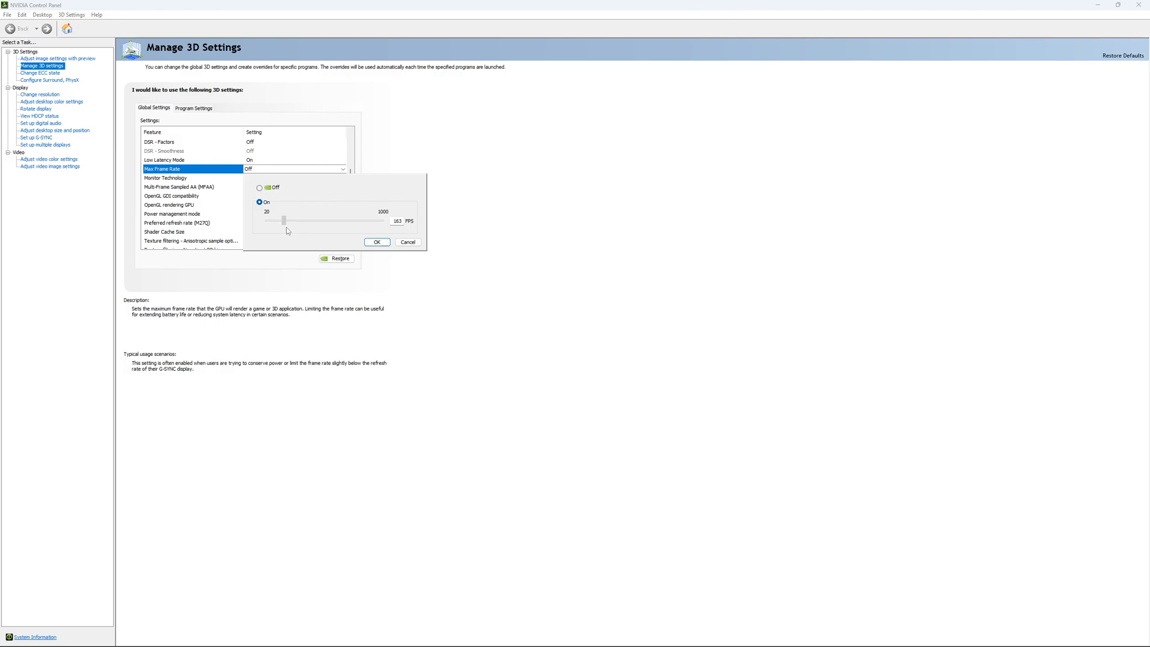
drag(284, 221, 287, 221)
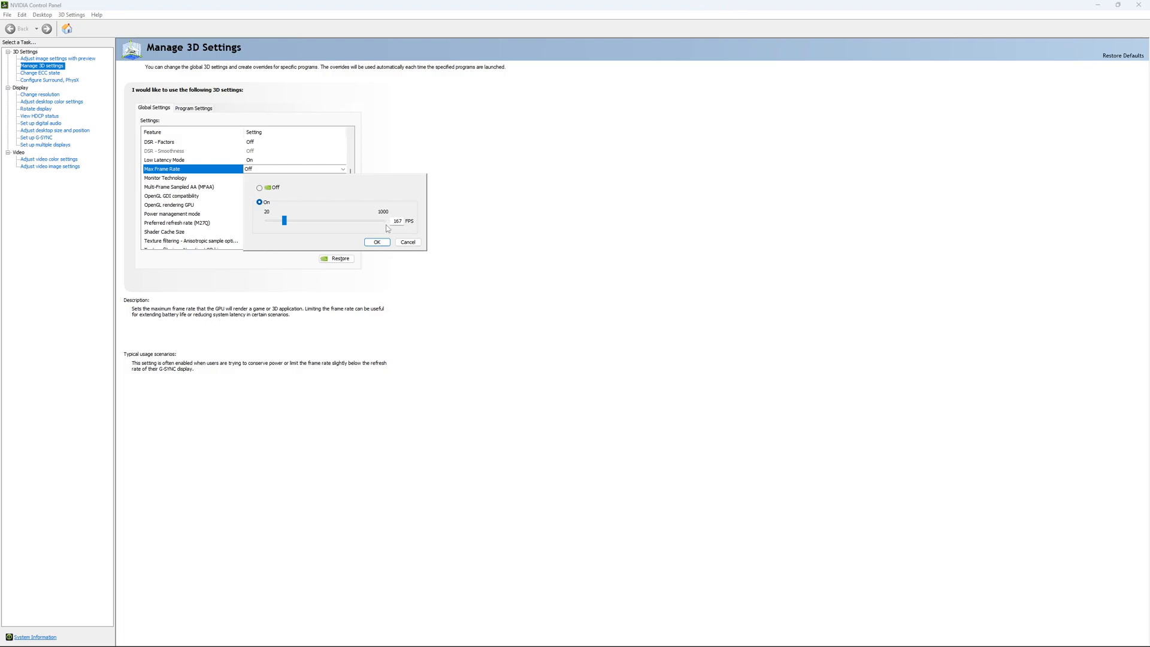
mouse_move(374, 221)
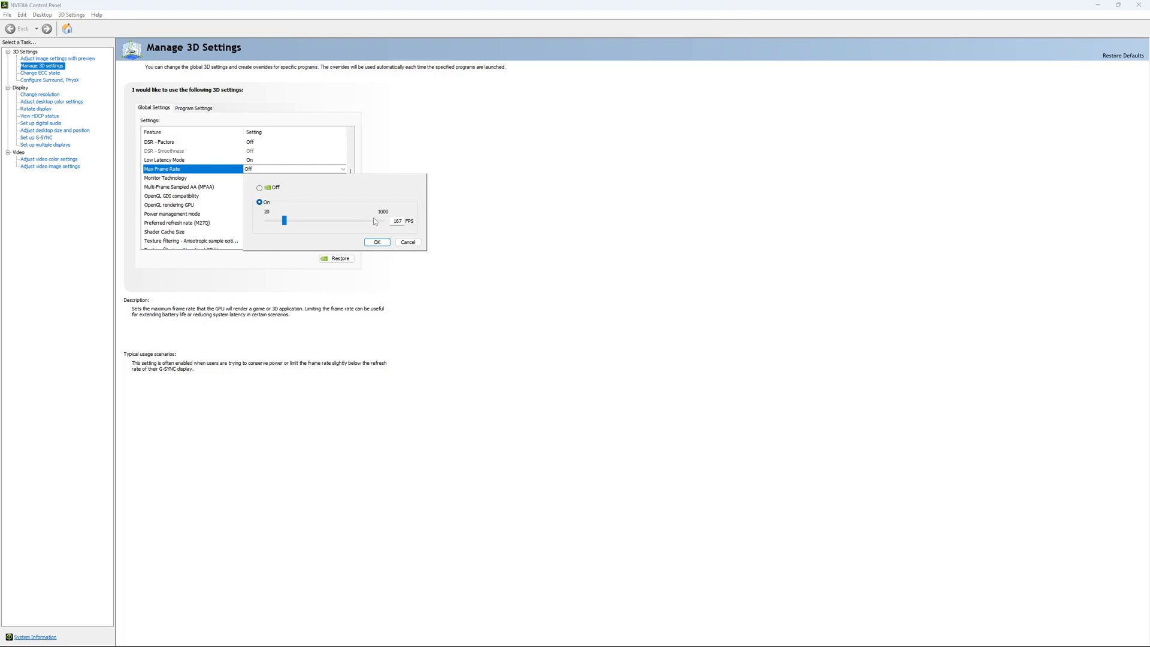
mouse_move(303, 202)
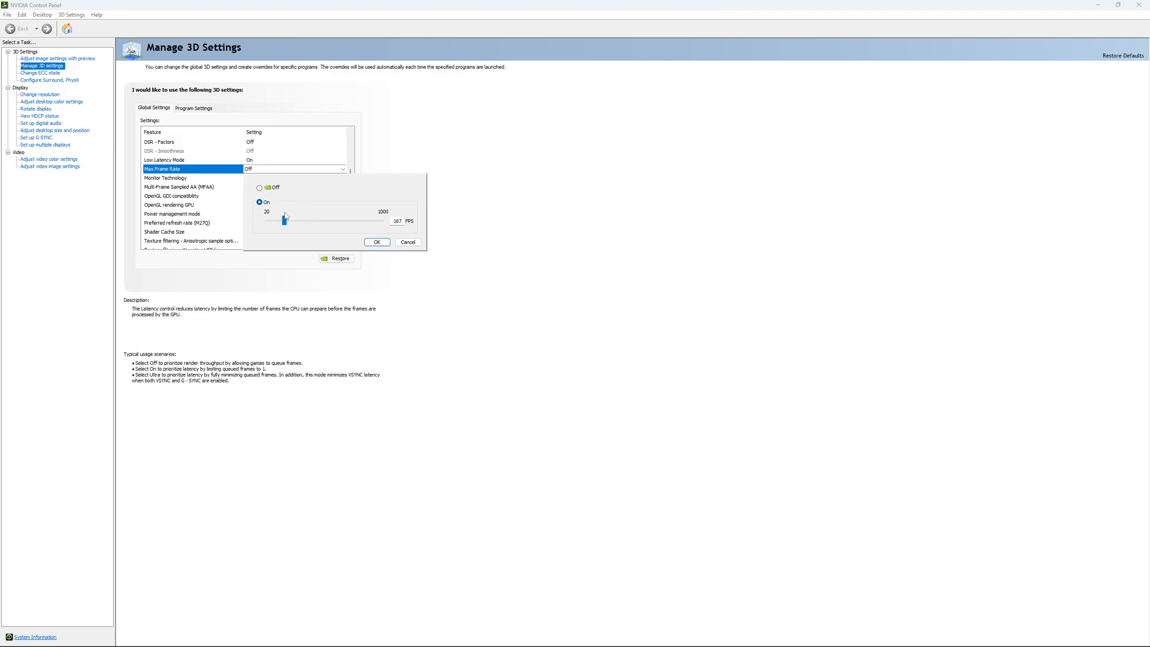
click(407, 242)
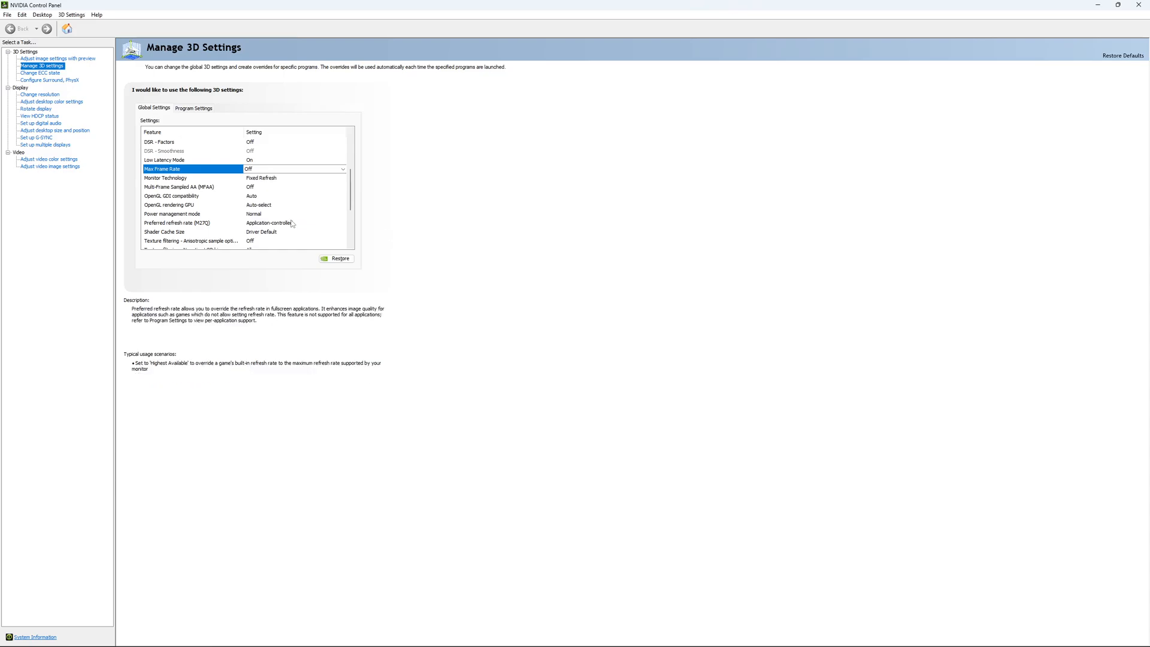
scroll(down, 3)
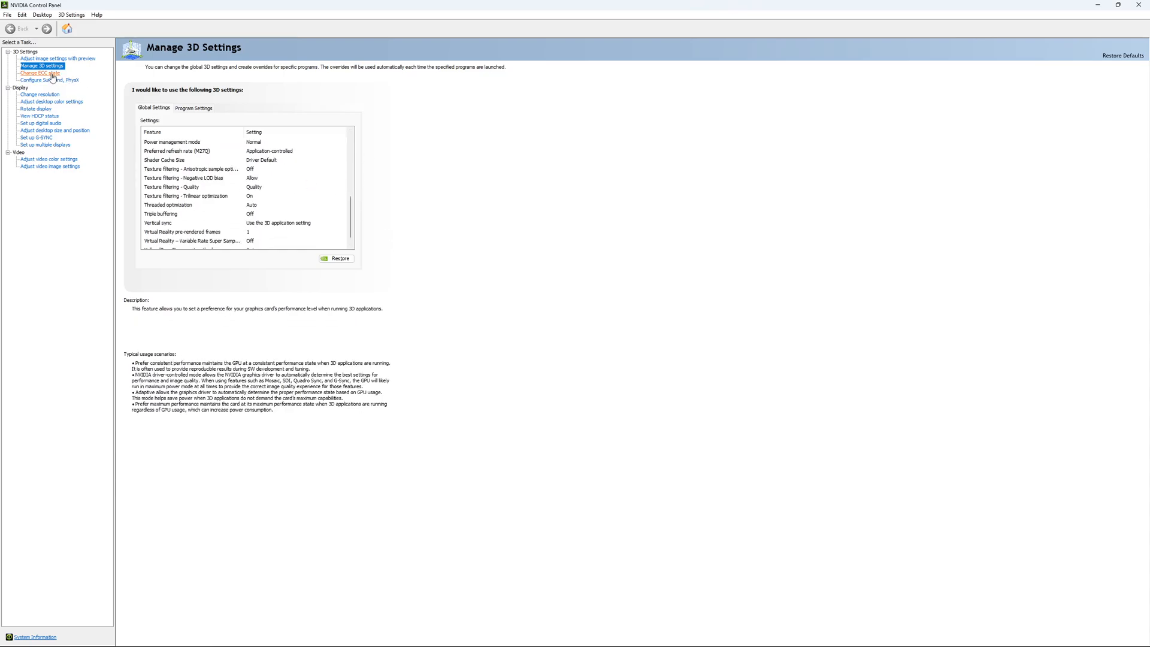
Step: Open the Change ECC State page for the RTX 4090, with ECC unchecked
click(39, 72)
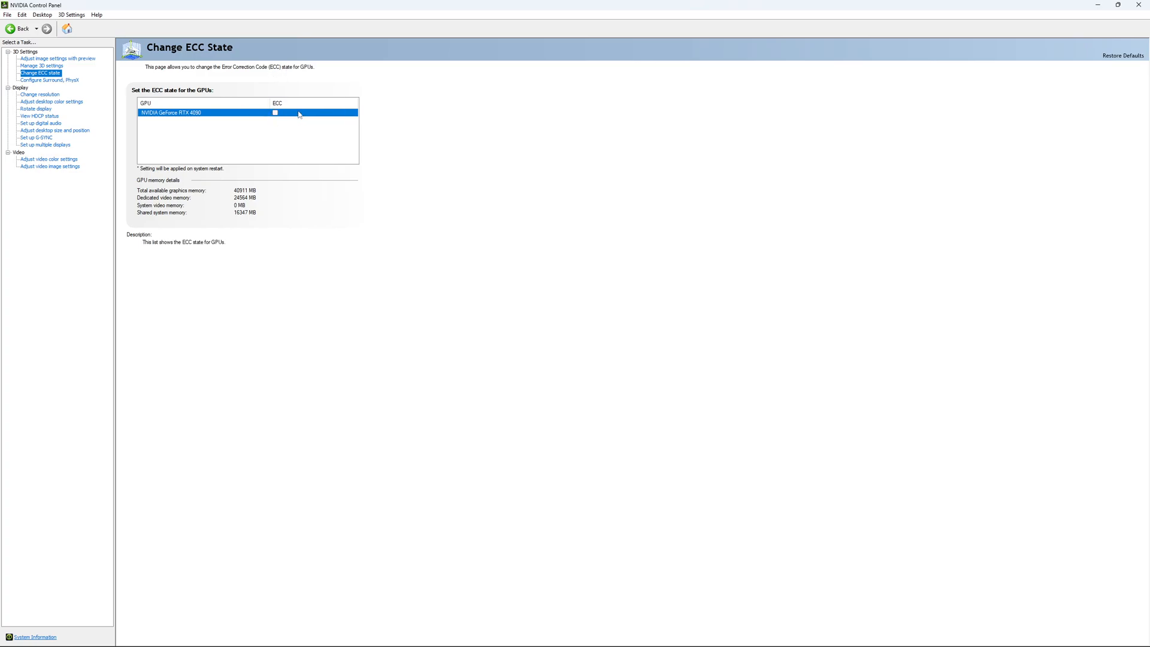
mouse_move(288, 108)
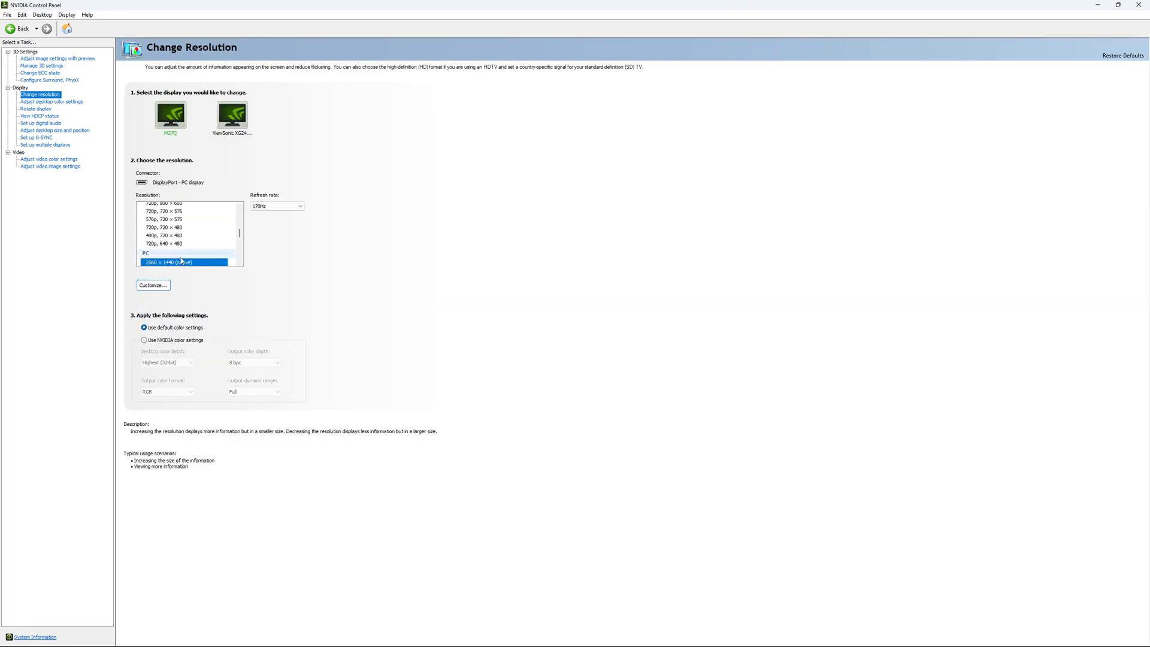
mouse_move(176, 271)
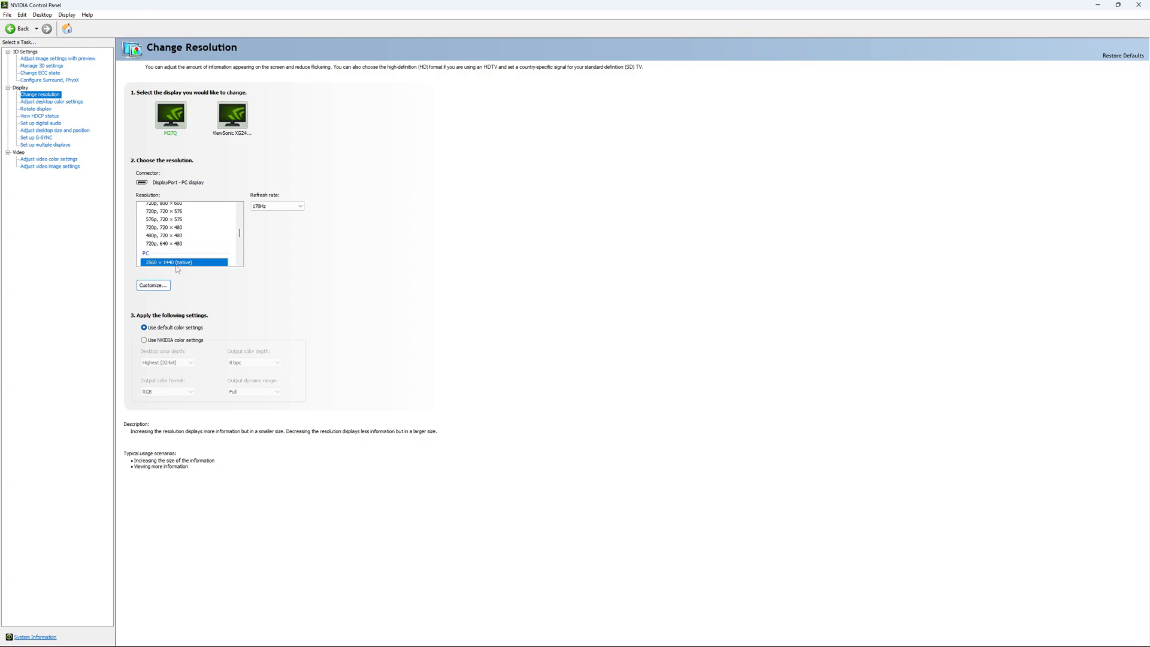
mouse_move(328, 239)
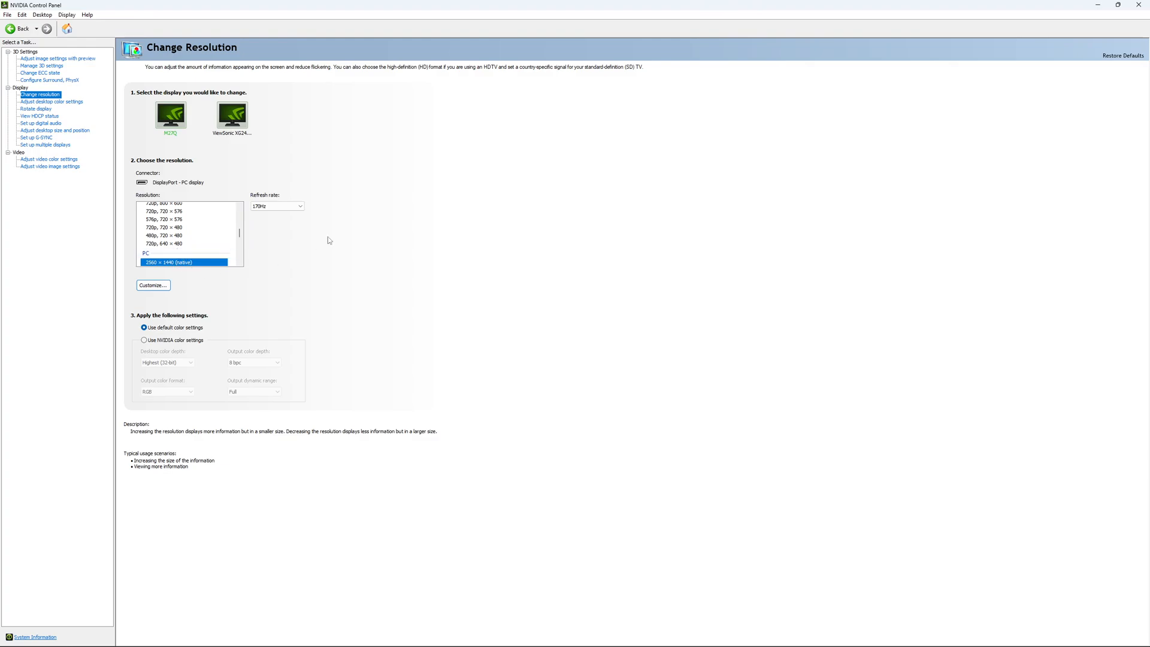
mouse_move(311, 239)
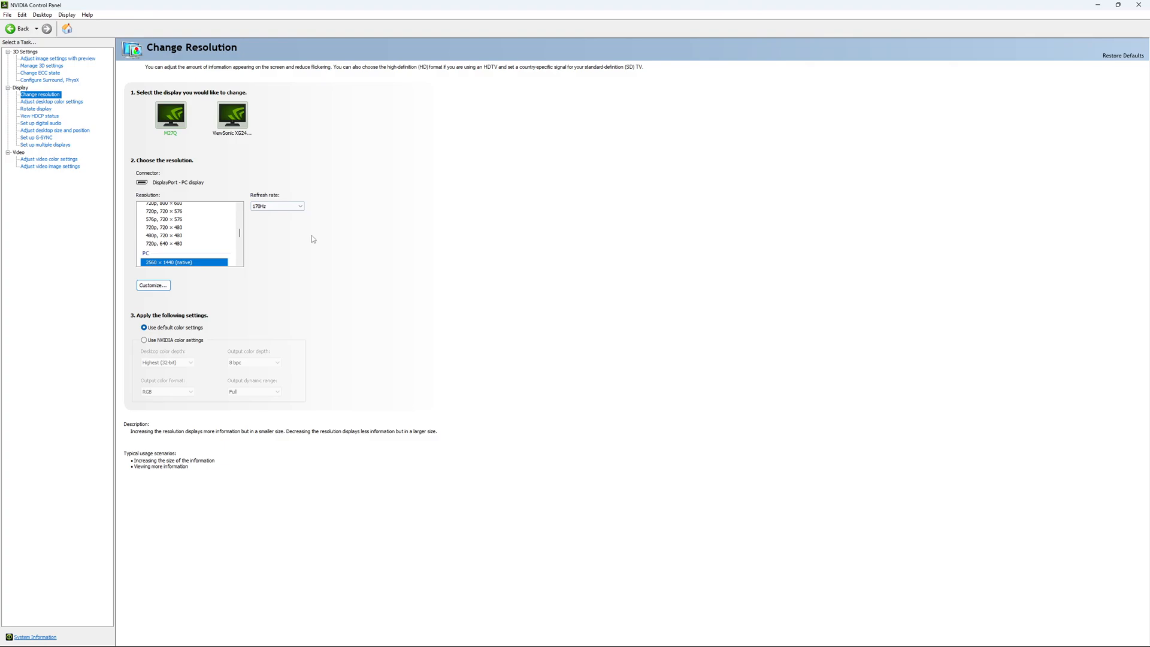
mouse_move(291, 231)
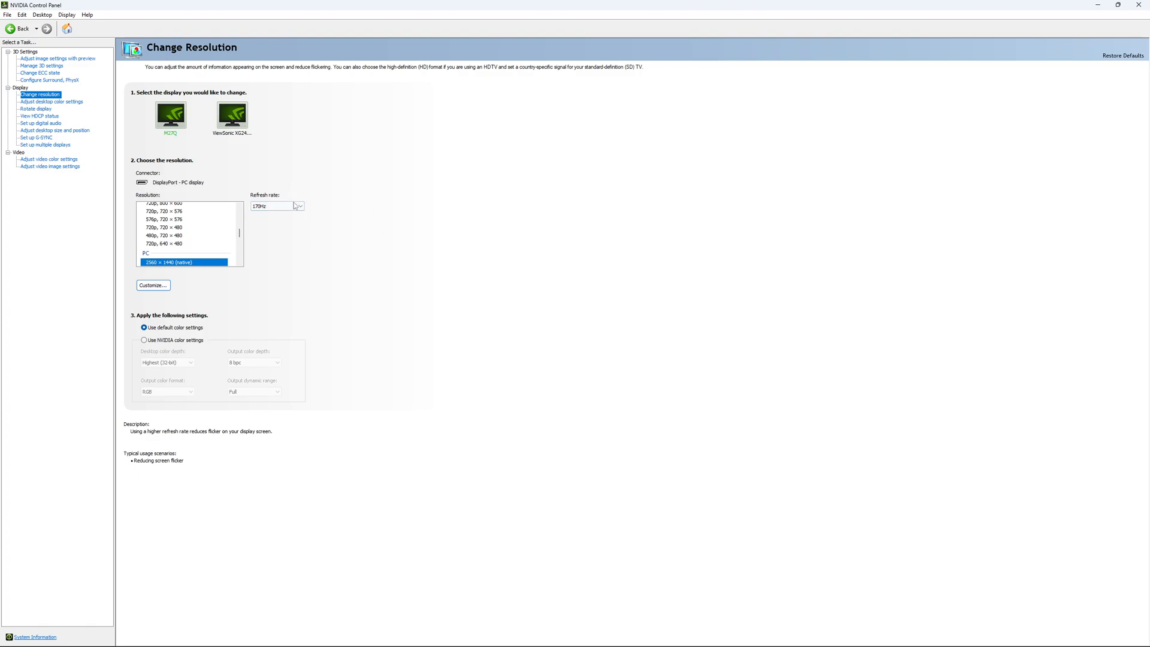
mouse_move(409, 207)
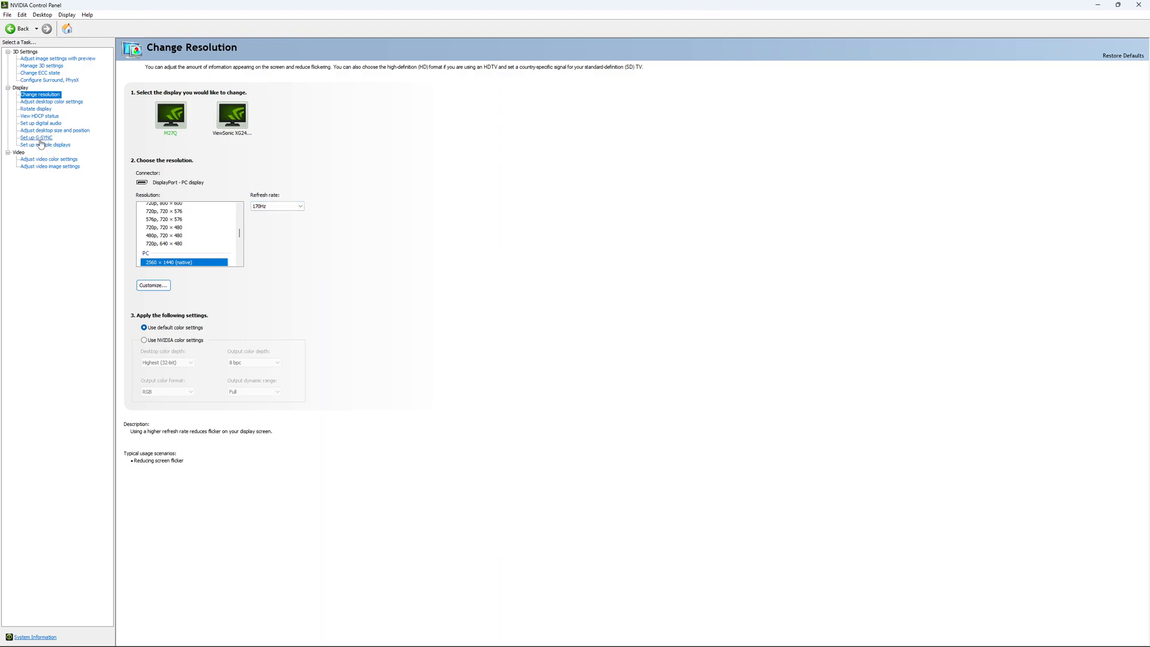
Step: Open Set up G-SYNC and leave G-SYNC, G-SYNC Compatible unchecked for the displays
click(36, 138)
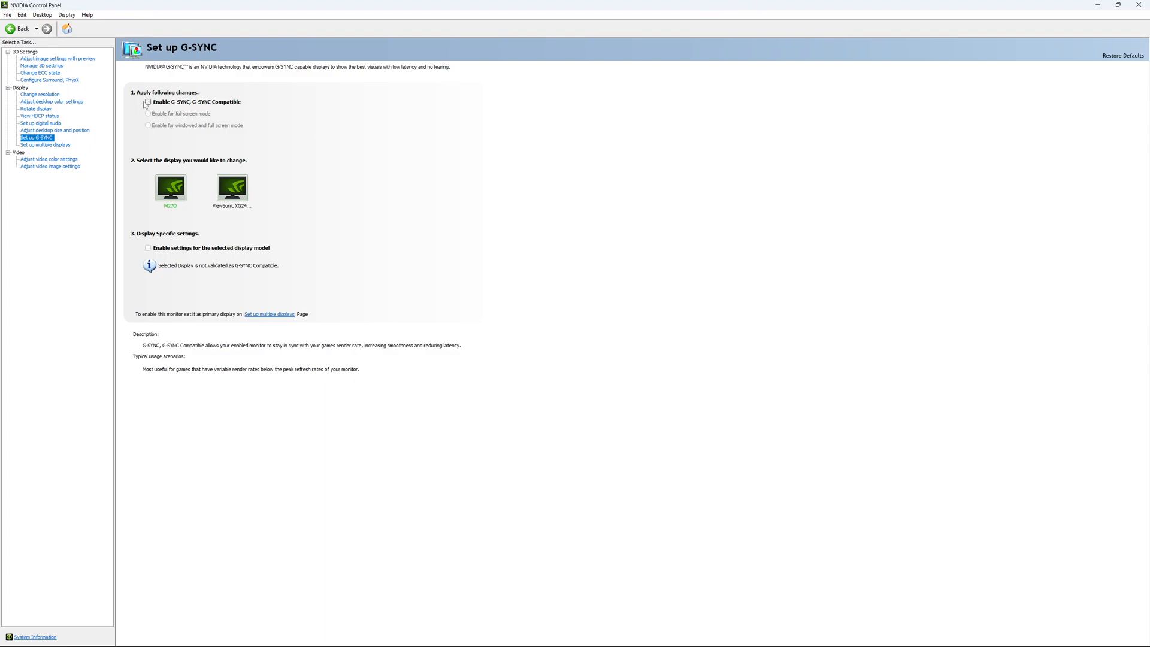
click(147, 101)
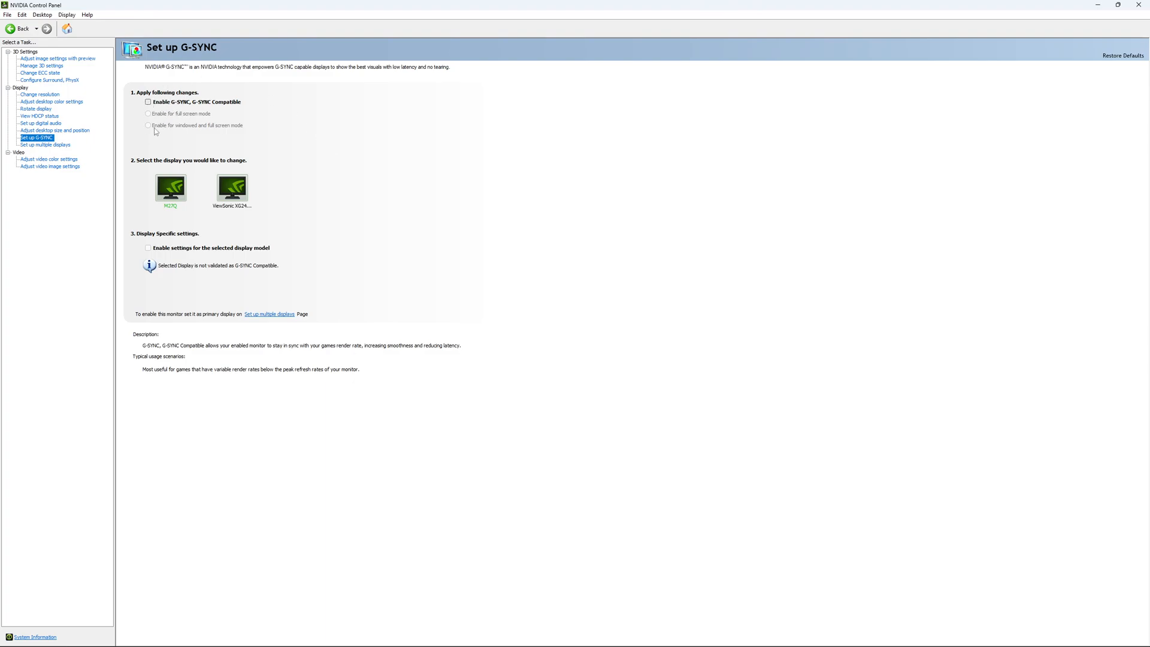
mouse_move(233, 134)
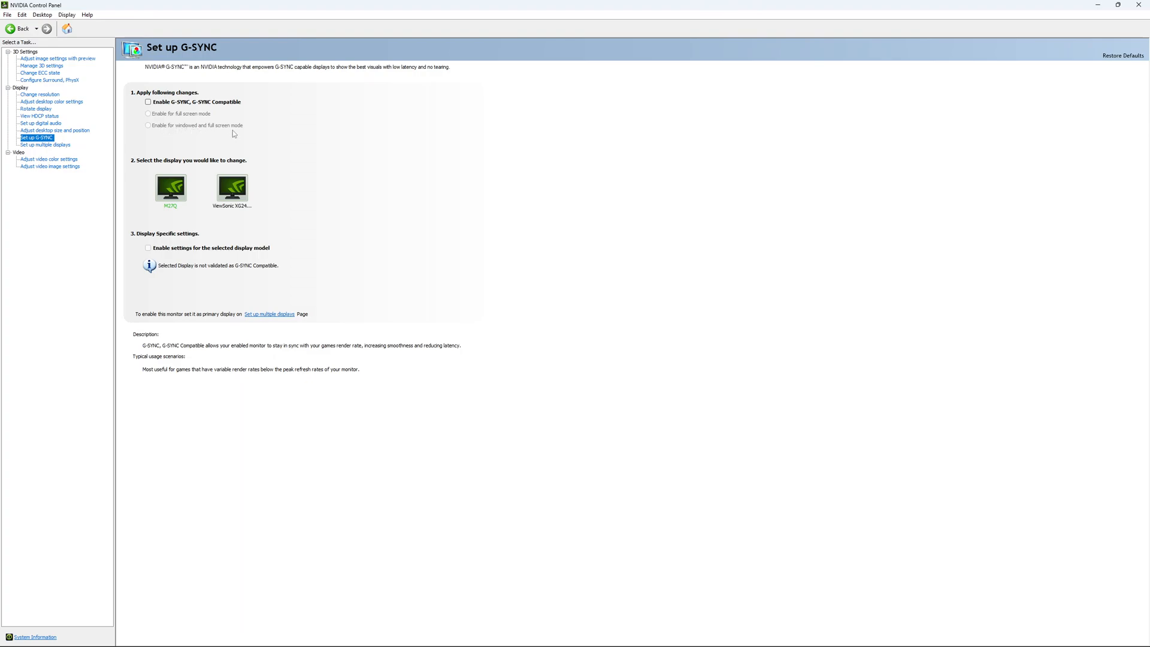
mouse_move(192, 130)
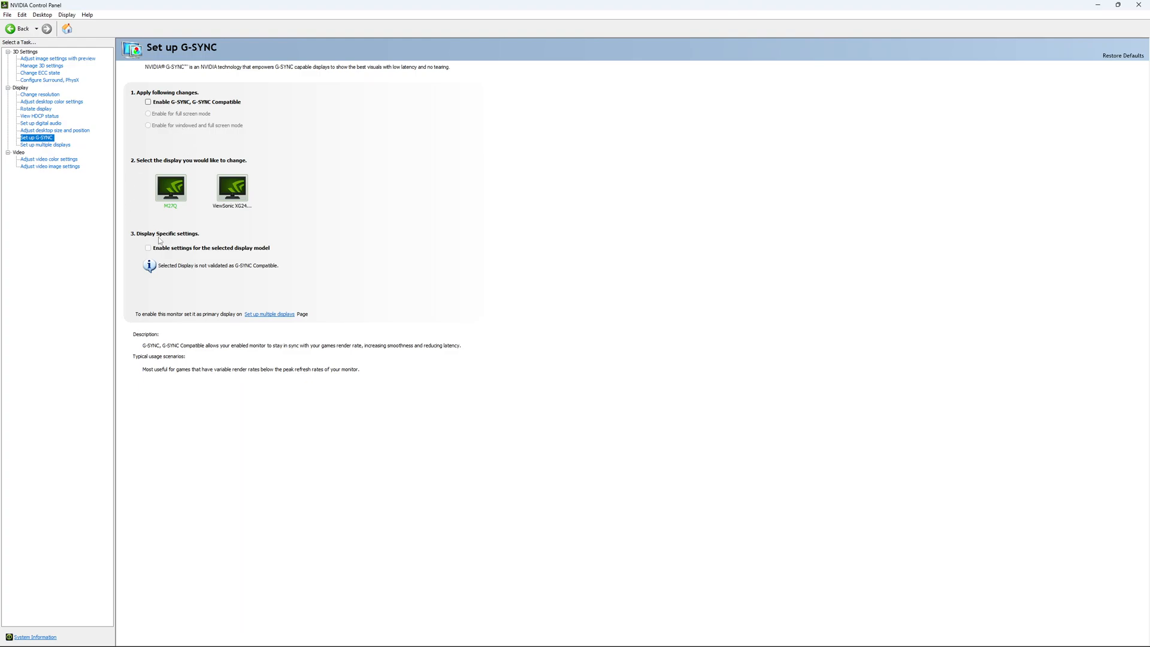
mouse_move(190, 206)
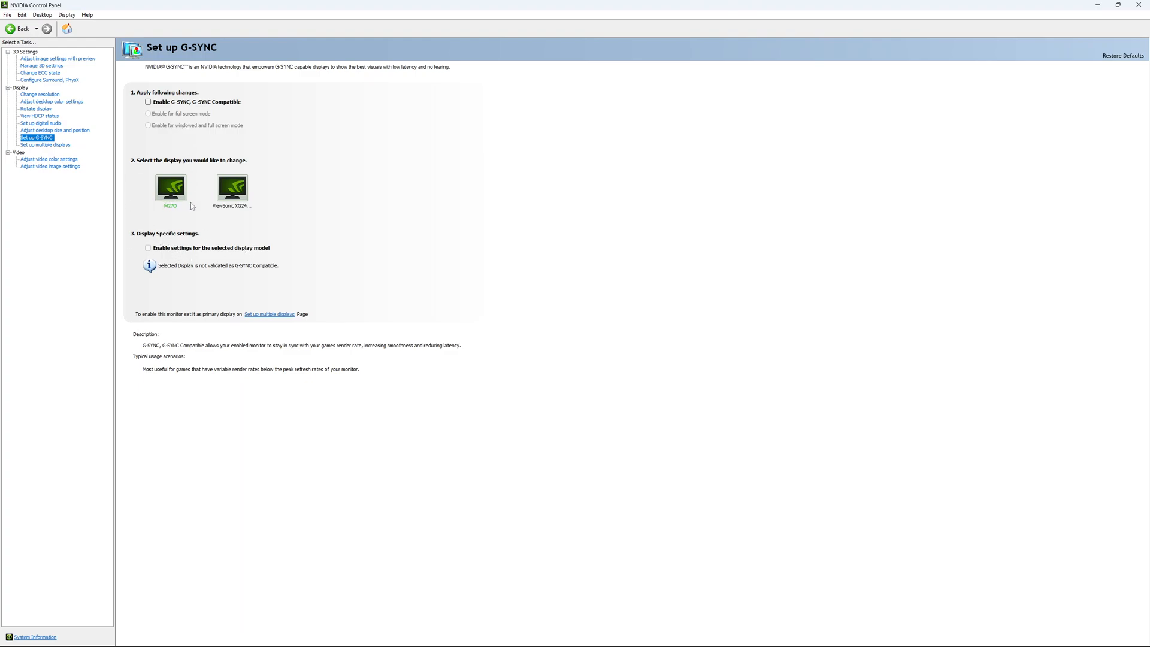
mouse_move(266, 215)
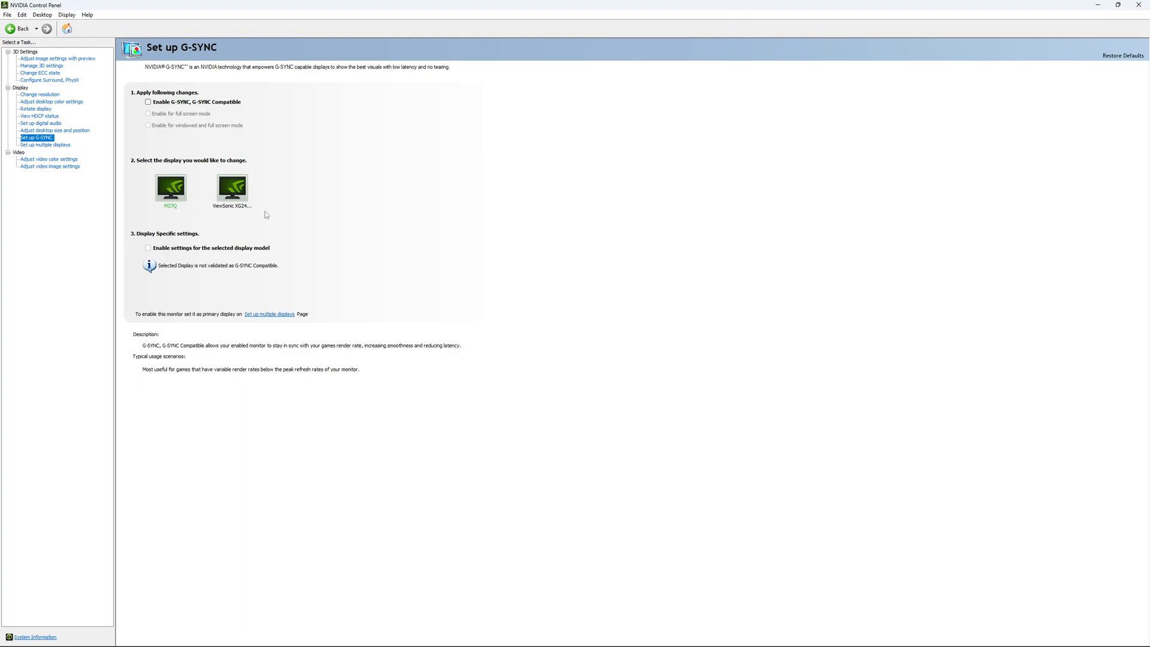
mouse_move(280, 200)
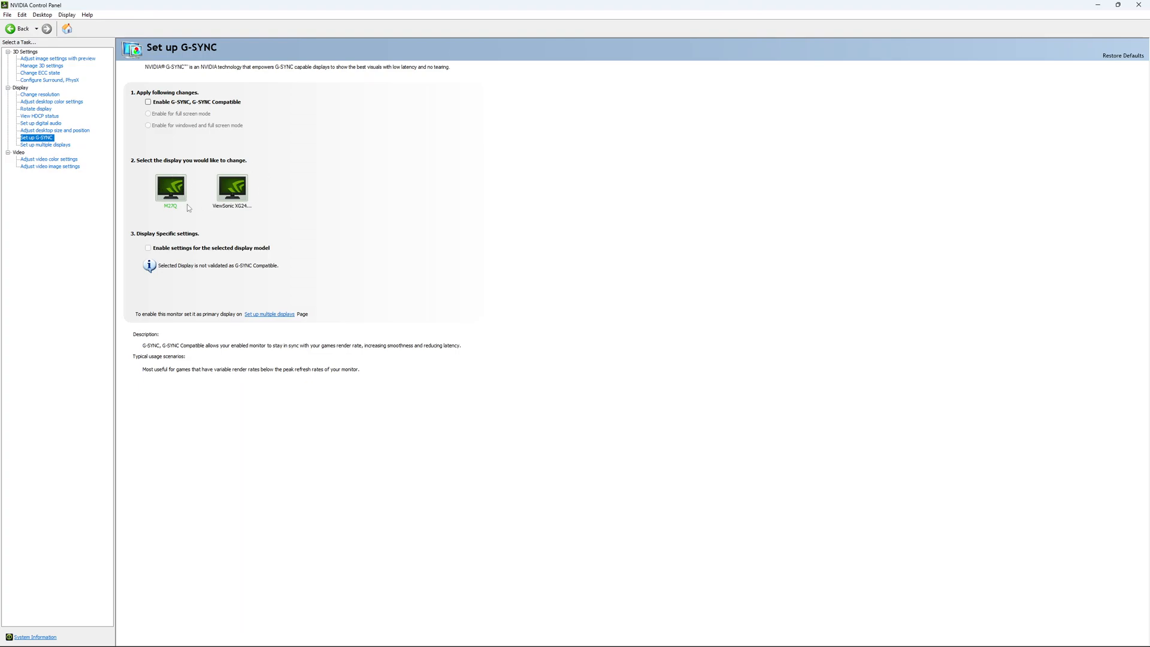
mouse_move(359, 242)
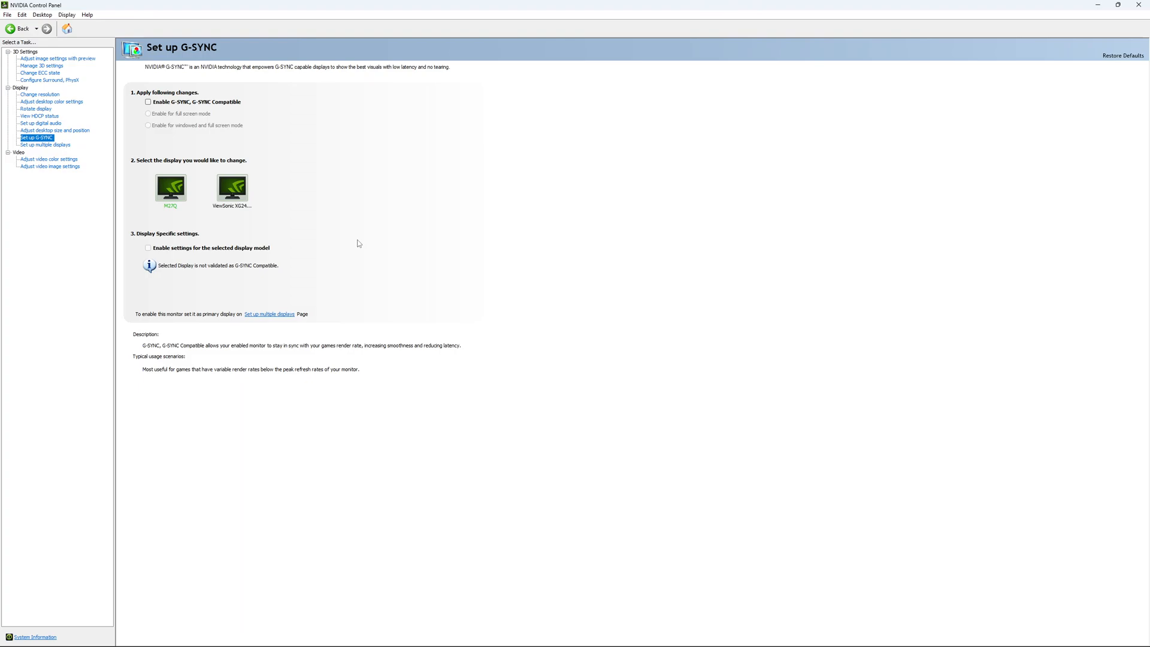
mouse_move(339, 239)
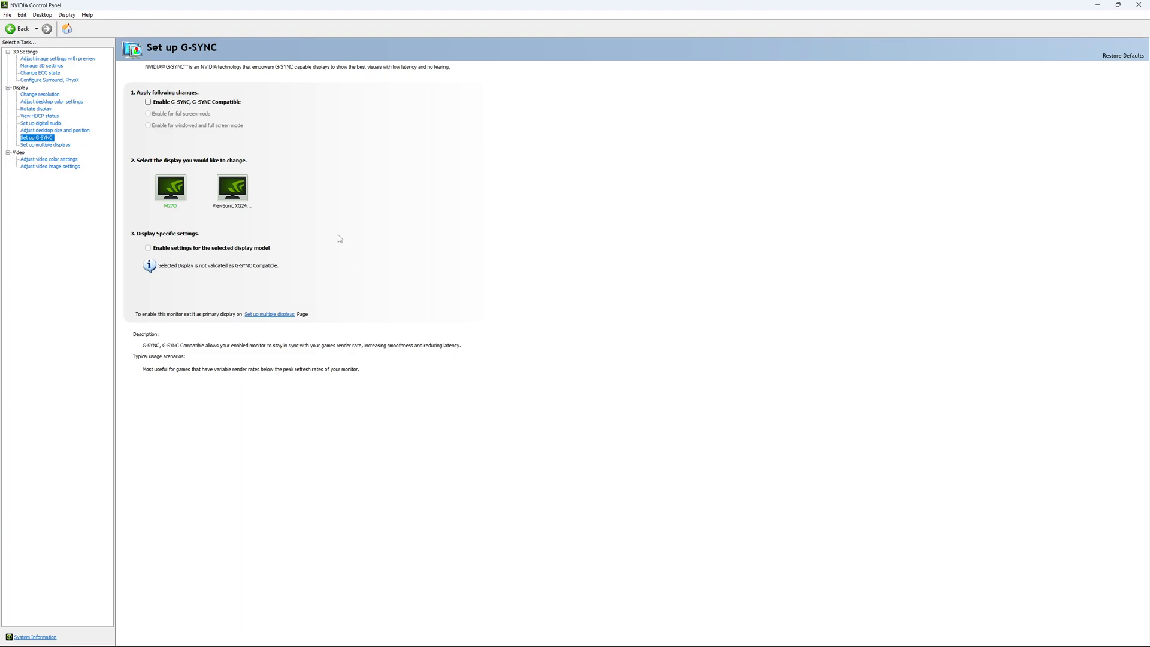
mouse_move(331, 249)
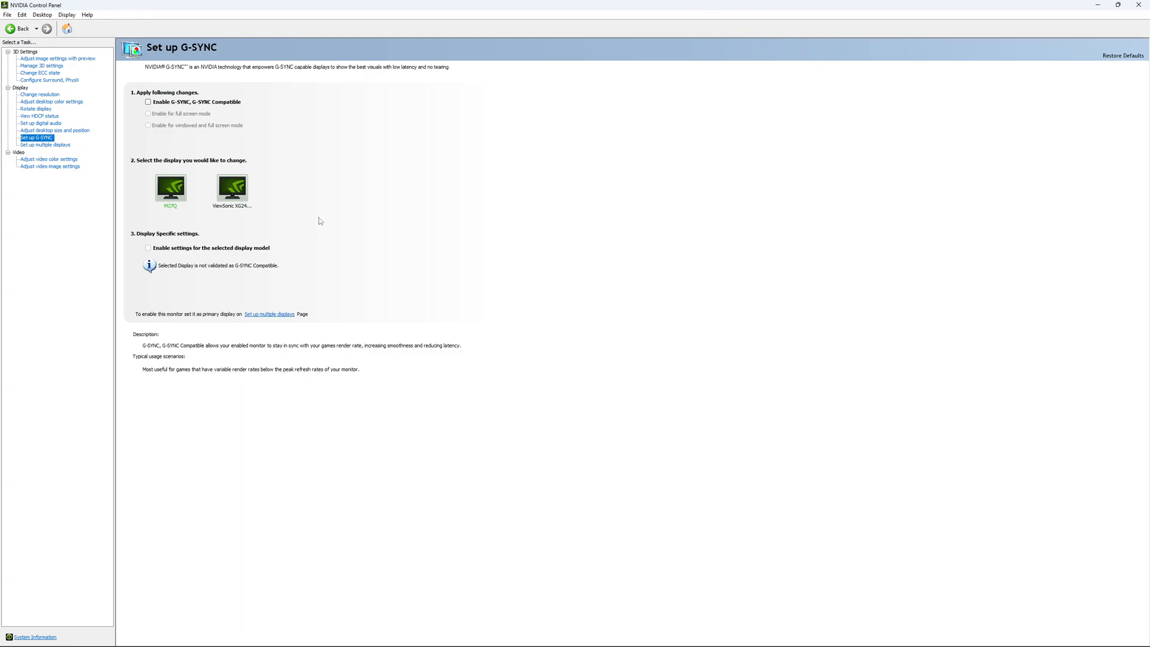
mouse_move(323, 216)
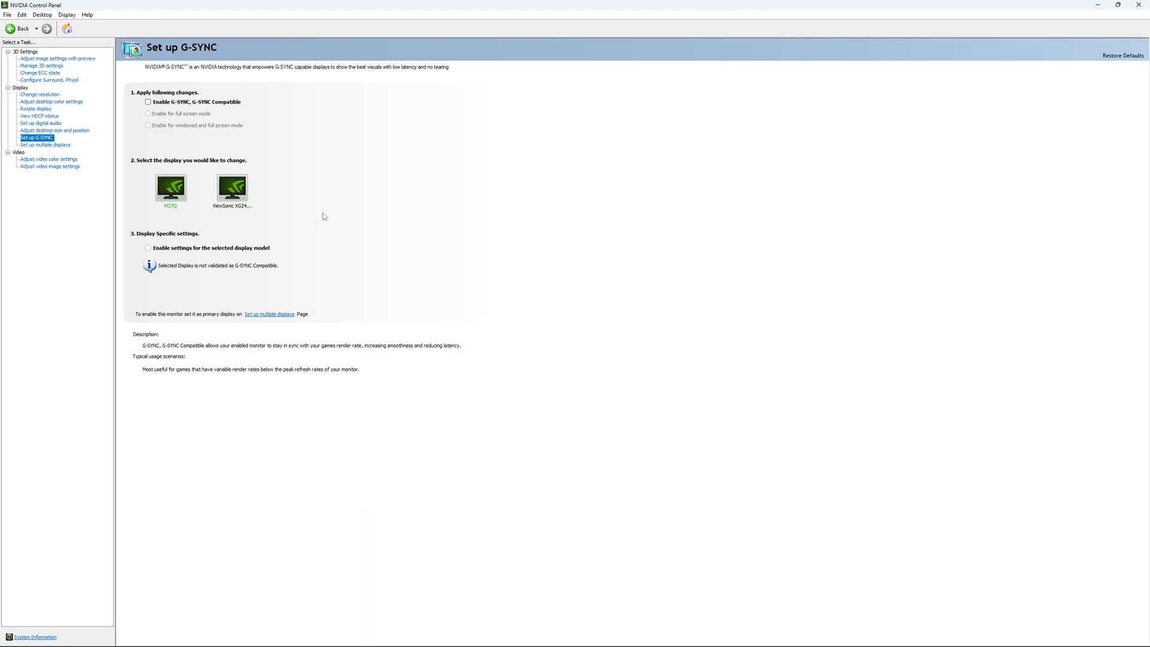
mouse_move(328, 210)
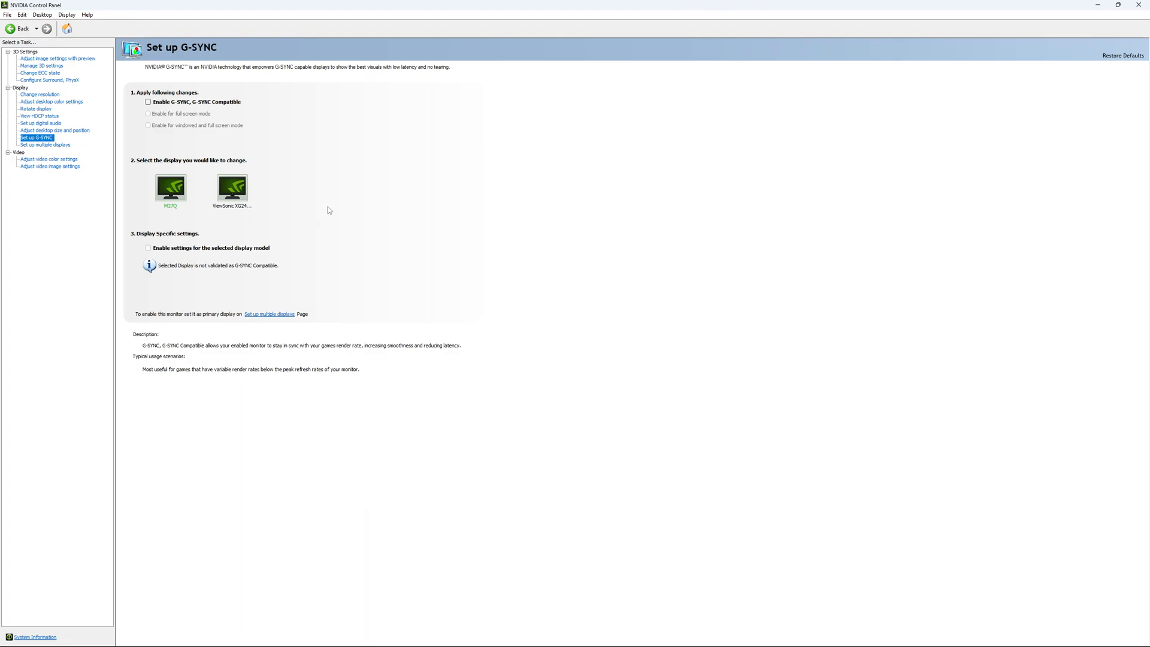
mouse_move(333, 214)
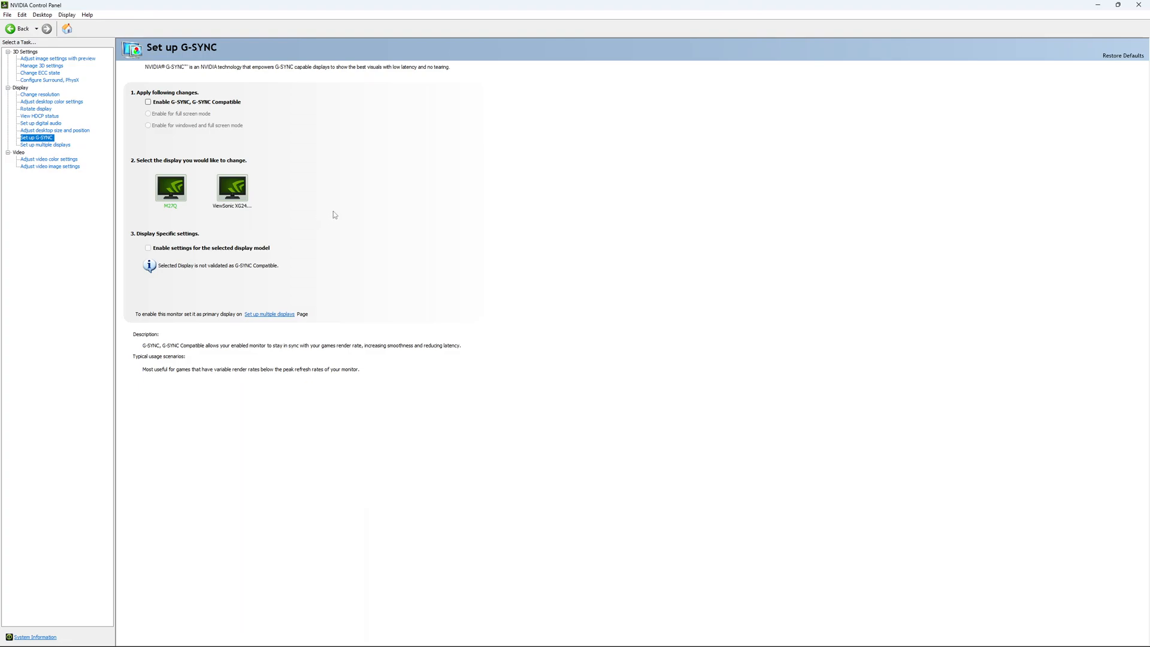
mouse_move(344, 219)
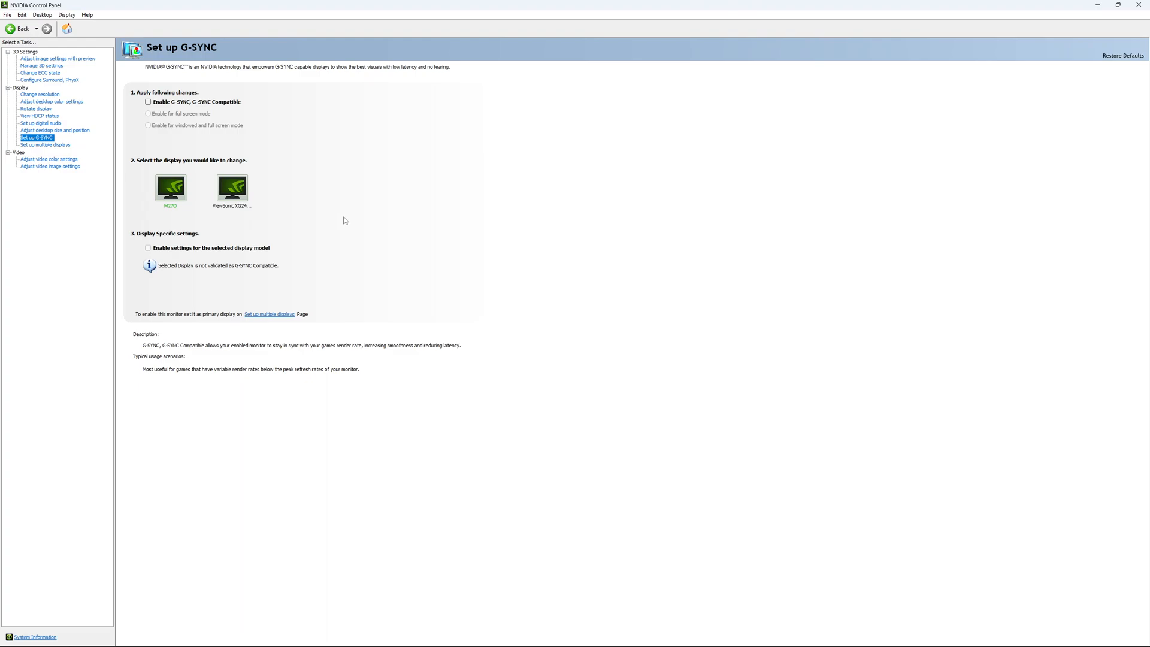
mouse_move(336, 230)
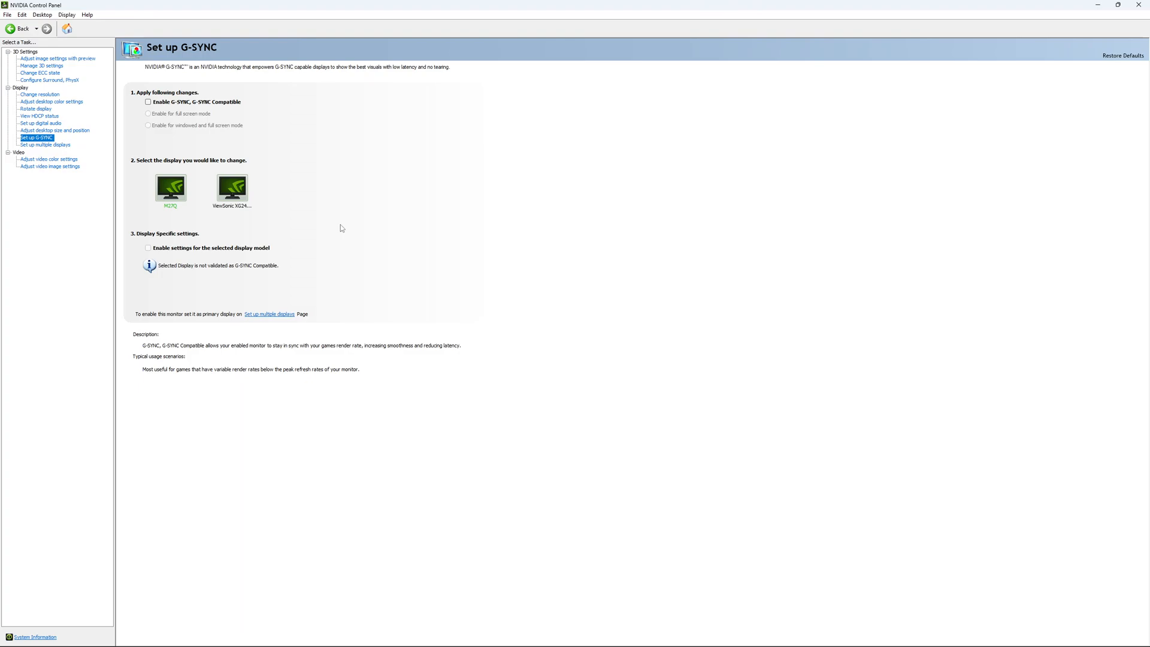
mouse_move(392, 346)
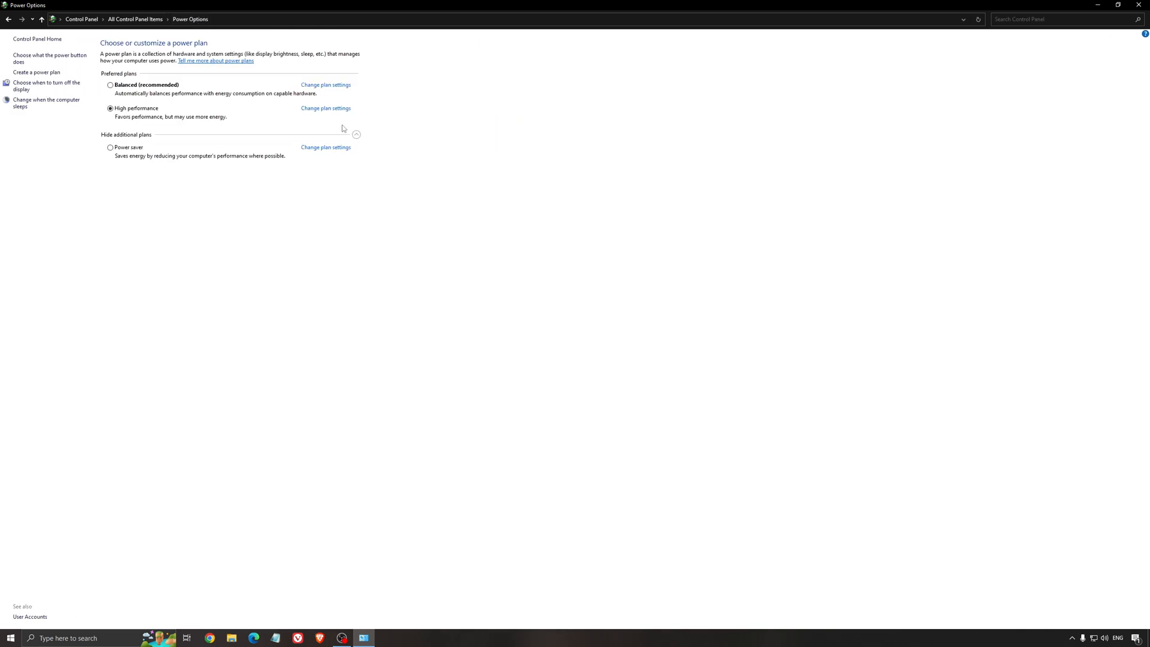
mouse_move(187, 143)
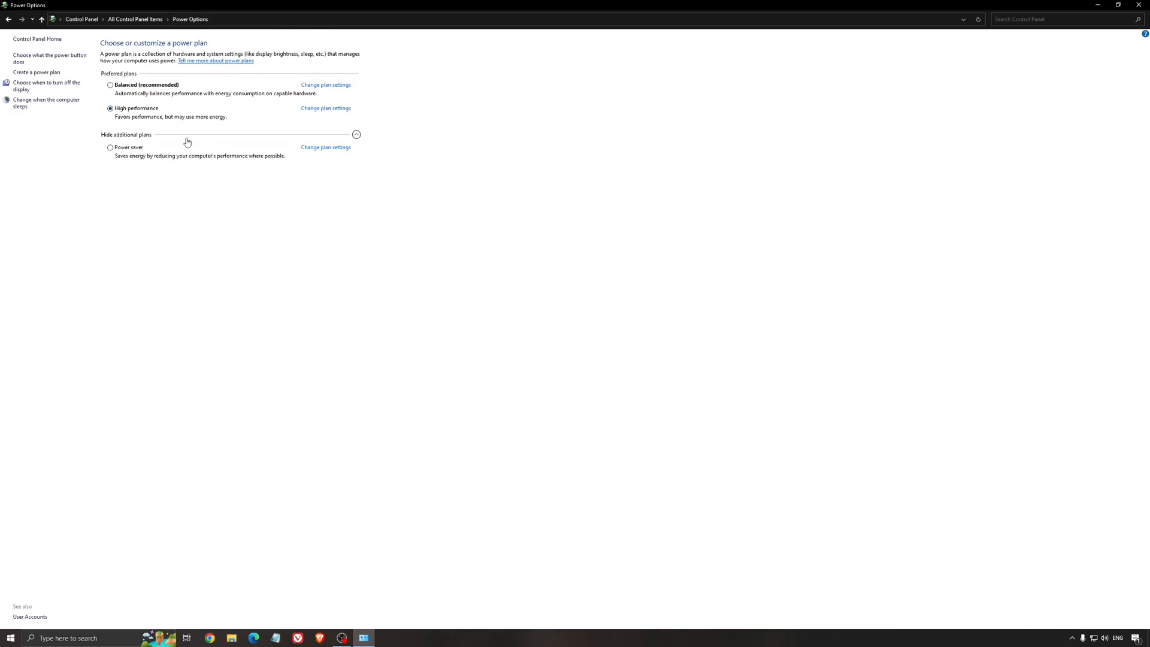
mouse_move(124, 107)
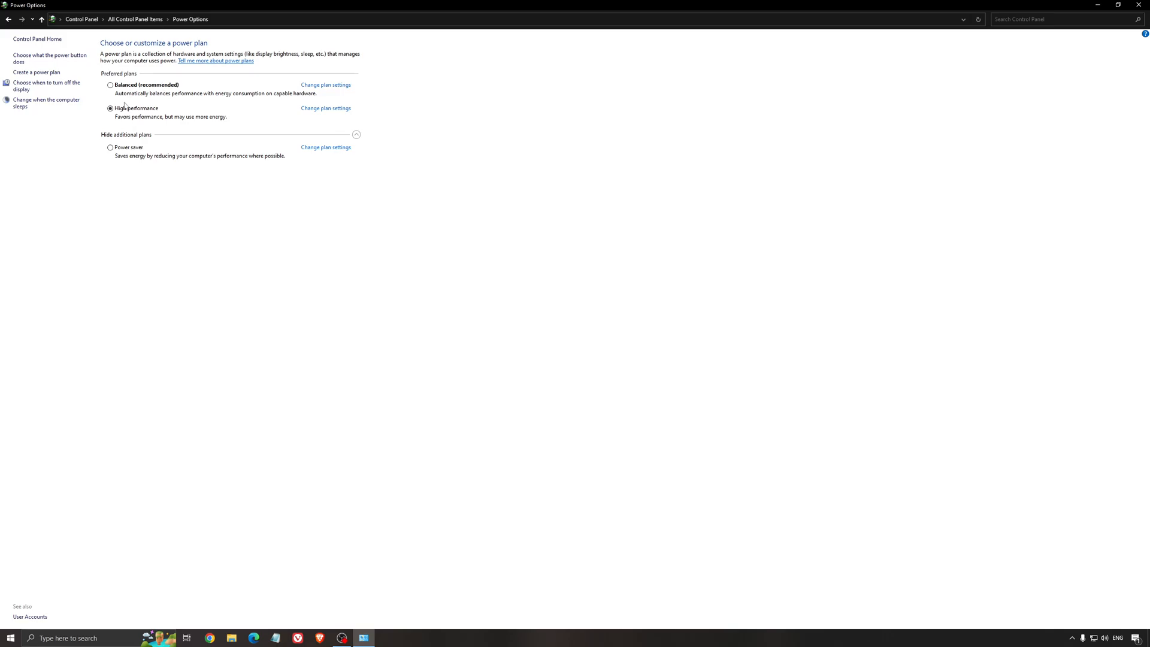
mouse_move(325, 236)
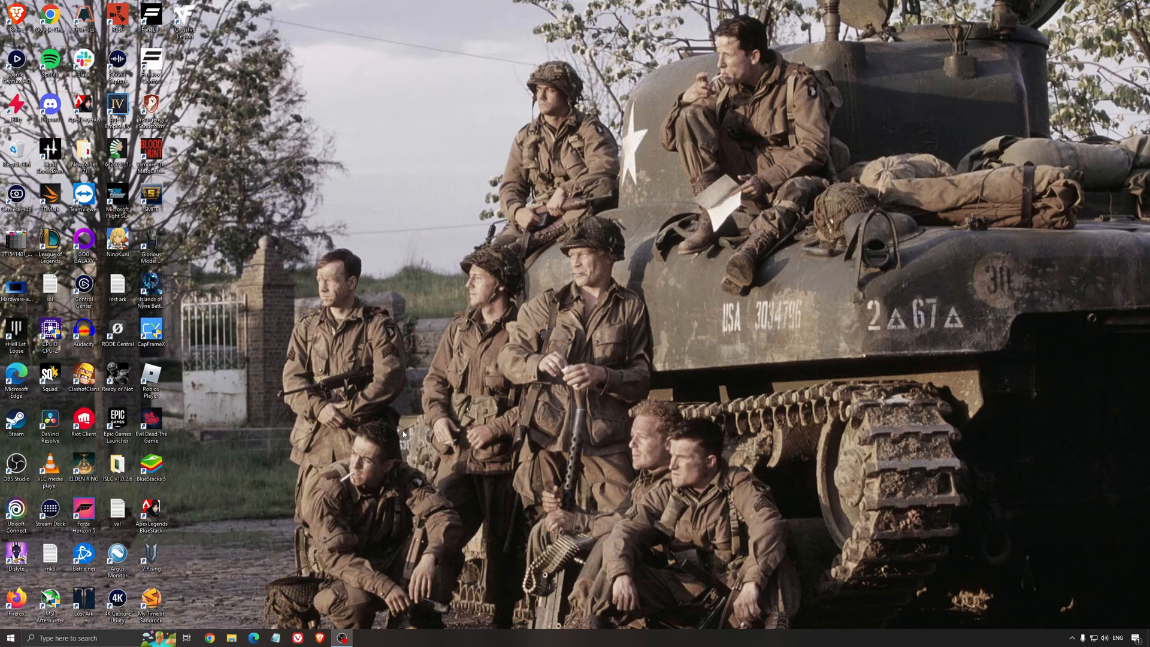
Step: Launch ISLC, start cleaning at 1024 MB list size and 16000 MB free memory, then minimize it
double_click(117, 470)
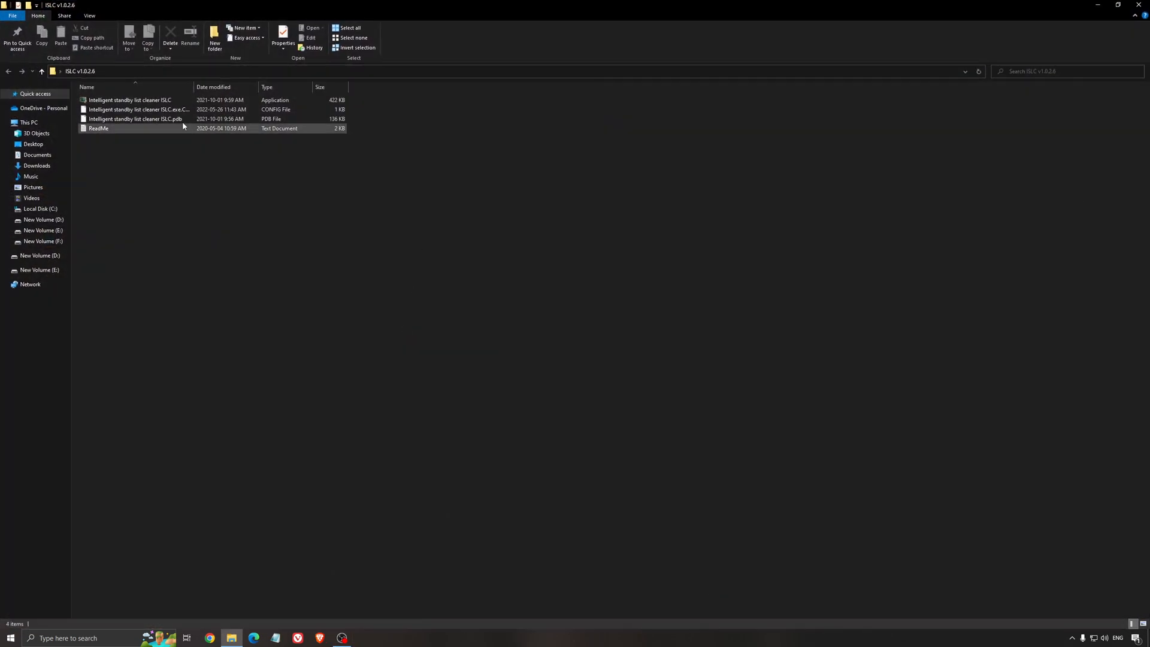
double_click(129, 100)
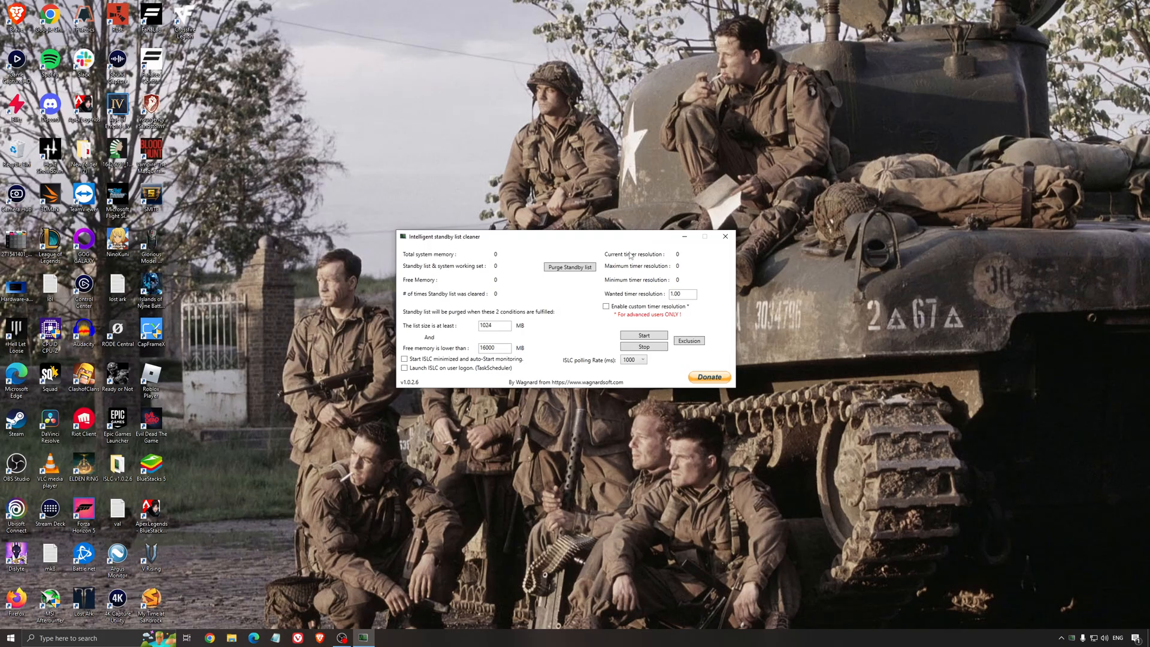
mouse_move(427, 233)
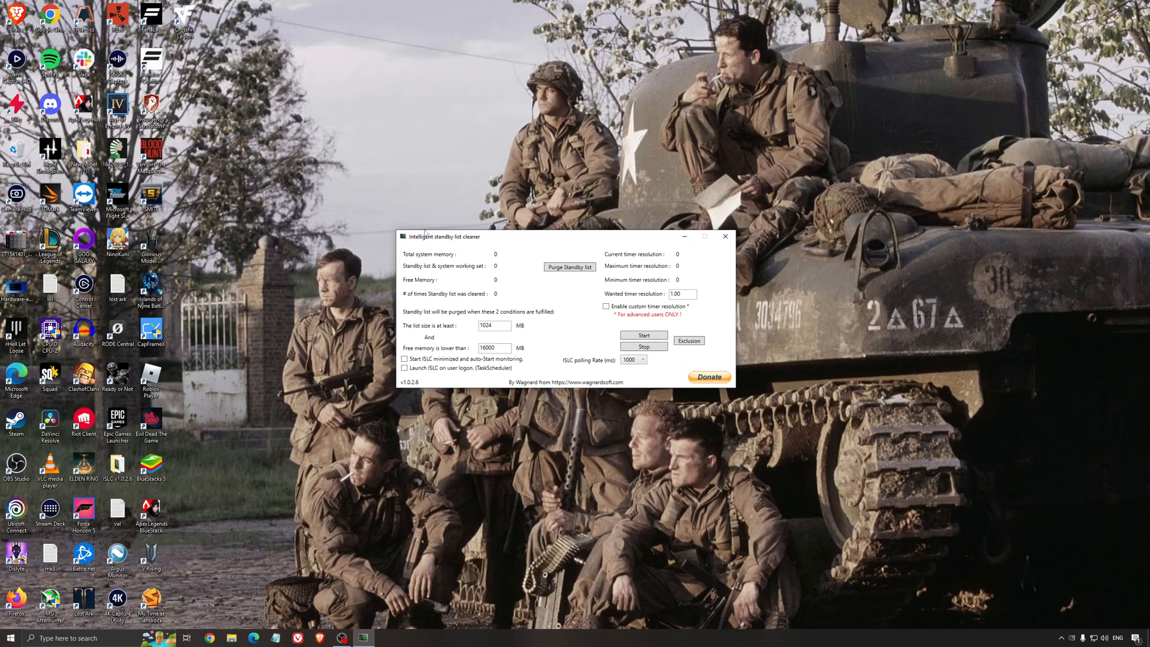
click(643, 334)
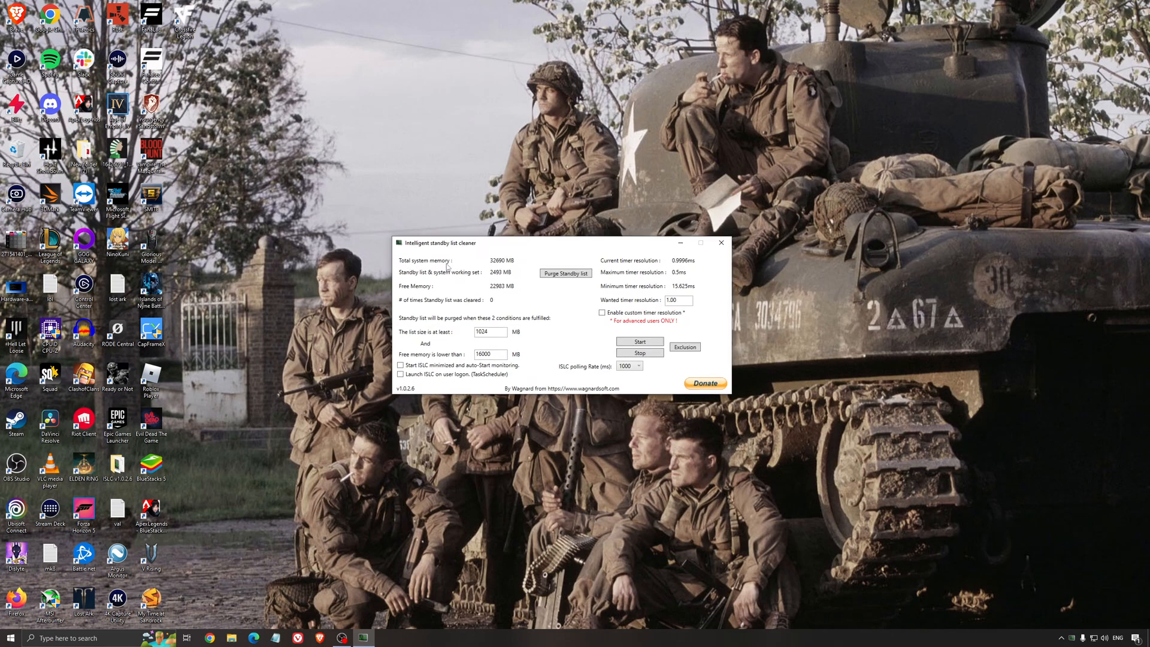
triple_click(490, 354)
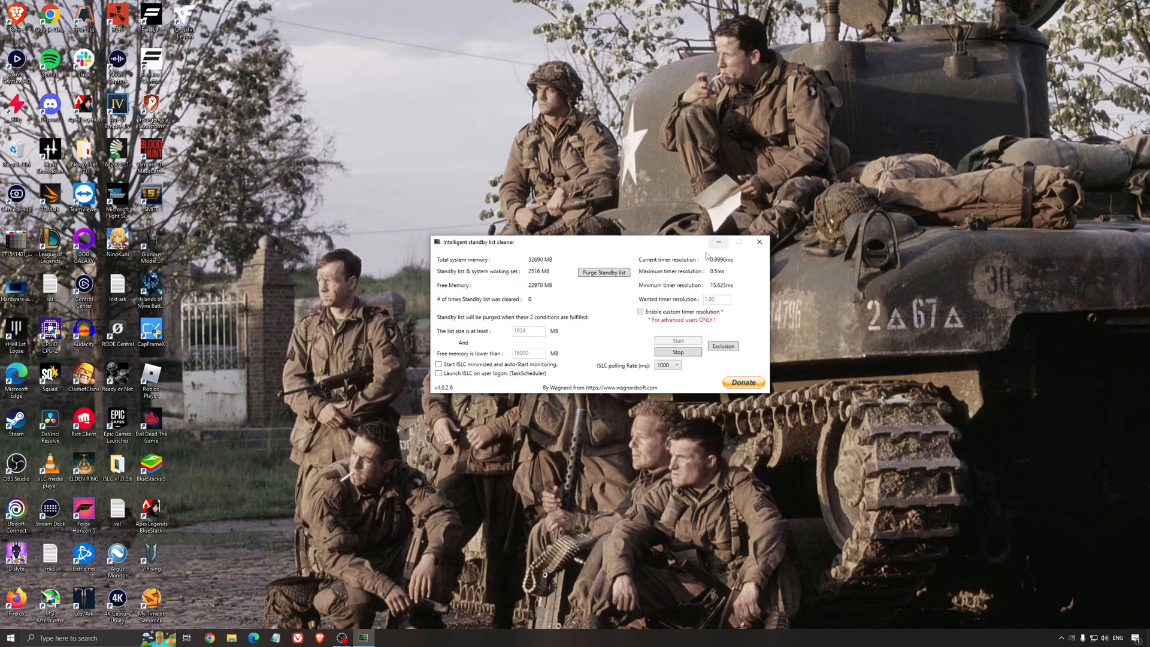
click(759, 241)
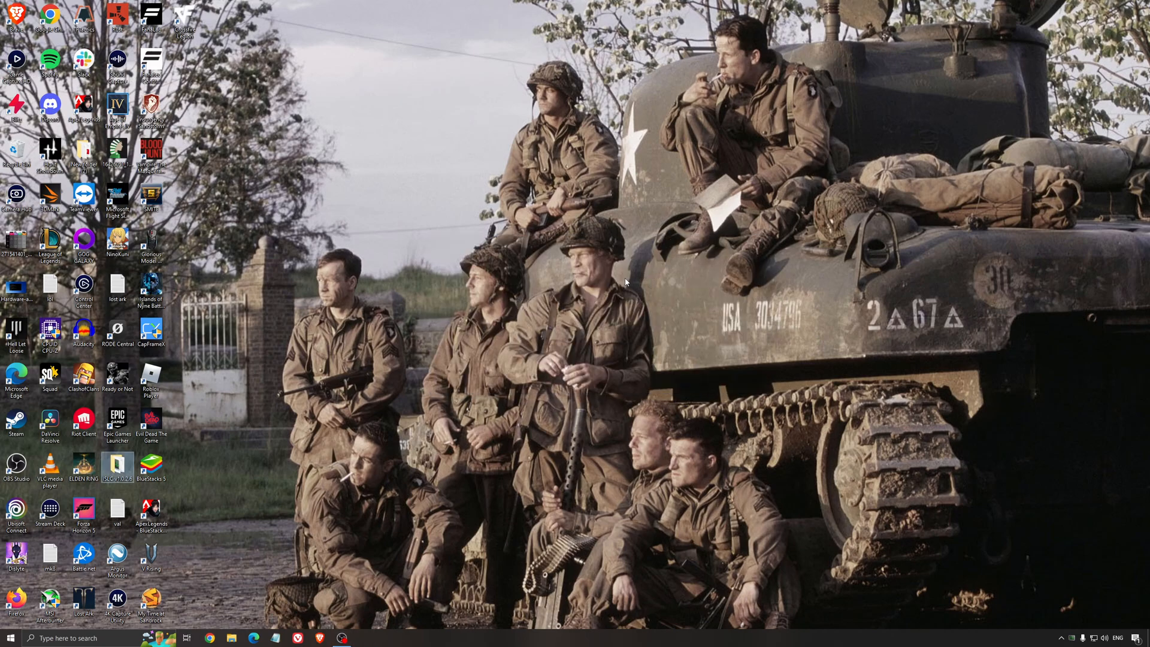
mouse_move(658, 434)
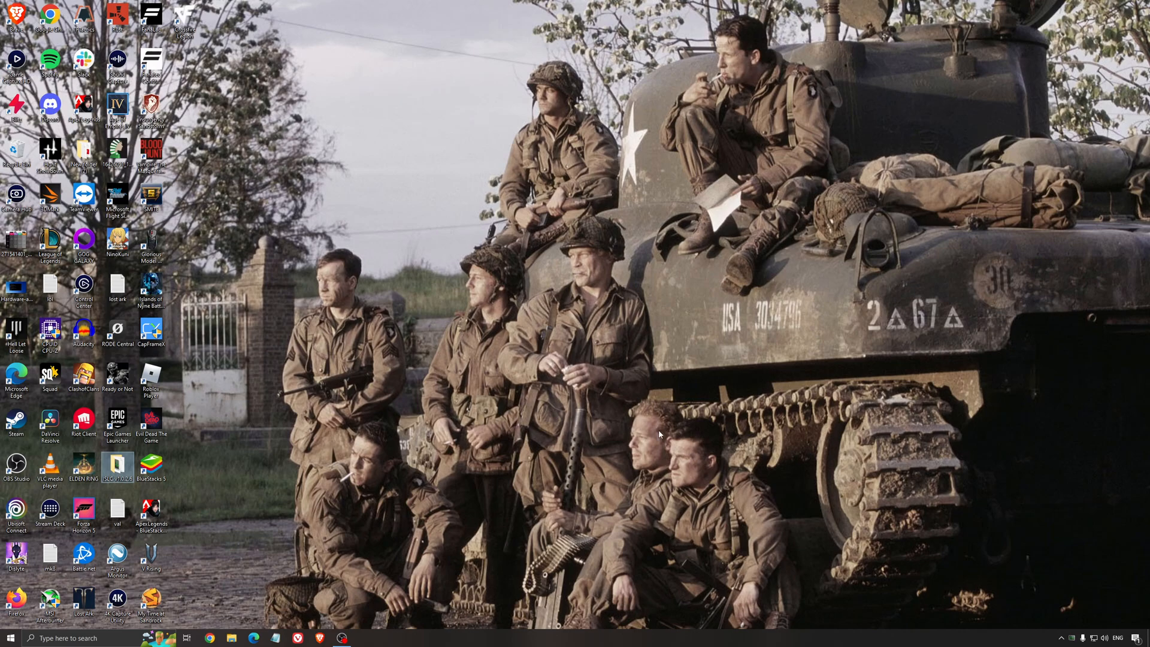
mouse_move(585, 441)
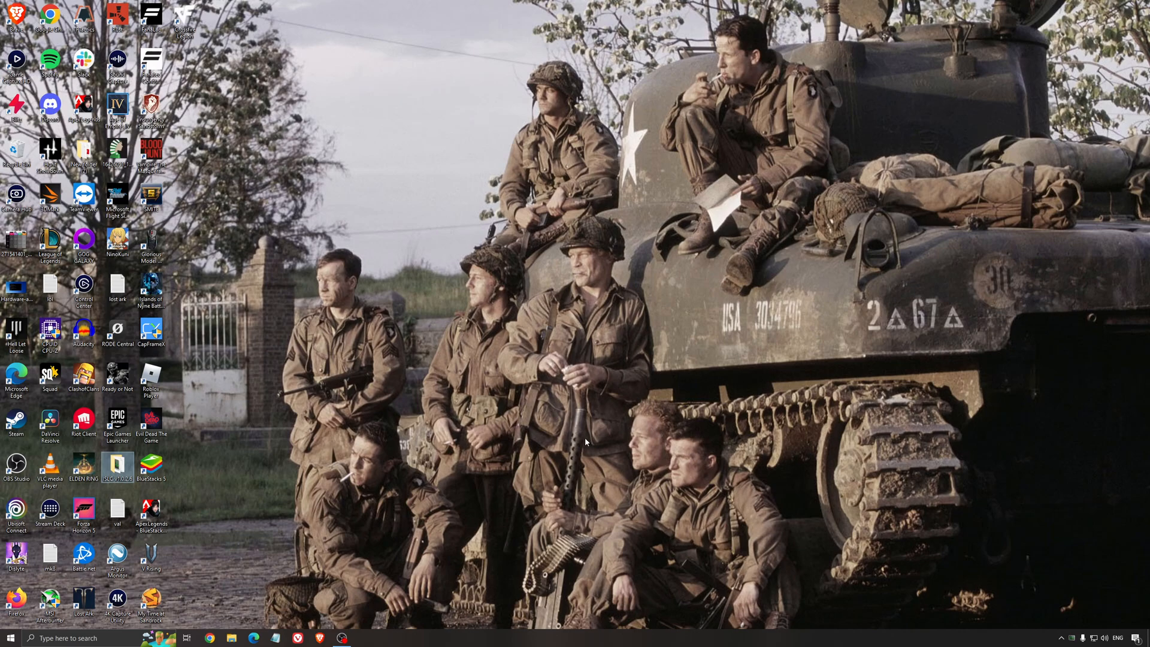
mouse_move(585, 363)
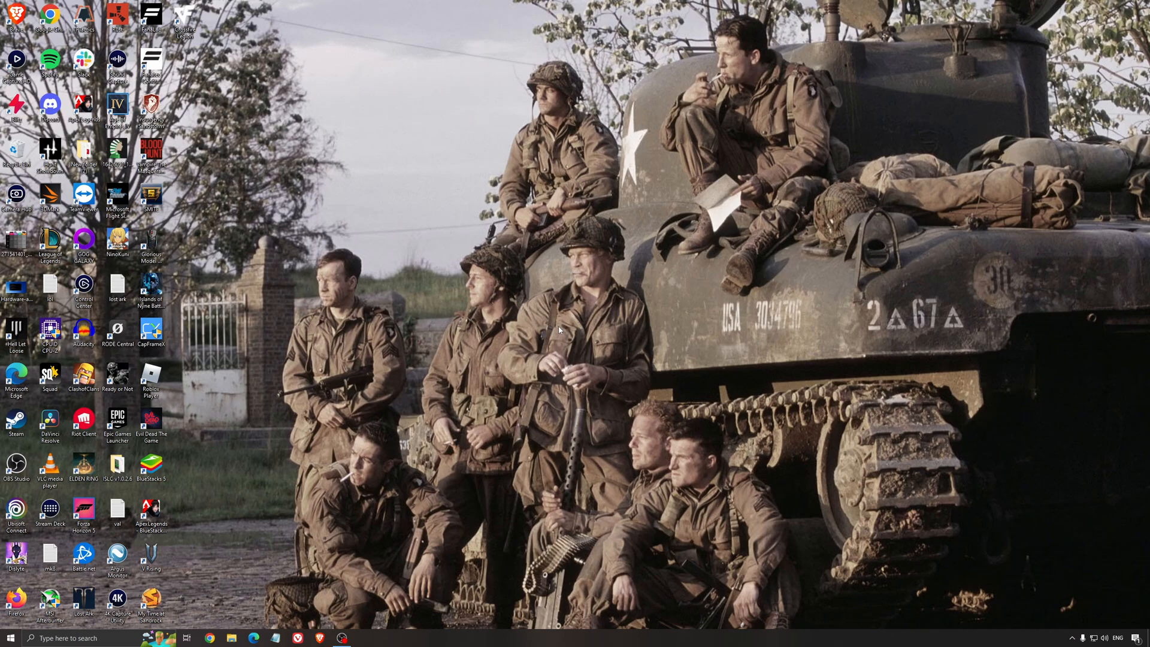
mouse_move(568, 324)
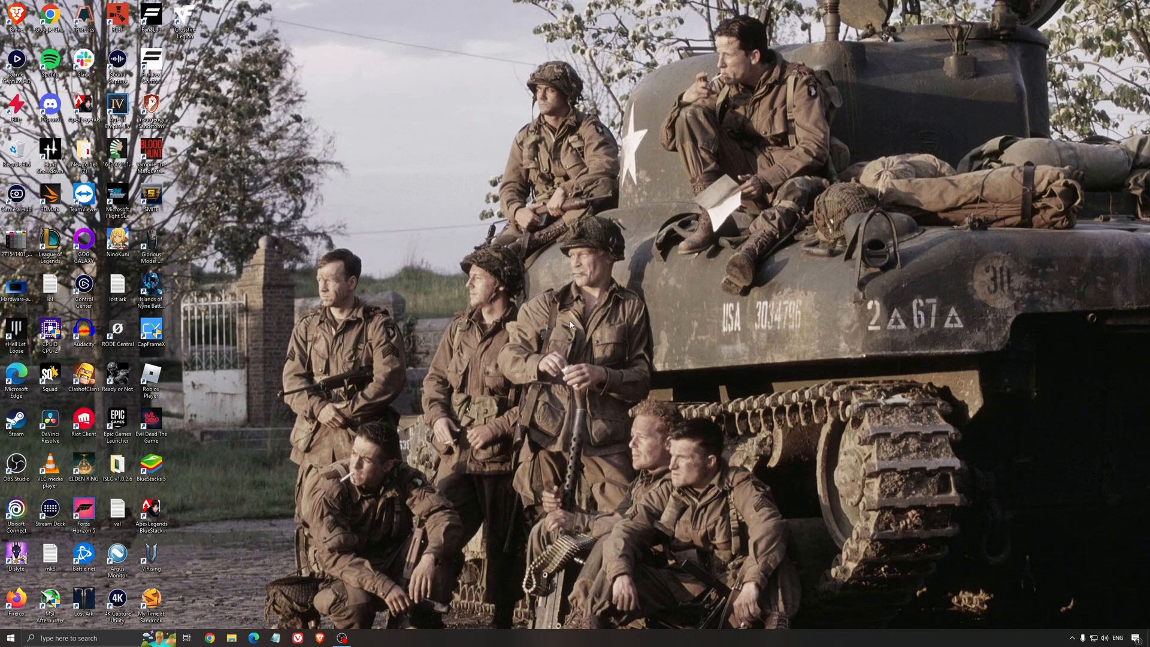
mouse_move(545, 311)
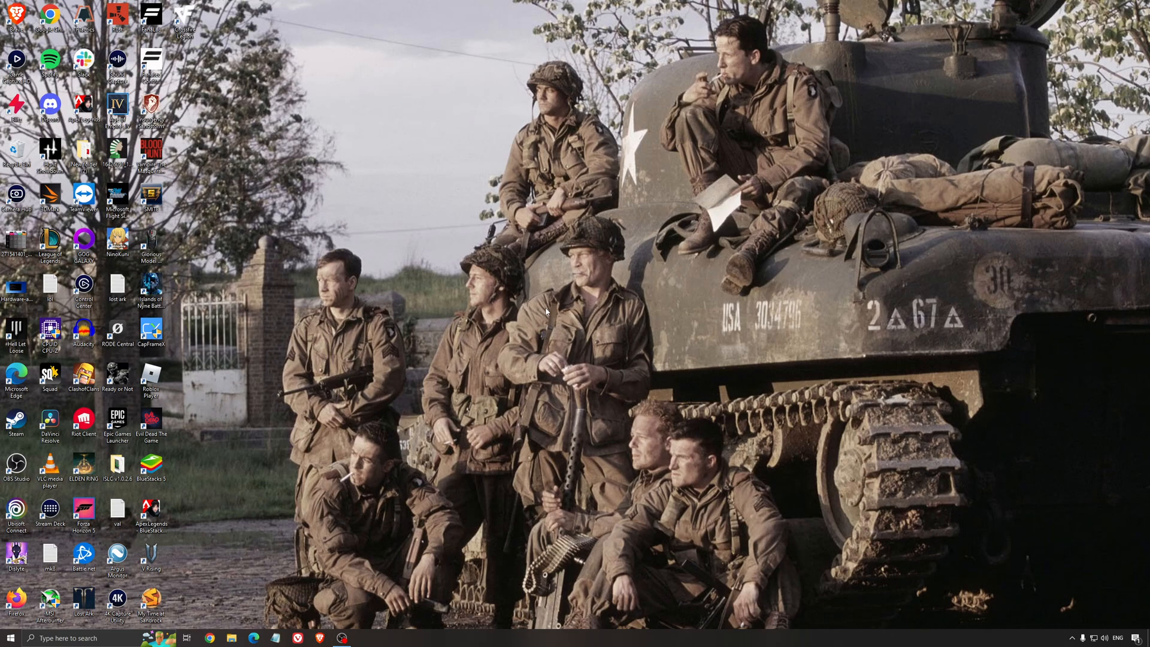
mouse_move(531, 291)
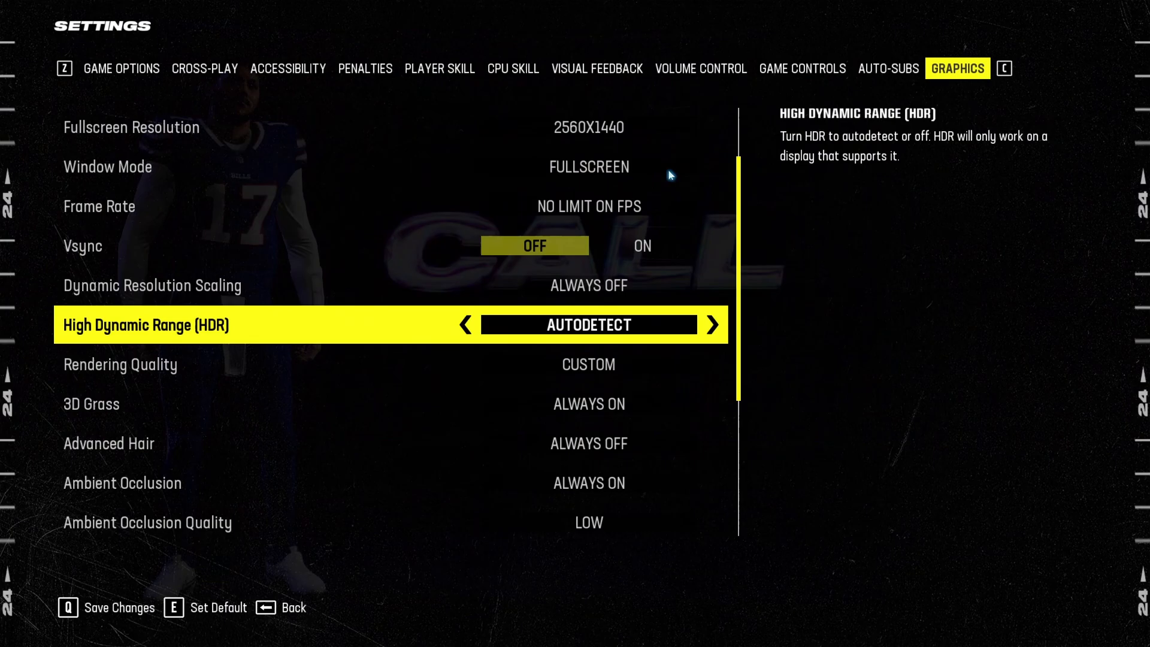
Step: Move down to the next option on Madden NFL 24's Graphics page
key(Down)
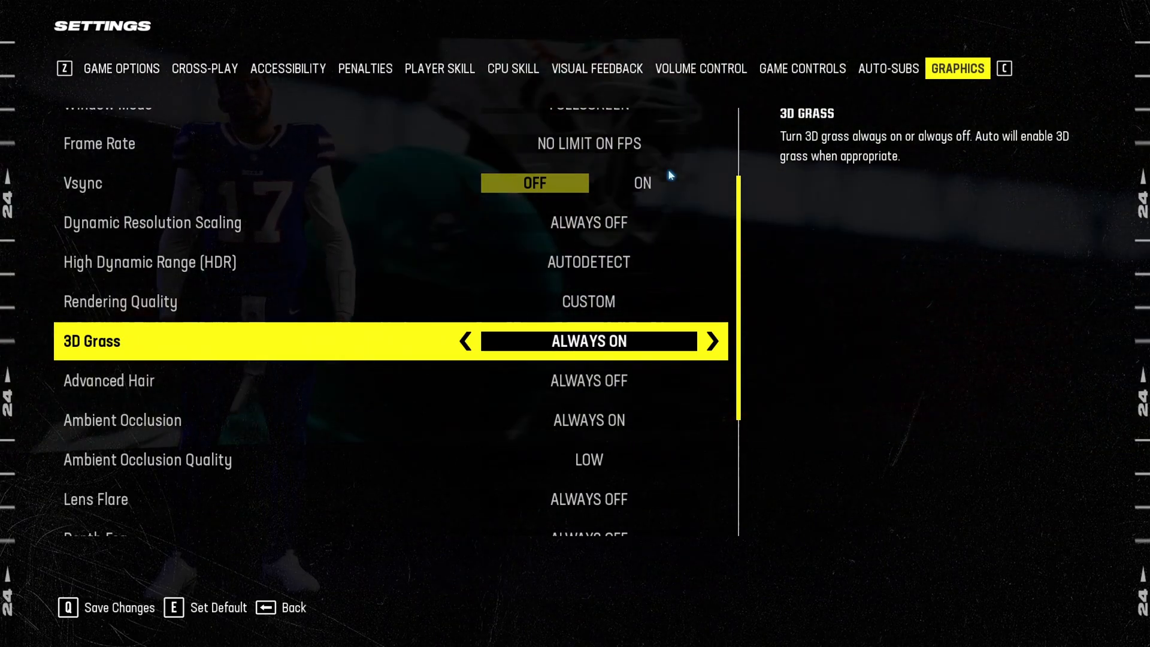
Step: Step through Advanced Hair toward Lens Flare and scroll further down the Graphics options
key(down)
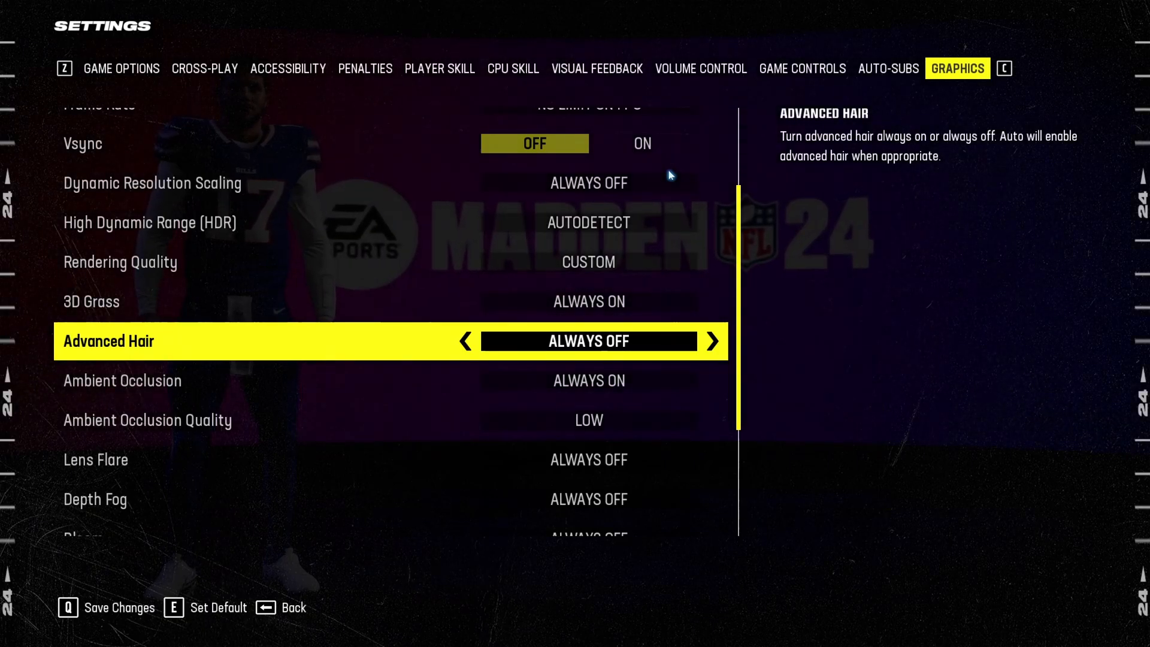
key(down)
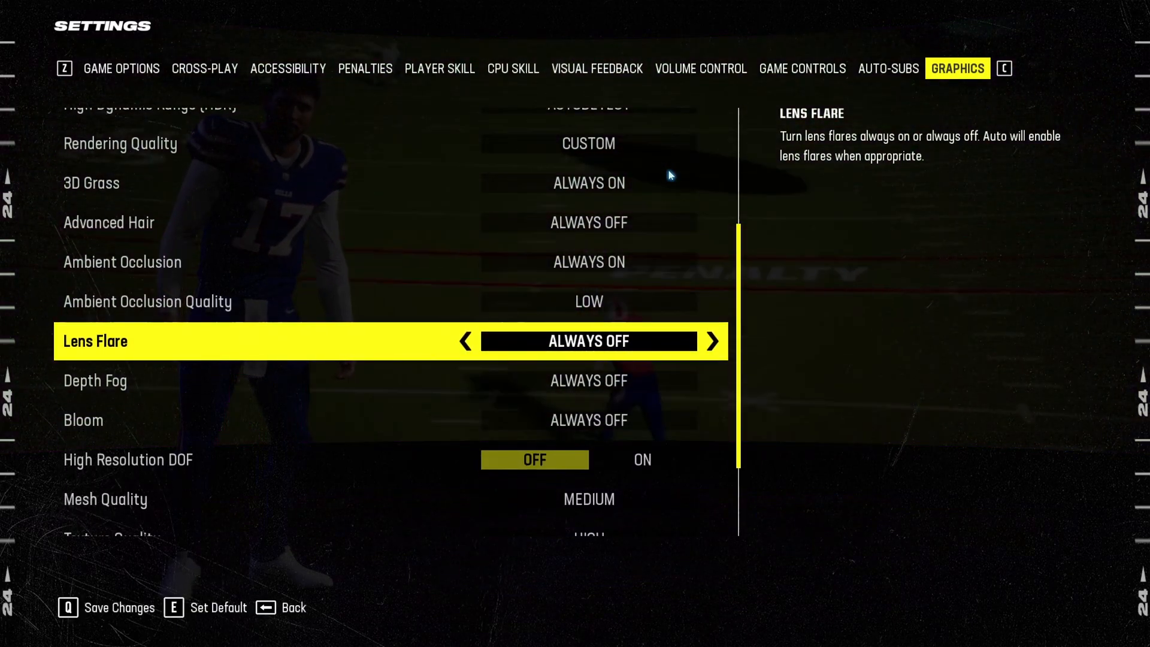
scroll(down, 3)
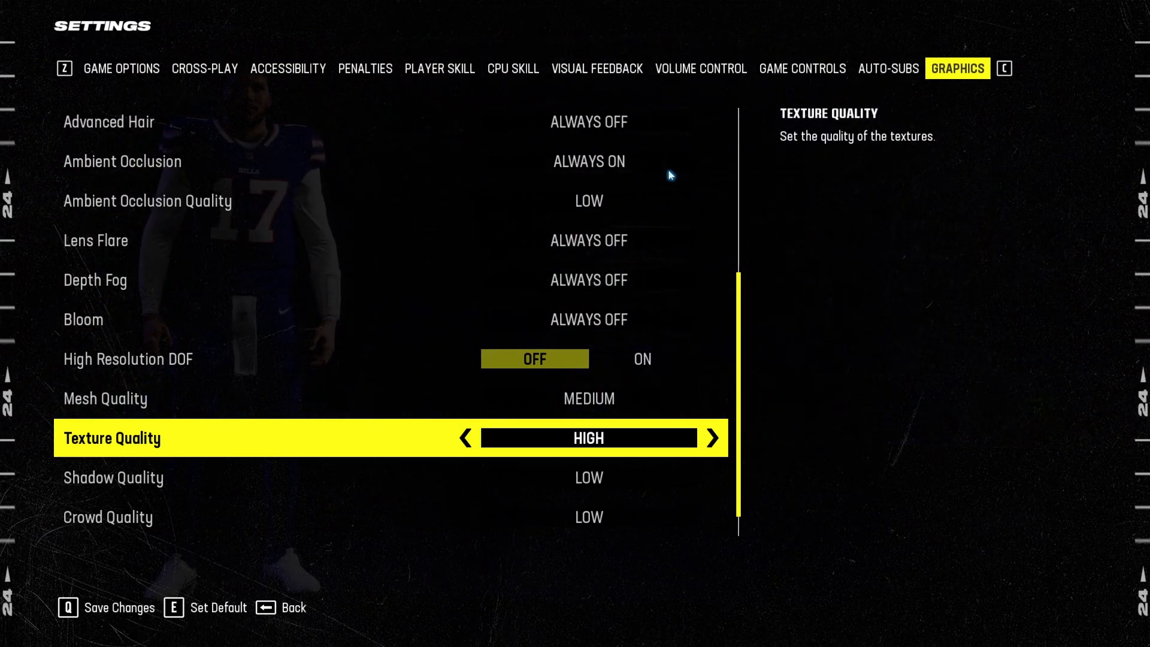
Step: Drop texture quality to Medium, then restore it to High
click(460, 437)
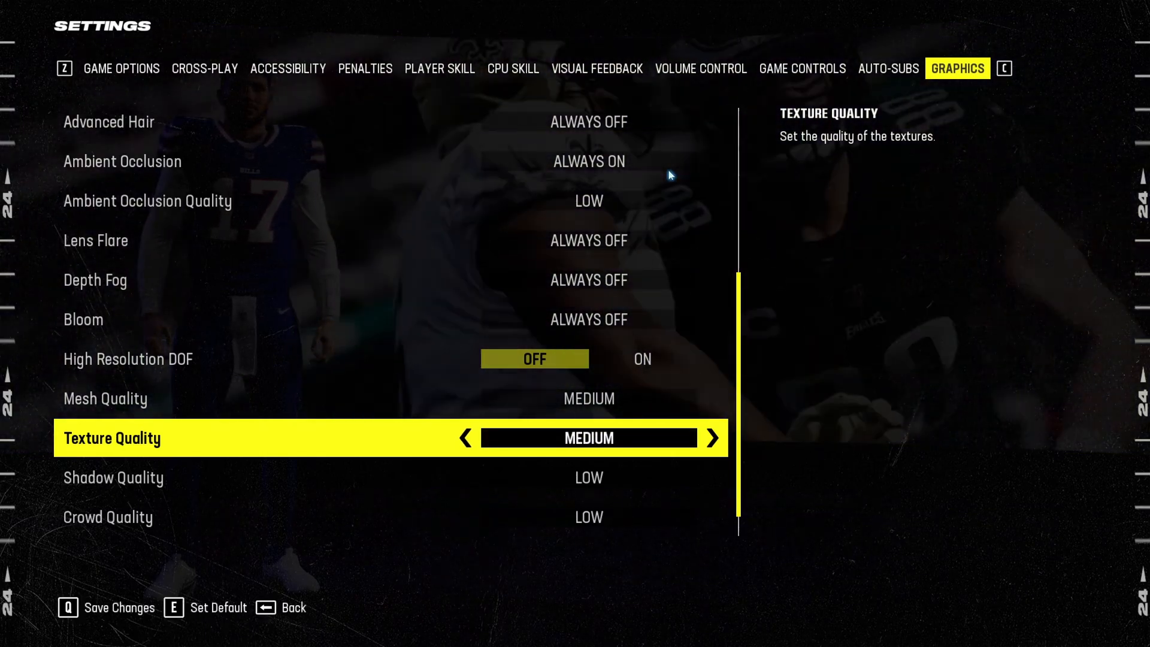
click(712, 437)
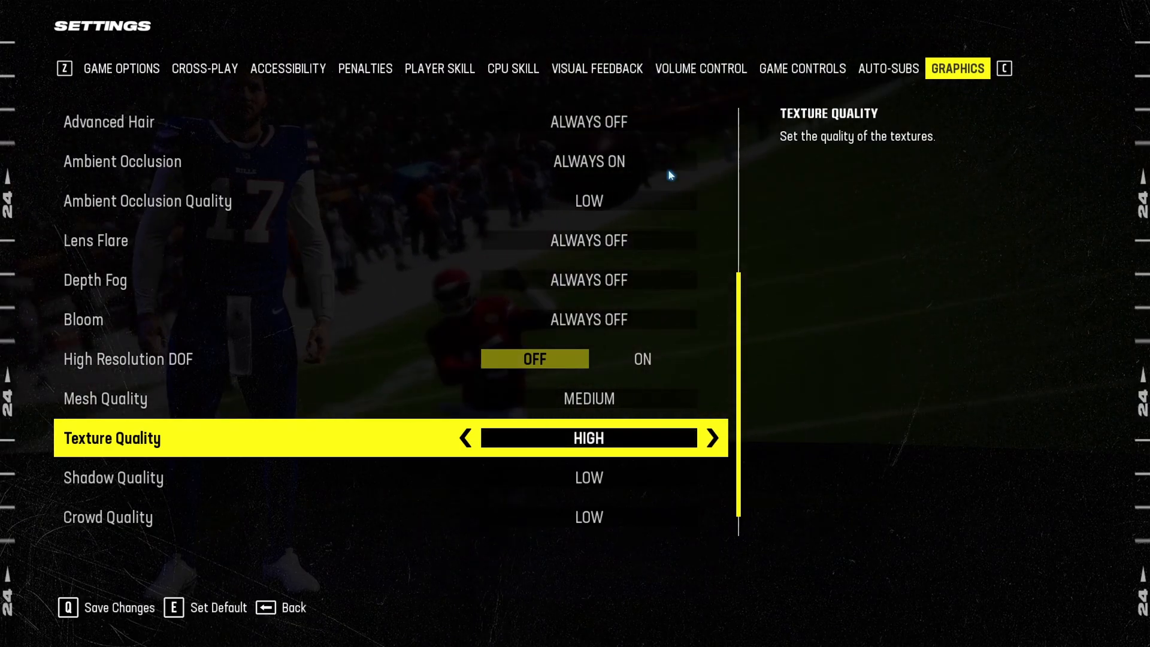